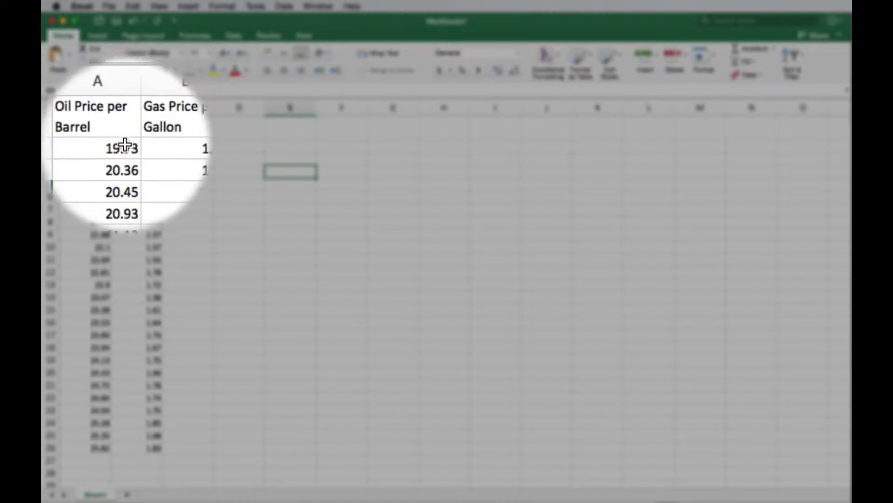
Select the oil and gas price pairs in A2:B26 and bring up the Scatter chart variants
{"action": "left_click", "coordinate": [111, 147]}
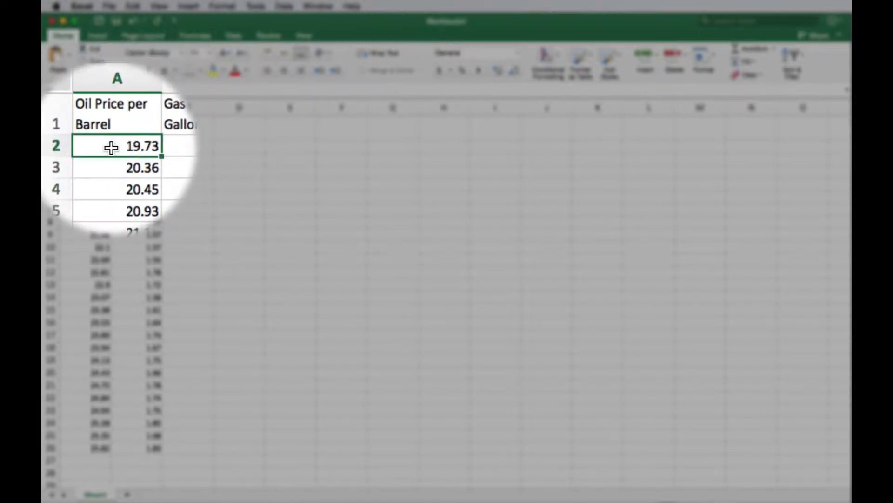
{"action": "left_click", "coordinate": [123, 147]}
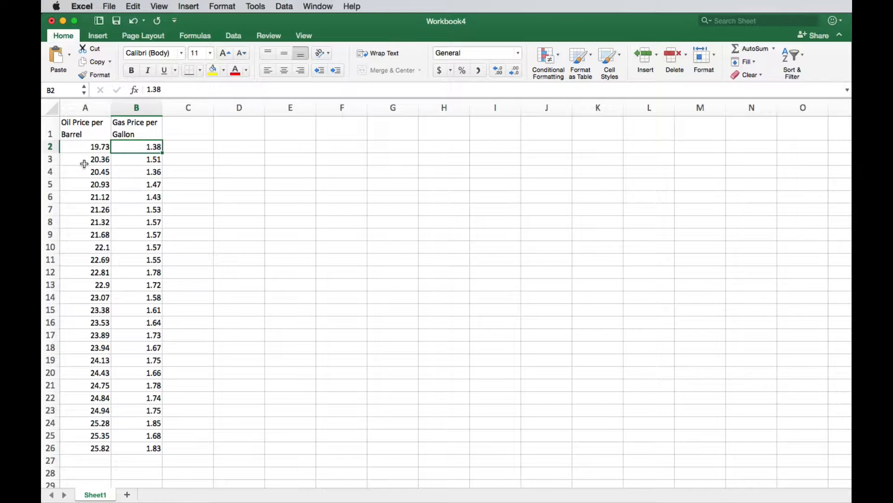
{"action": "mouse_move", "coordinate": [130, 162]}
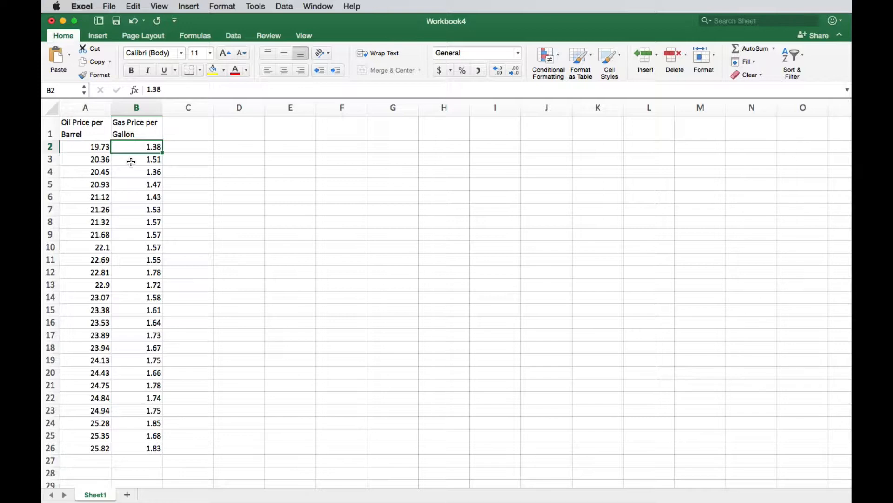
{"action": "left_click", "coordinate": [86, 147]}
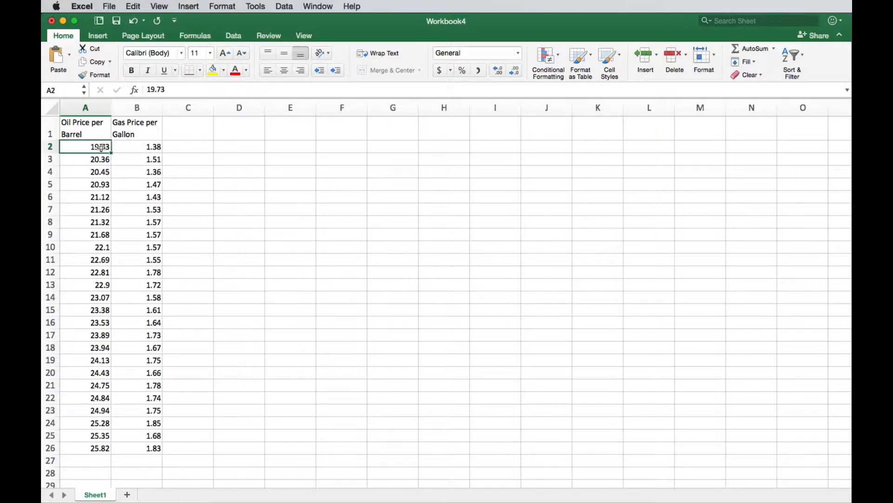
{"action": "left_click", "coordinate": [136, 147]}
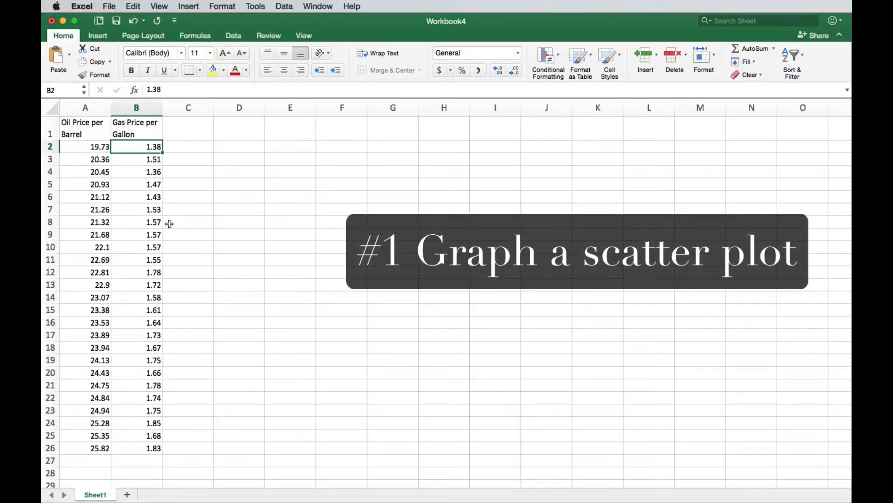
{"action": "left_click", "coordinate": [85, 146]}
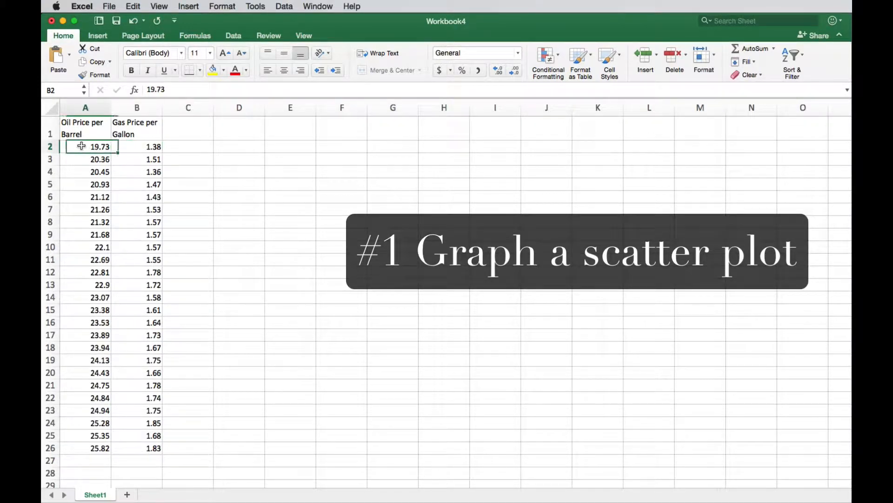
{"action": "left_click_drag", "start_coordinate": [85, 147], "coordinate": [136, 147]}
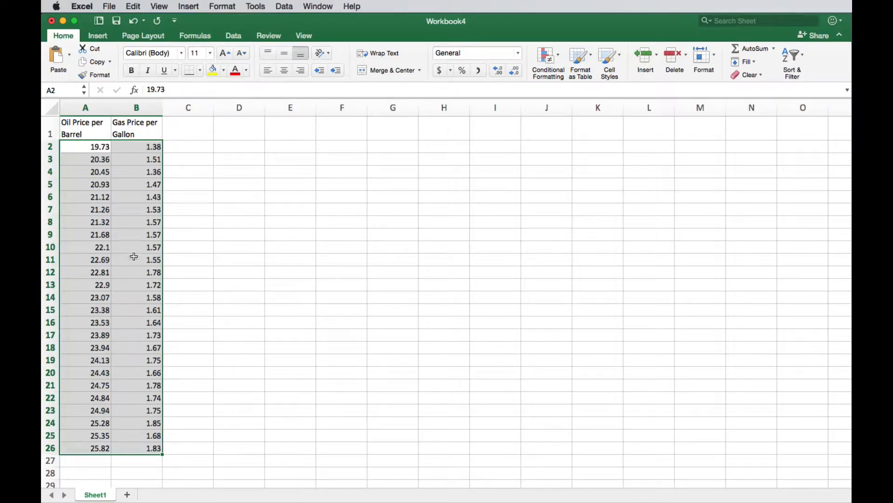
{"action": "mouse_move", "coordinate": [83, 147]}
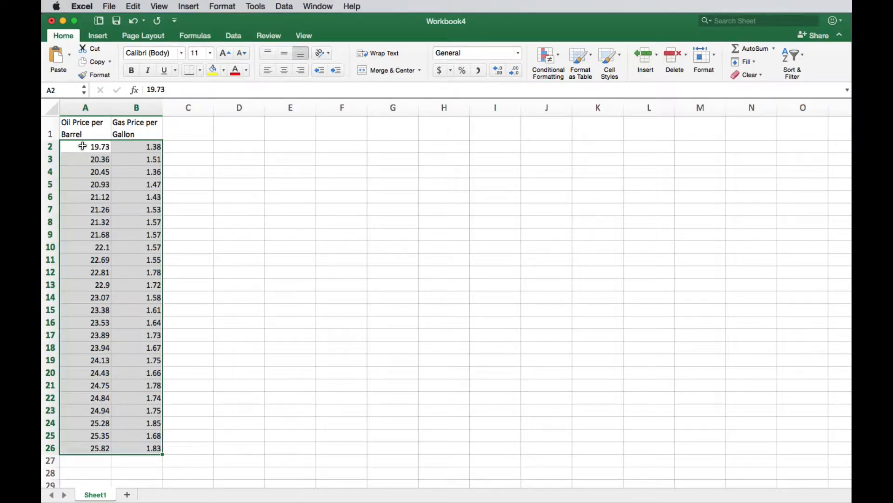
{"action": "mouse_move", "coordinate": [185, 147]}
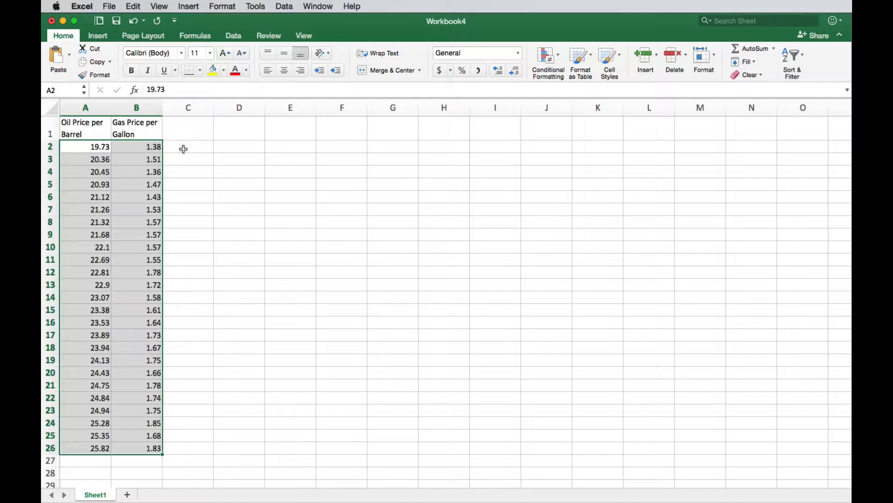
{"action": "left_click", "coordinate": [478, 79]}
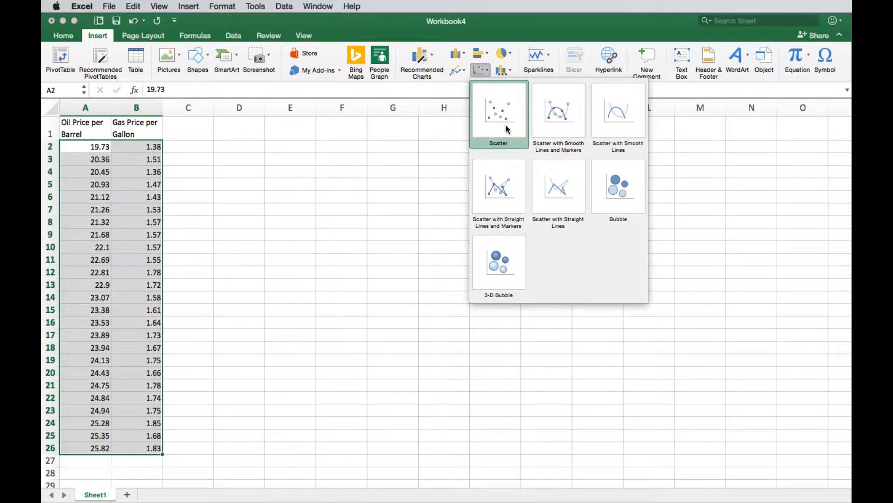
Insert a plain scatter chart plotting gas price against oil price
{"action": "left_click", "coordinate": [498, 111]}
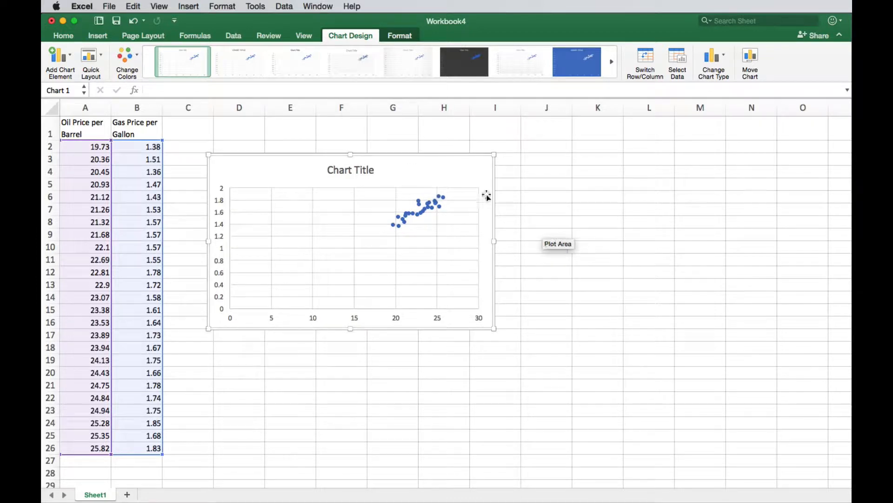
{"action": "mouse_move", "coordinate": [487, 265]}
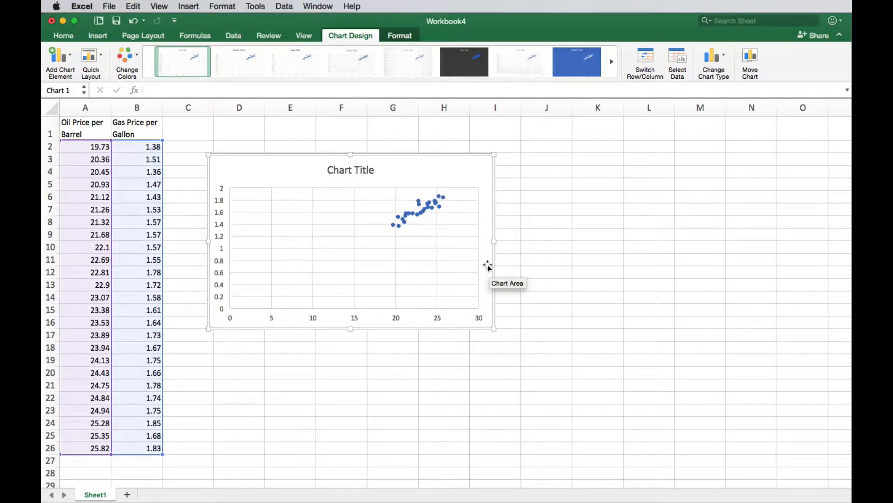
{"action": "mouse_move", "coordinate": [414, 206]}
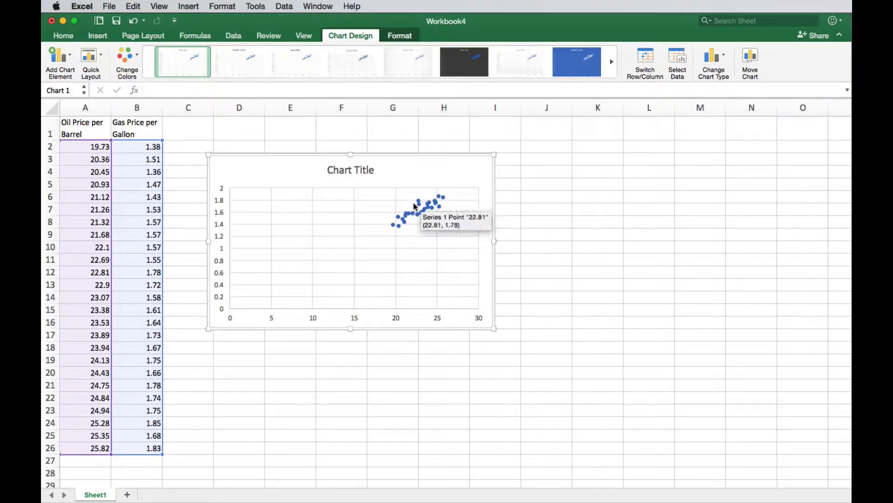
{"action": "mouse_move", "coordinate": [397, 317]}
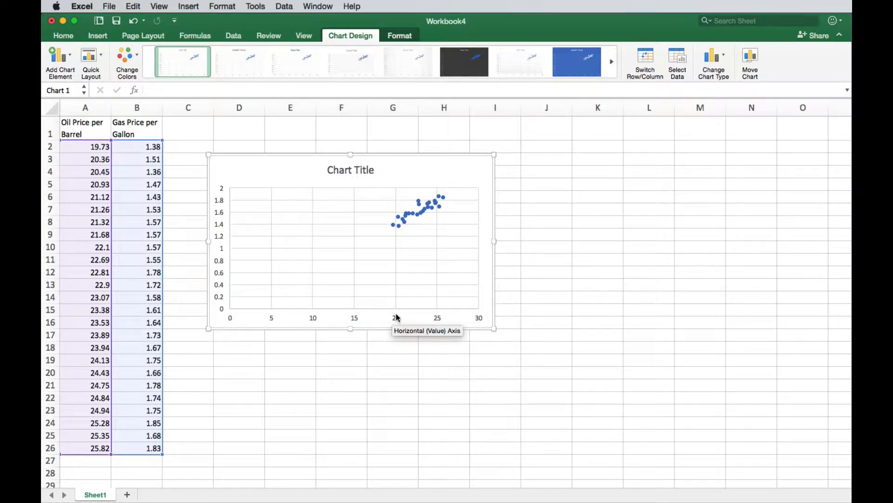
{"action": "mouse_move", "coordinate": [324, 269]}
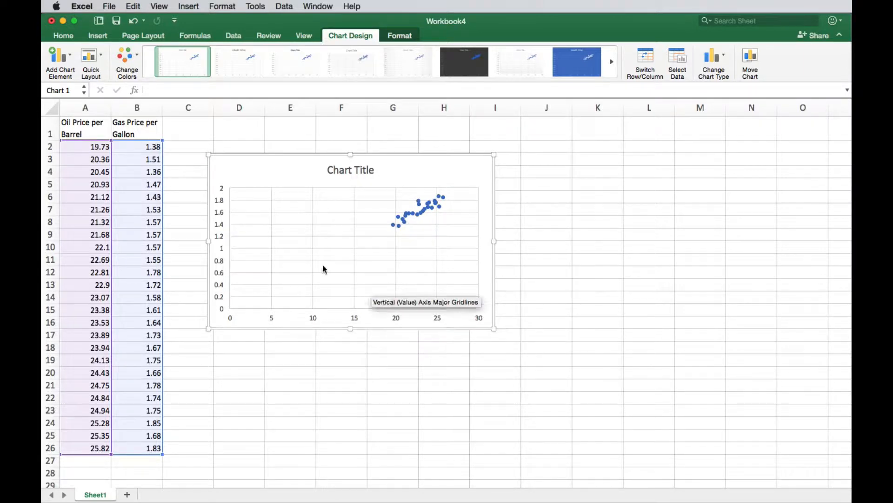
{"action": "mouse_move", "coordinate": [393, 244]}
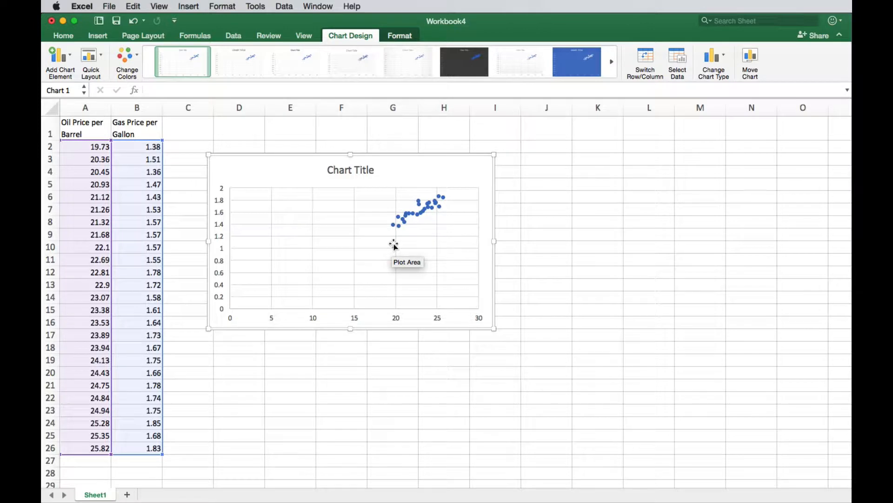
{"action": "mouse_move", "coordinate": [423, 300]}
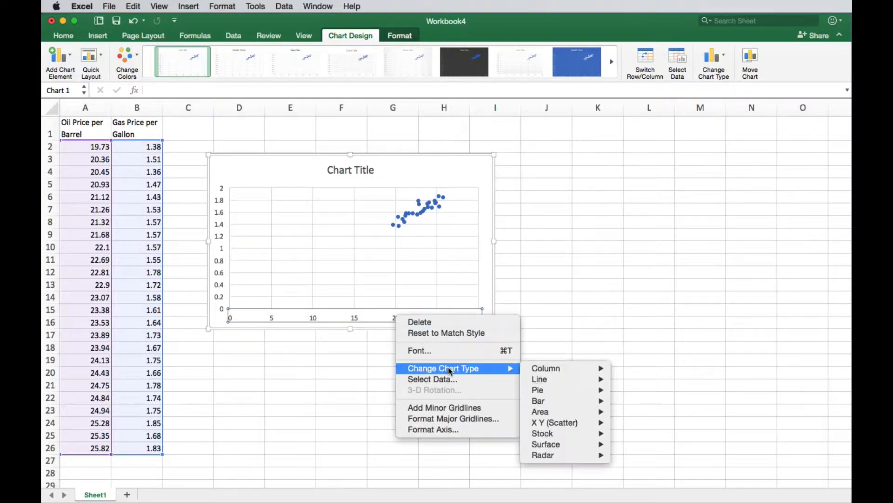
{"action": "mouse_move", "coordinate": [450, 429]}
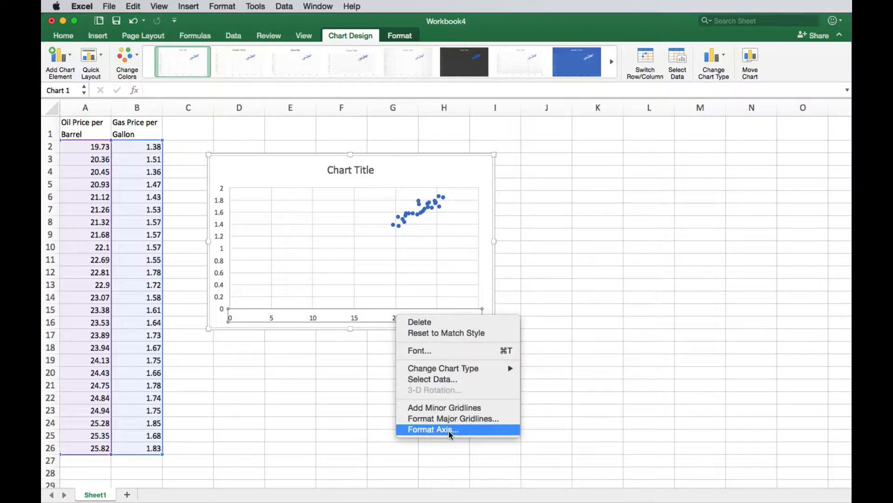
Open the horizontal axis's context menu and its Format Axis settings
{"action": "right_click", "coordinate": [301, 315]}
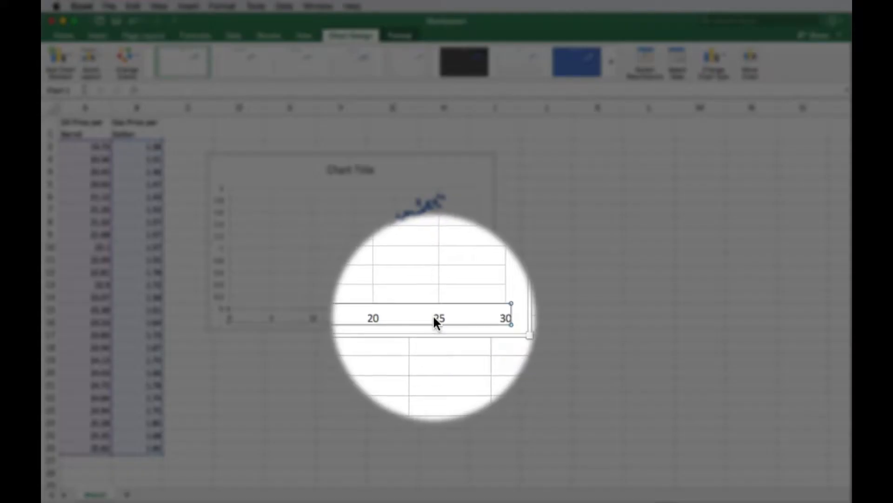
{"action": "right_click", "coordinate": [436, 322]}
{"action": "type", "text": "15"}
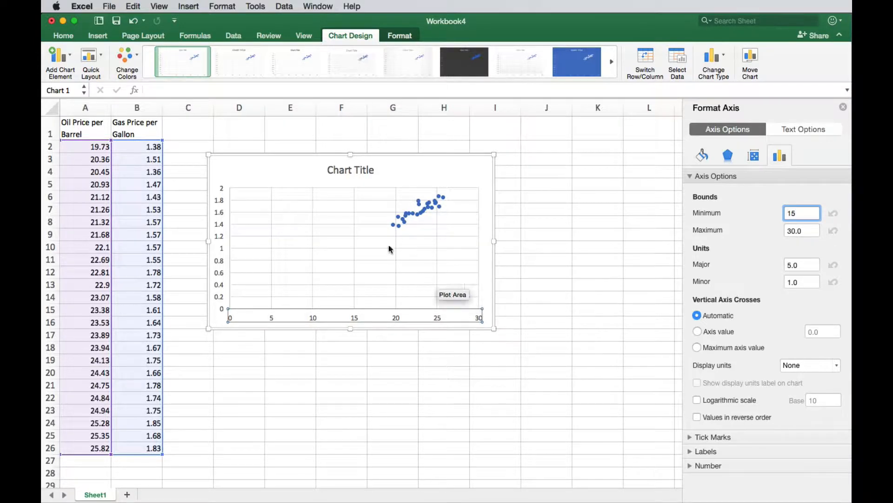
{"action": "mouse_move", "coordinate": [616, 382]}
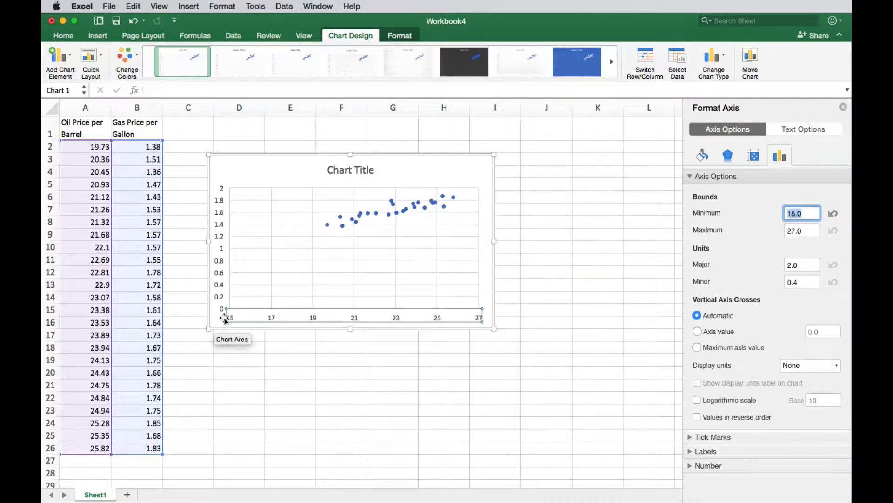
{"action": "mouse_move", "coordinate": [382, 259]}
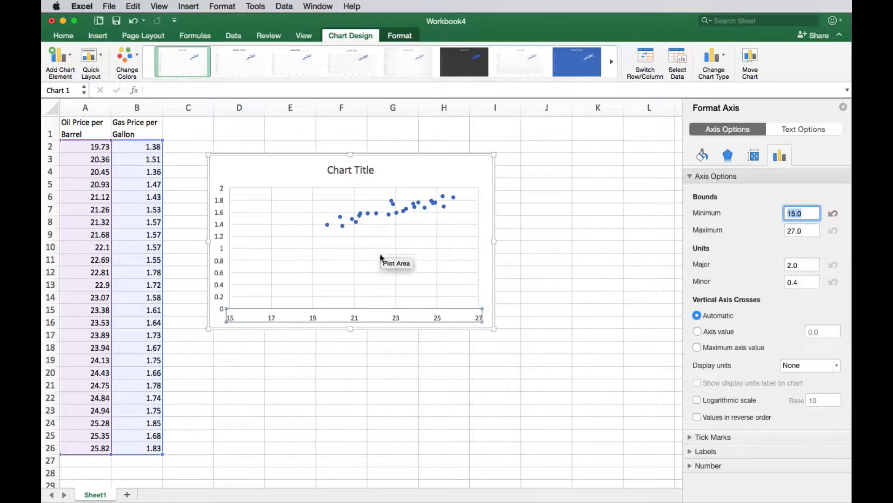
{"action": "mouse_move", "coordinate": [285, 256]}
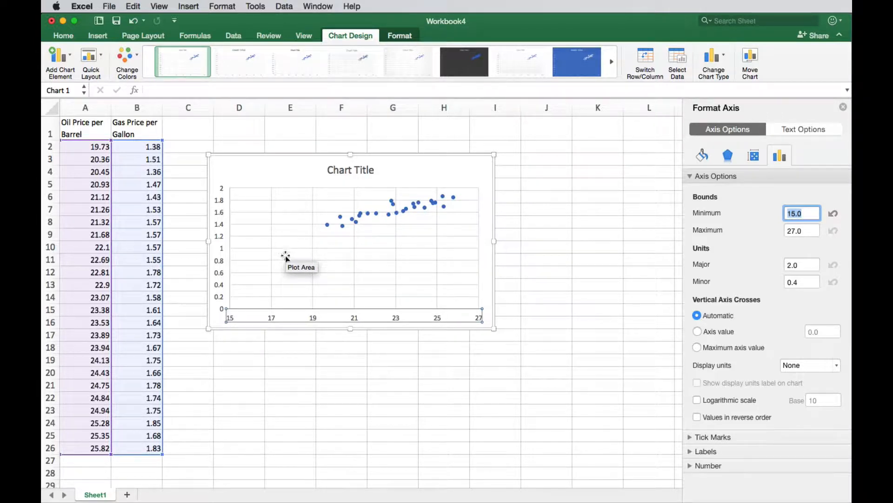
{"action": "mouse_move", "coordinate": [233, 284]}
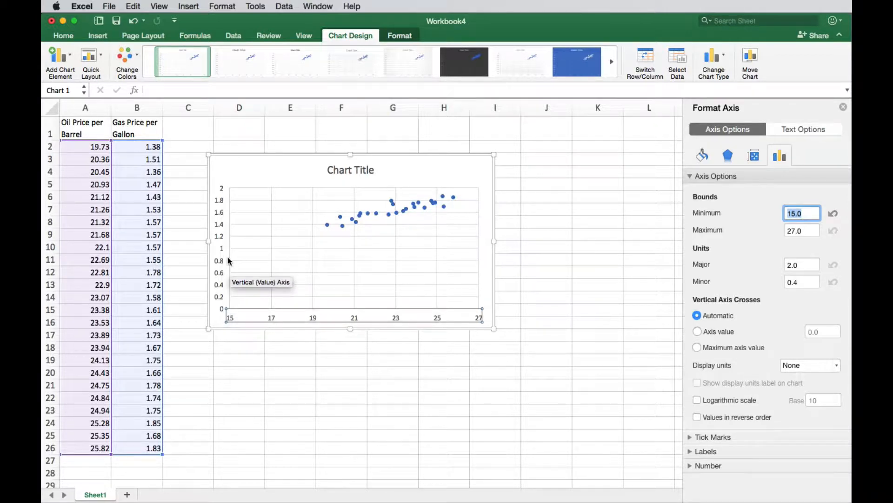
{"action": "mouse_move", "coordinate": [312, 255]}
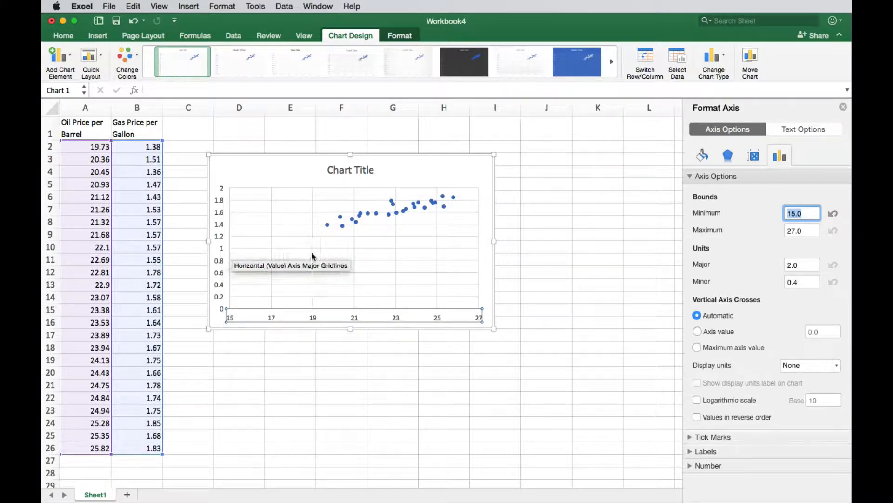
{"action": "mouse_move", "coordinate": [598, 279]}
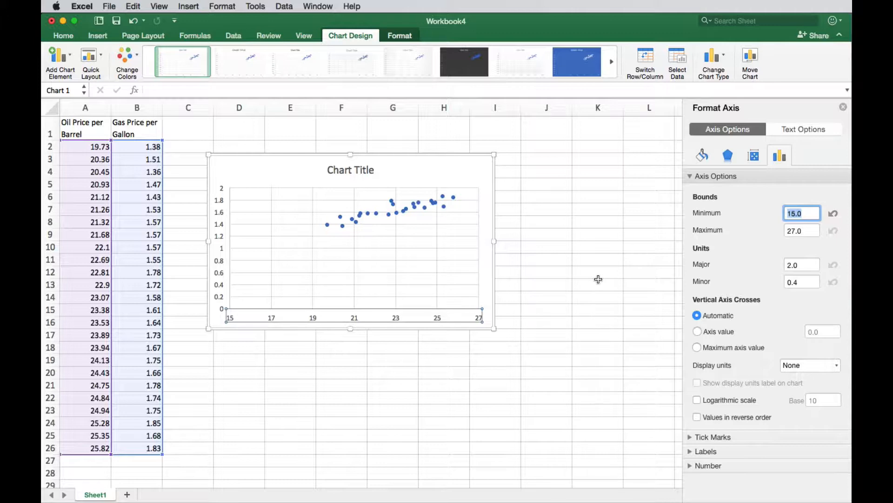
{"action": "mouse_move", "coordinate": [446, 218]}
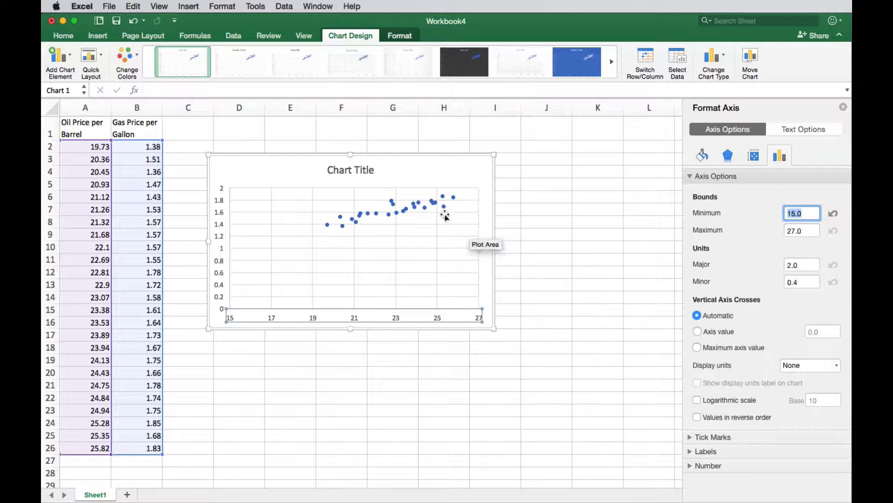
{"action": "mouse_move", "coordinate": [325, 214]}
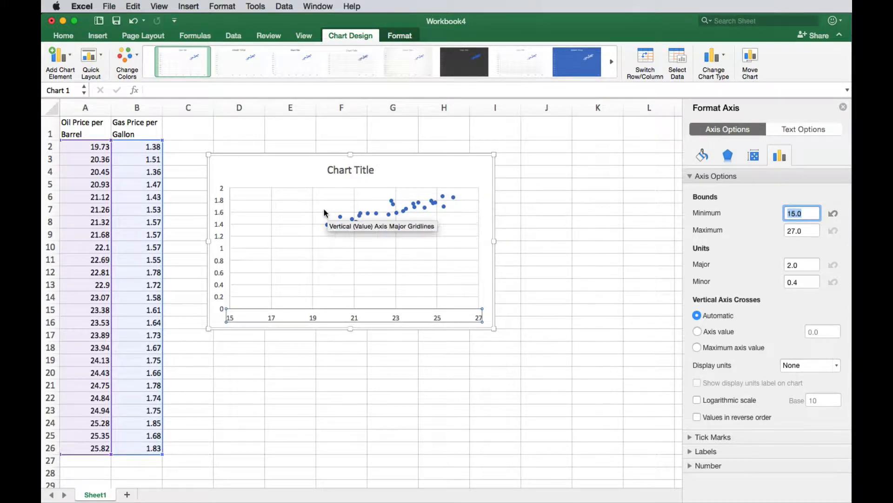
{"action": "mouse_move", "coordinate": [541, 202]}
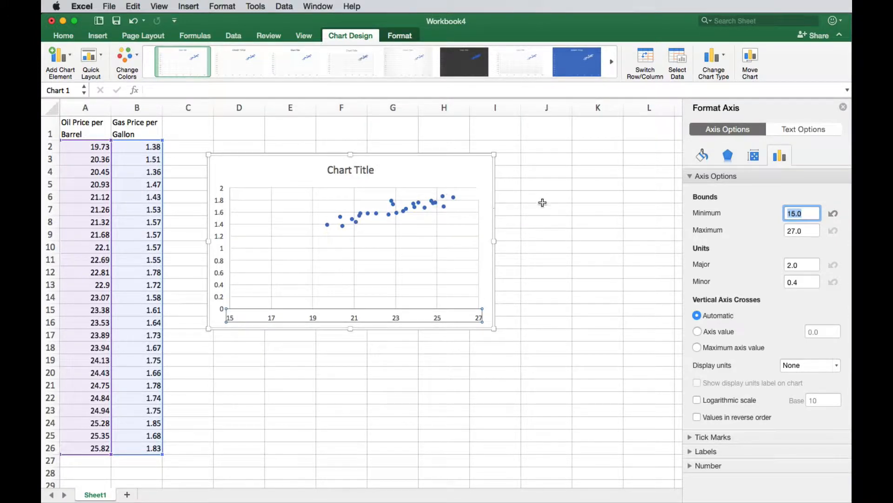
{"action": "mouse_move", "coordinate": [356, 170]}
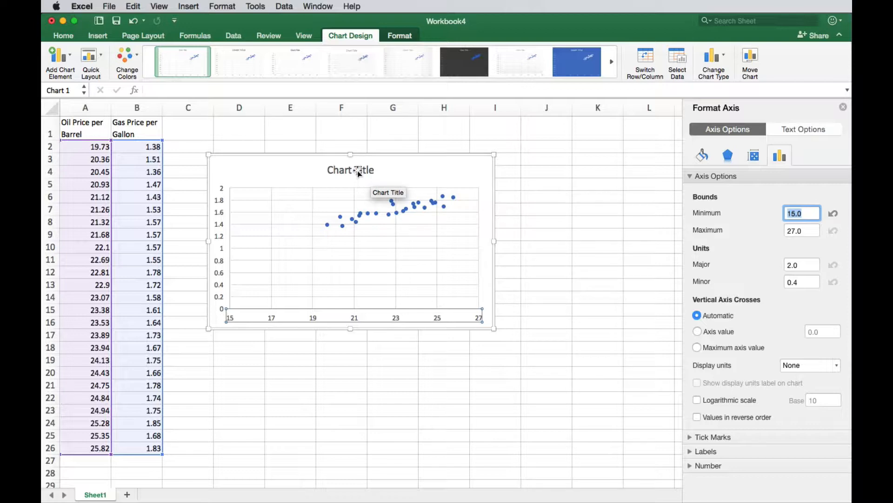
Change the chart title to 'Oil and Gas Prices'
{"action": "left_click", "coordinate": [350, 170]}
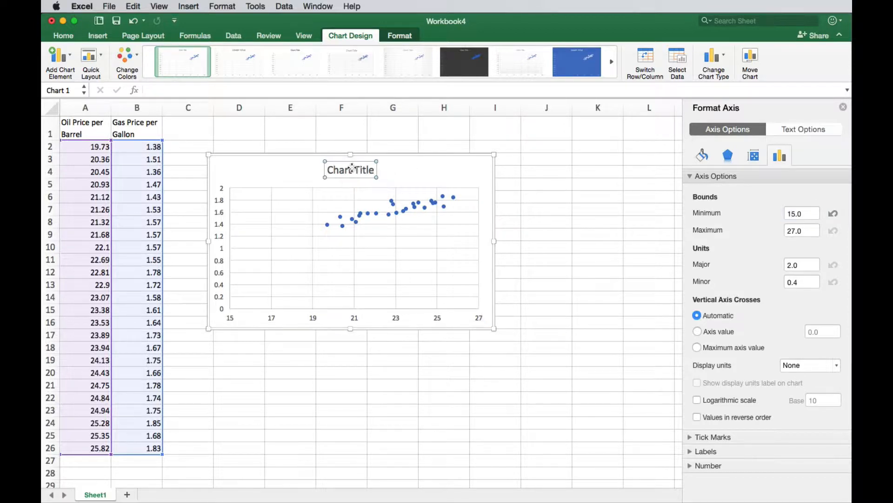
{"action": "left_click", "coordinate": [351, 169]}
{"action": "type", "text": "O"}
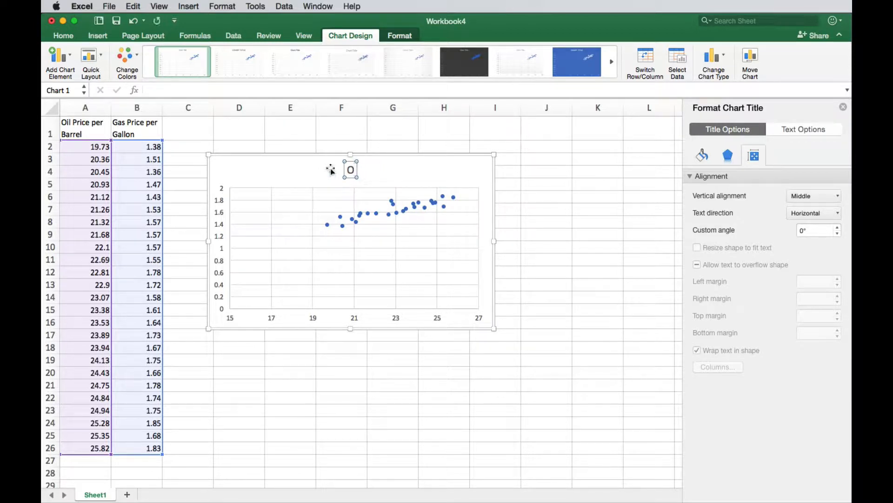
{"action": "type", "text": "il and Gas Prices"}
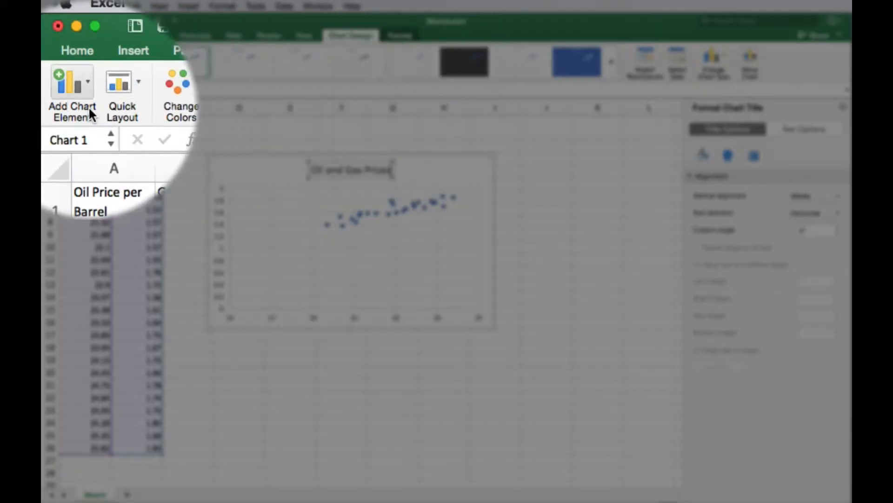
Add a primary horizontal axis title reading 'Oil Price per Barrel' and select the leftover placeholder words
{"action": "left_click", "coordinate": [73, 80]}
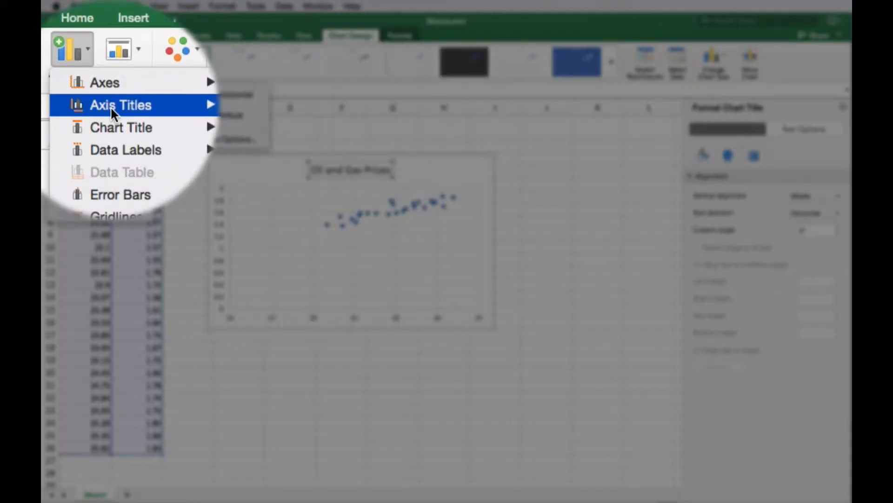
{"action": "left_click", "coordinate": [121, 105]}
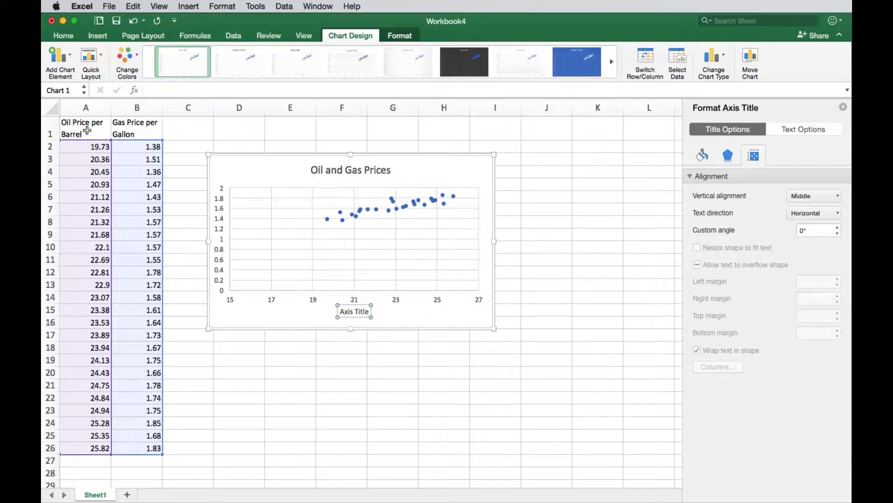
{"action": "mouse_move", "coordinate": [86, 309]}
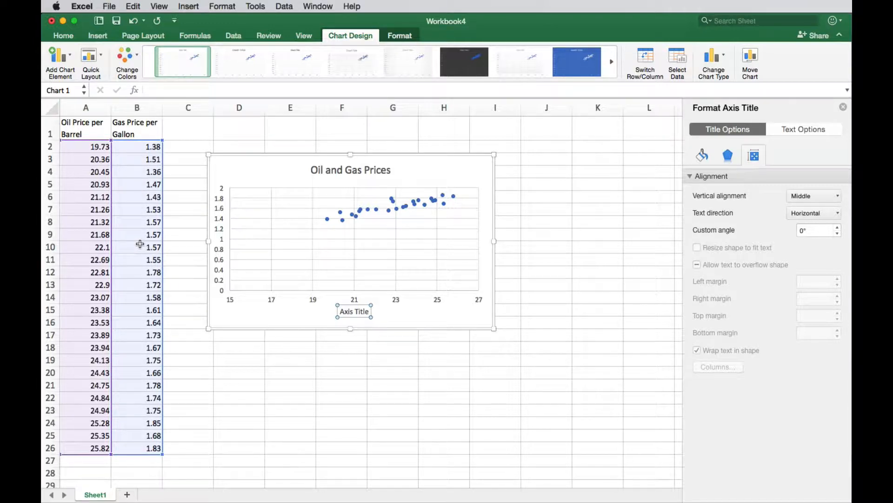
{"action": "mouse_move", "coordinate": [136, 223]}
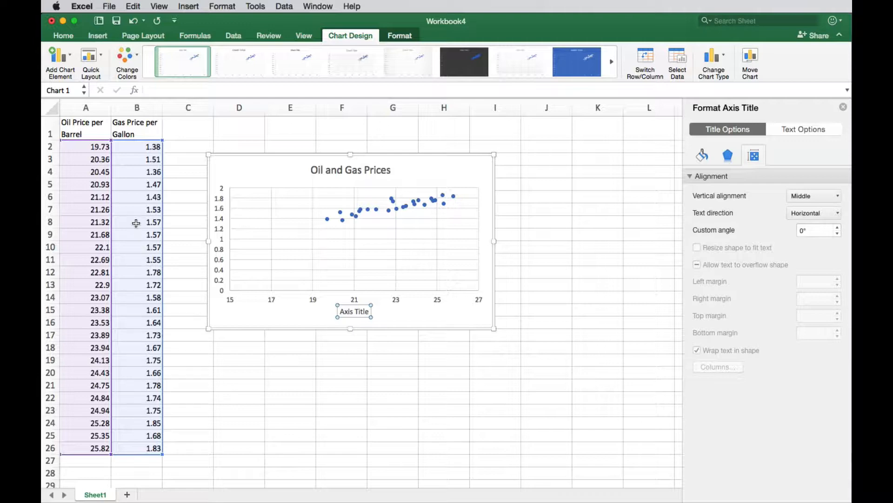
{"action": "mouse_move", "coordinate": [93, 170]}
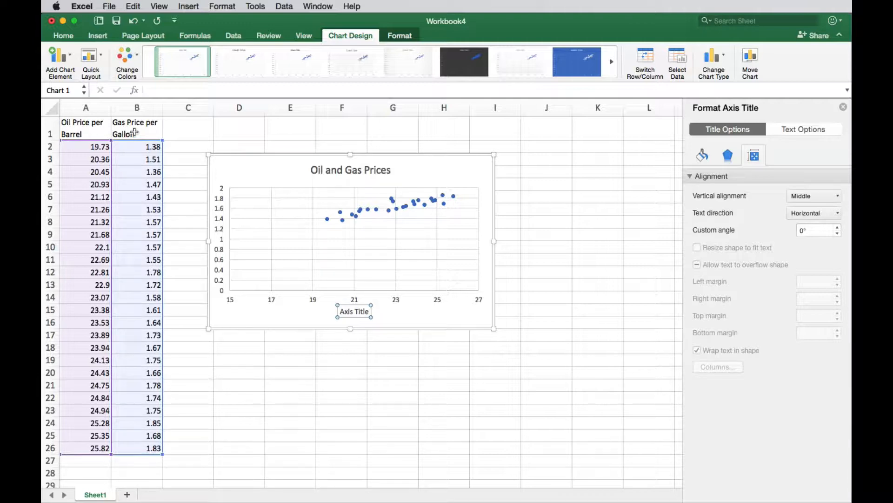
{"action": "mouse_move", "coordinate": [96, 124]}
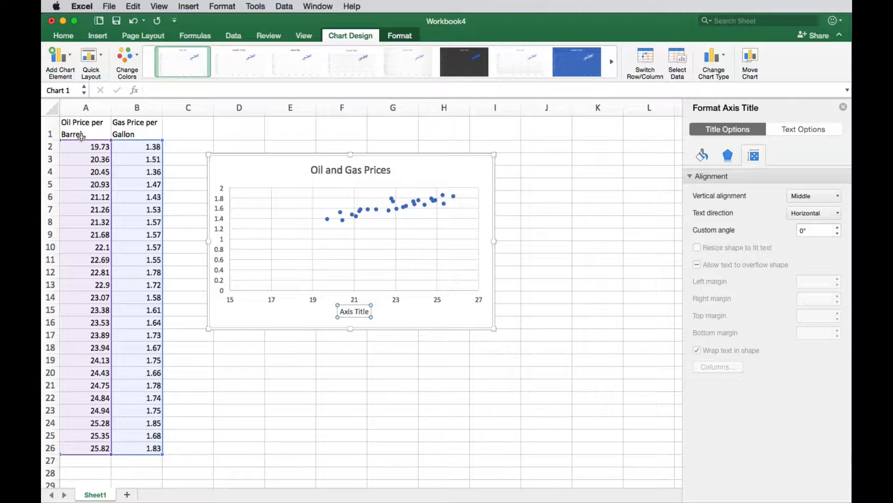
{"action": "type", "text": "O"}
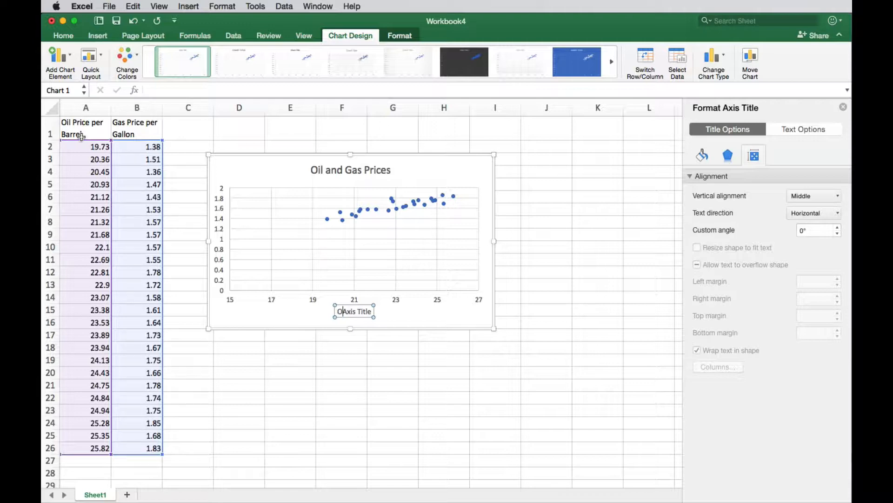
{"action": "type", "text": "Oil Pri"}
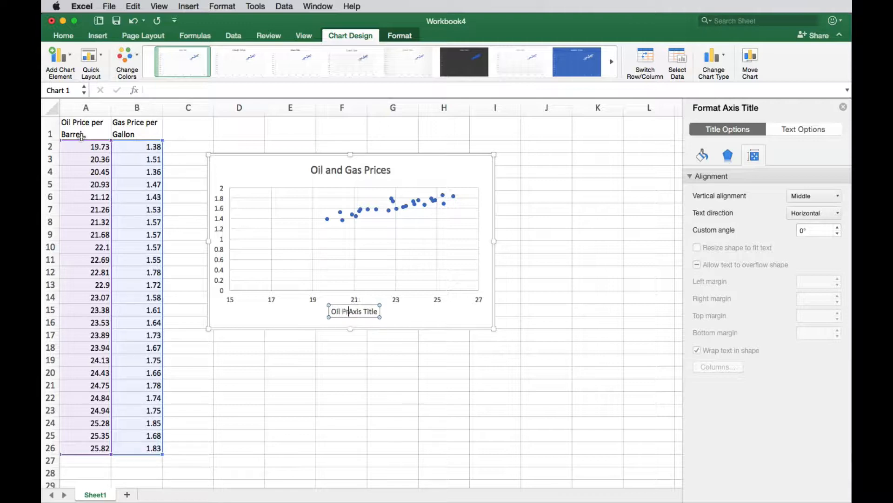
{"action": "type", "text": "Oil Price per"}
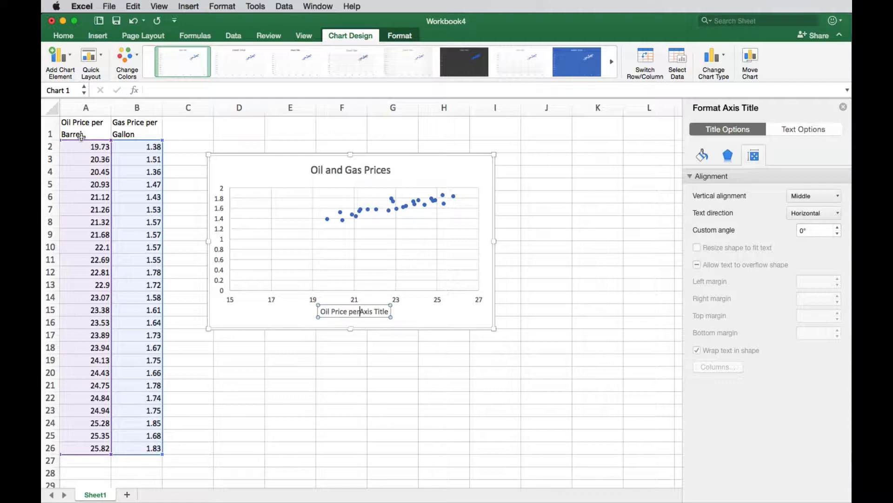
{"action": "type", "text": "Gal"}
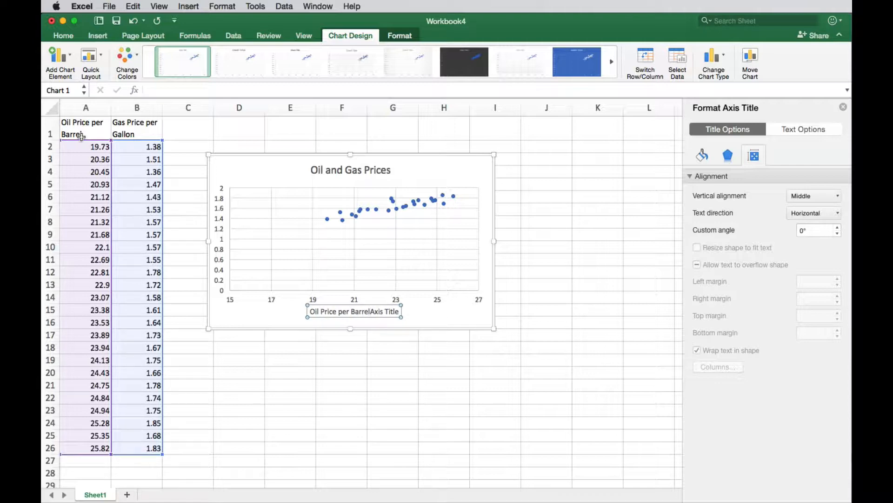
{"action": "double_click", "coordinate": [385, 312]}
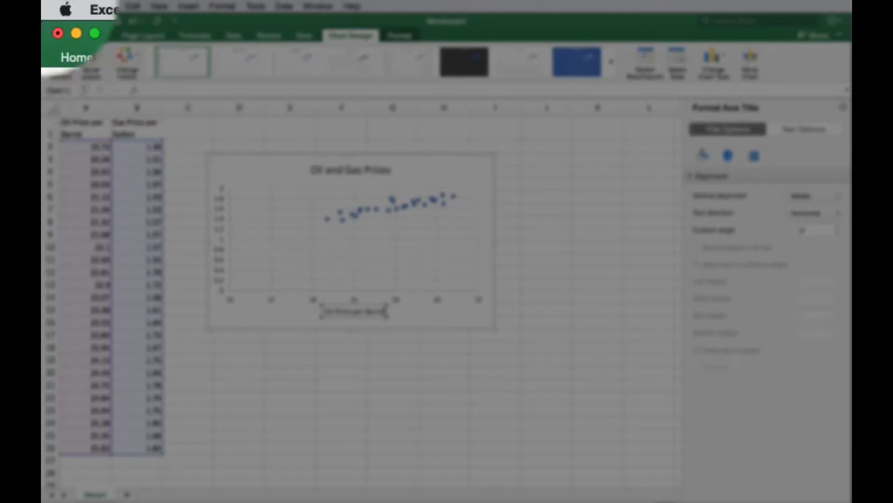
Add a primary vertical axis title reading 'Gas Price per Gallon'
{"action": "left_click", "coordinate": [116, 35]}
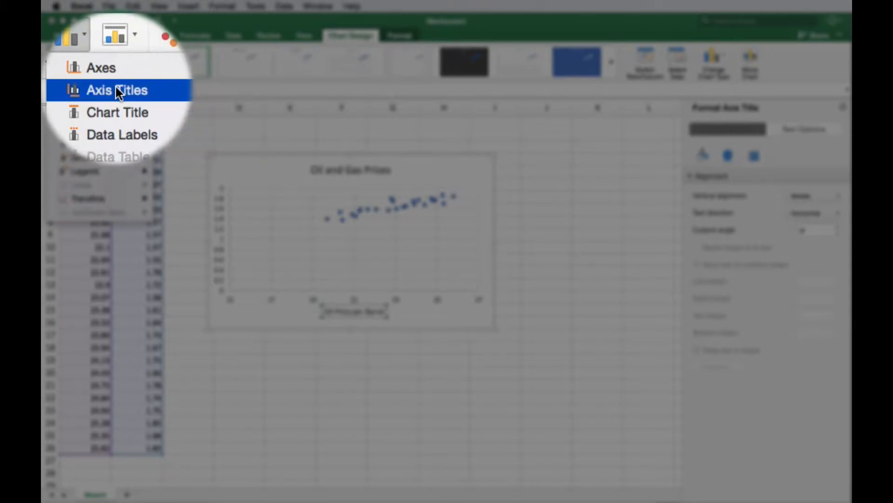
{"action": "left_click", "coordinate": [116, 90]}
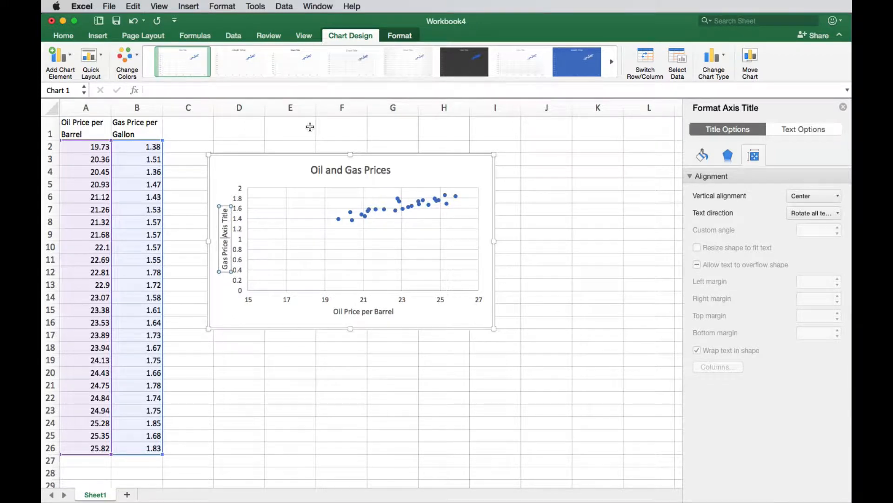
{"action": "type", "text": "Gas Price per Gallon"}
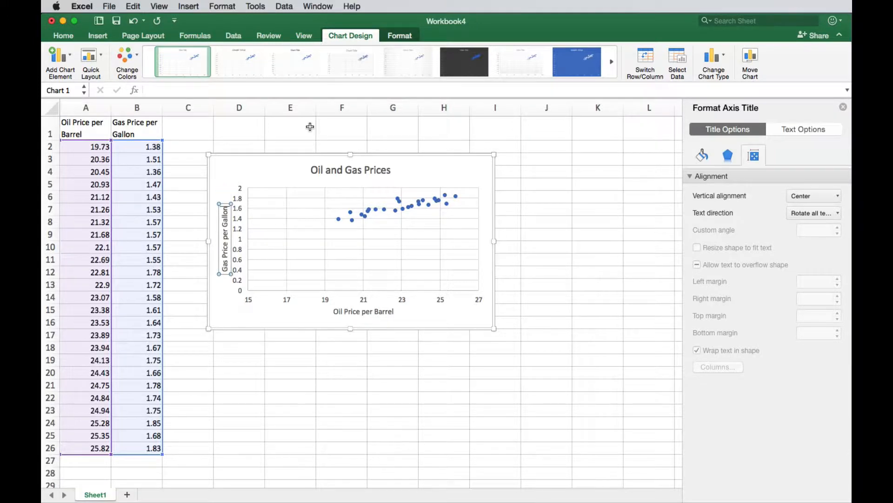
Finish the axis title edit and shift the chart slightly down and left
{"action": "left_click", "coordinate": [546, 271]}
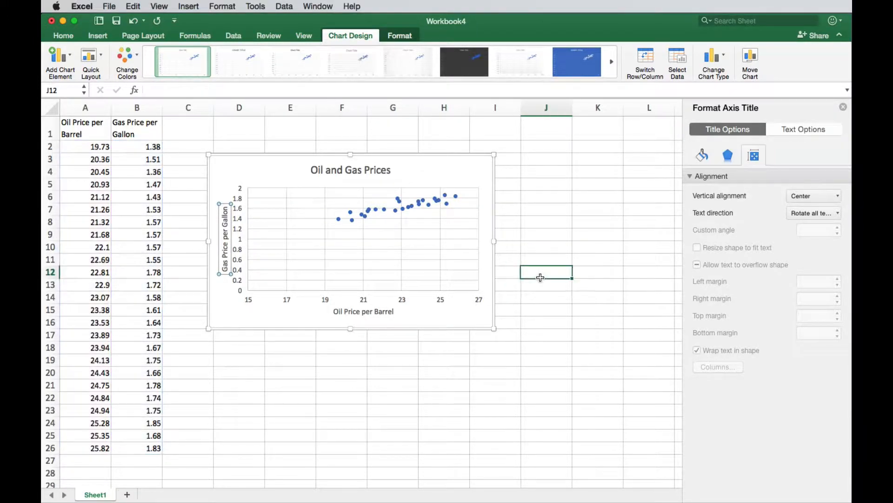
{"action": "left_click", "coordinate": [465, 356]}
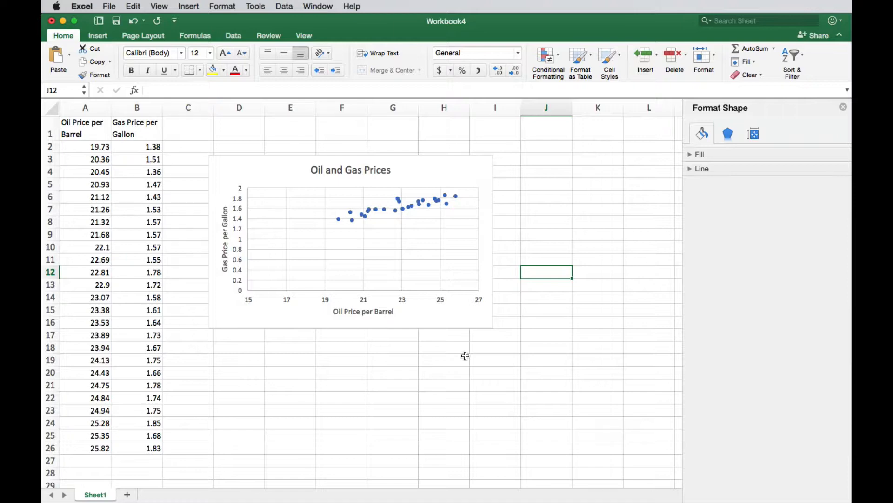
{"action": "mouse_move", "coordinate": [284, 163]}
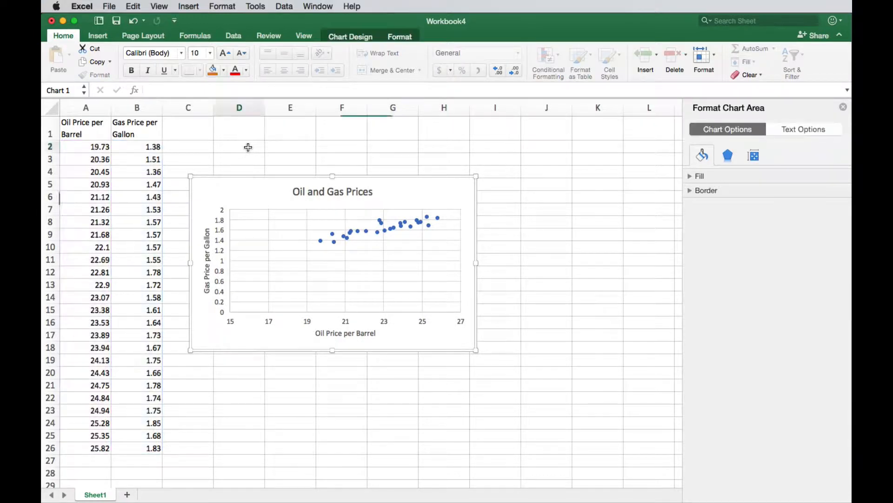
Label cell D2 'Correlation Coefficient' and select the chart to reposition it
{"action": "left_click", "coordinate": [239, 146]}
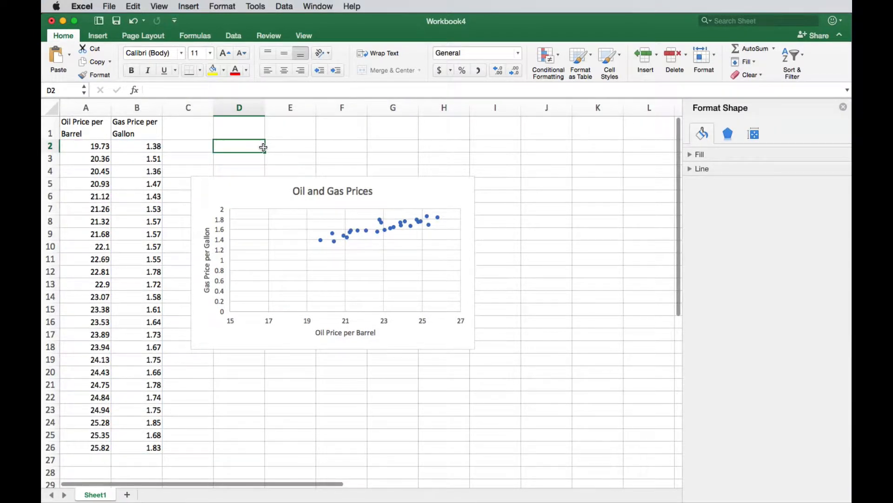
{"action": "type", "text": "Correla"}
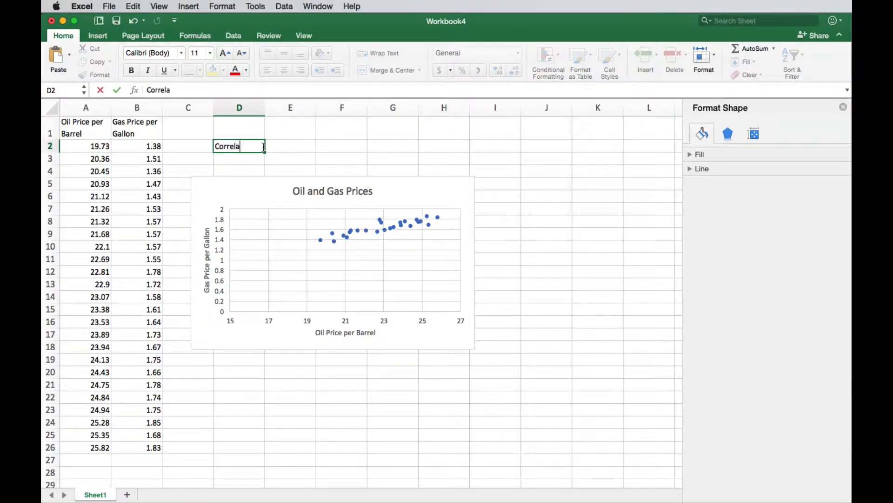
{"action": "type", "text": "tion Coeff"}
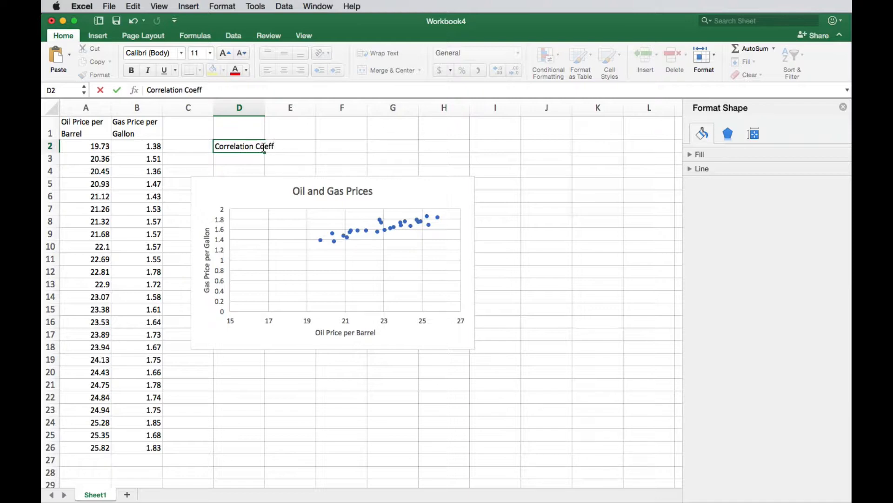
{"action": "key", "text": "Return"}
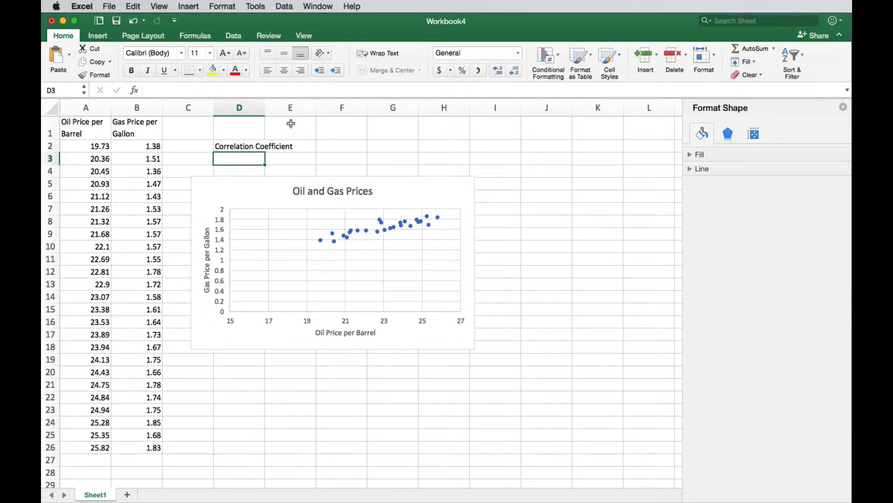
{"action": "left_click", "coordinate": [323, 146]}
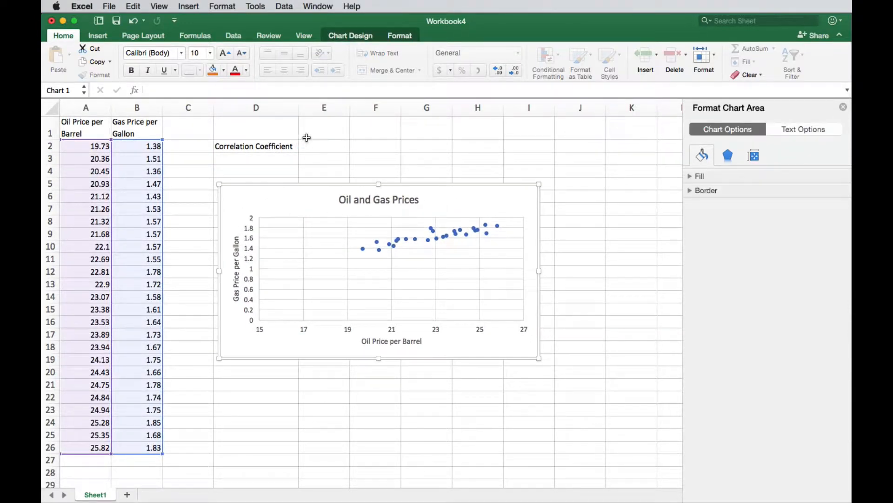
Enter =CORREL(A2:A26,B2:B26) in E2, giving 0.88666051
{"action": "left_click", "coordinate": [324, 146]}
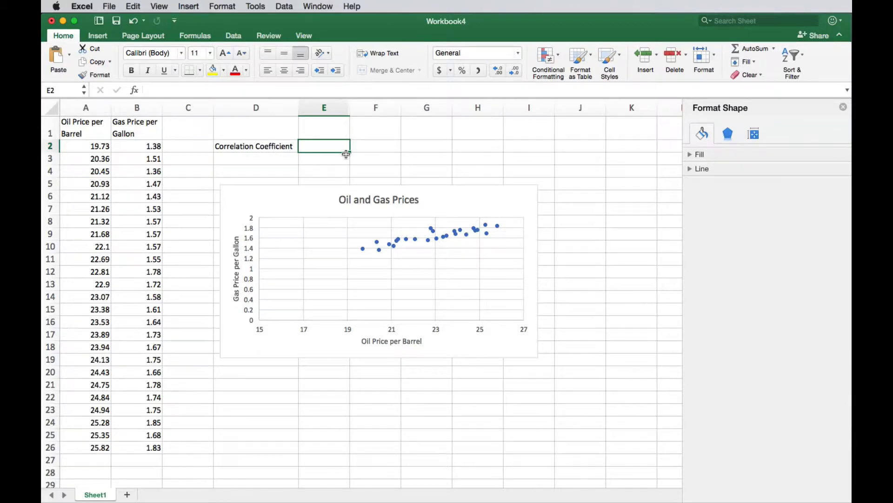
{"action": "type", "text": "="}
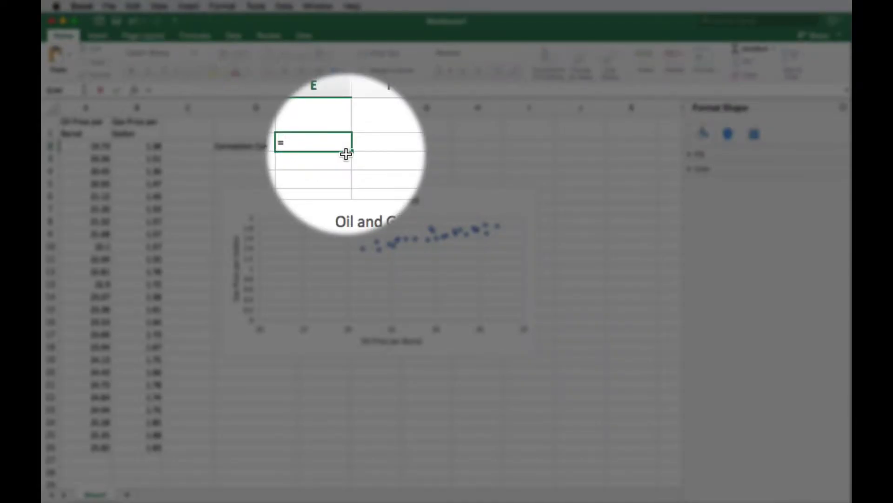
{"action": "type", "text": "CORREL(A2:A26,"}
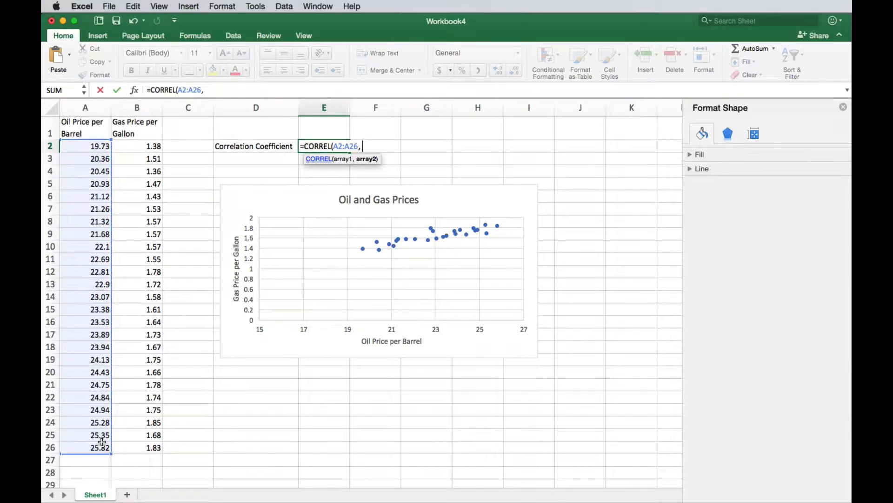
{"action": "left_click", "coordinate": [136, 146]}
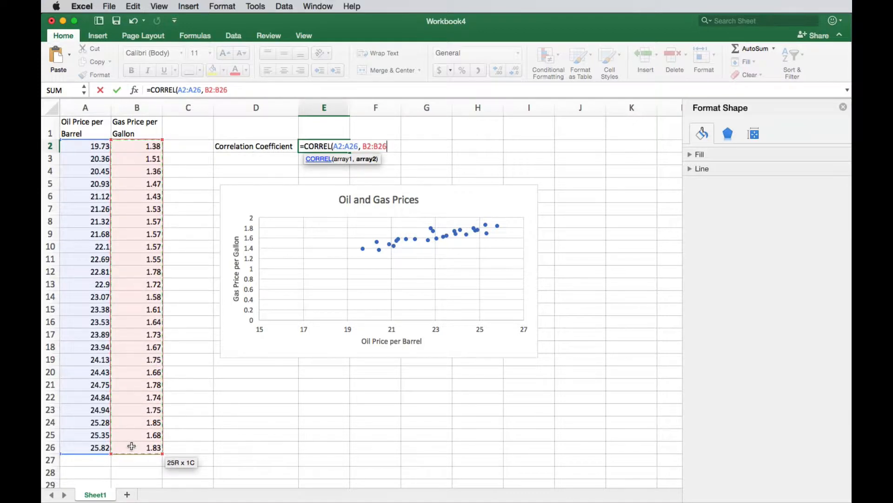
{"action": "key", "text": "Return"}
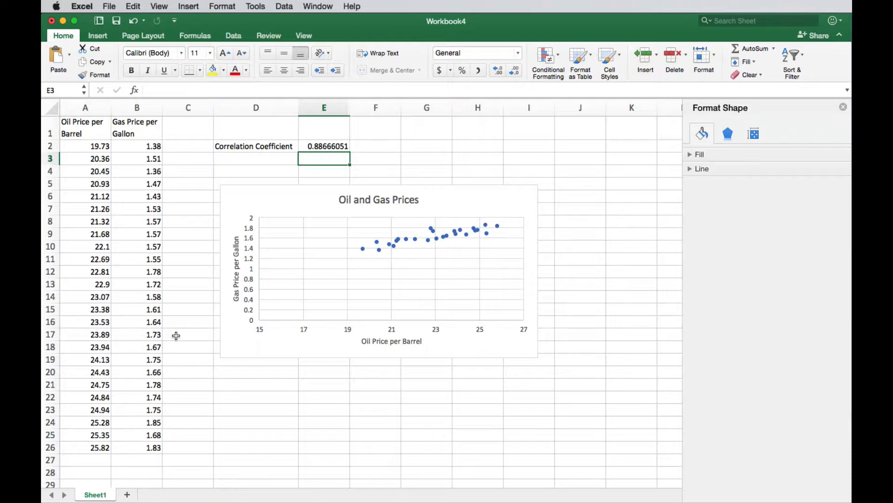
{"action": "mouse_move", "coordinate": [515, 224]}
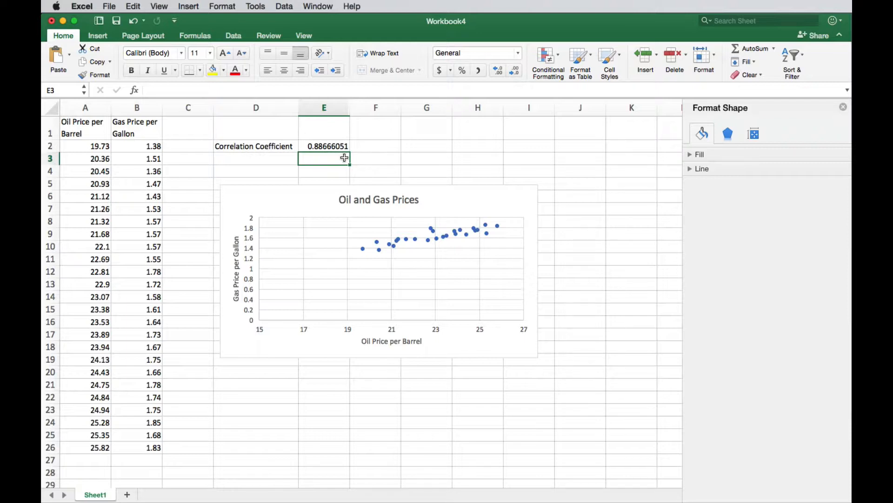
{"action": "mouse_move", "coordinate": [460, 232]}
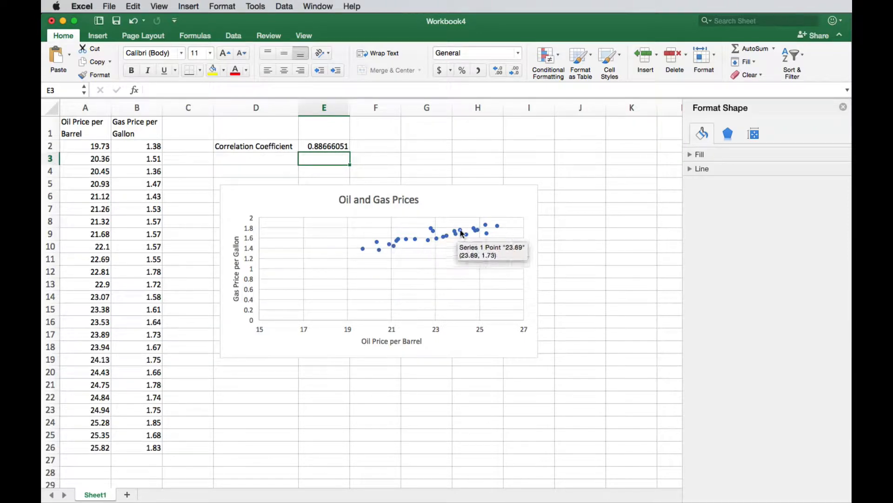
{"action": "mouse_move", "coordinate": [391, 245]}
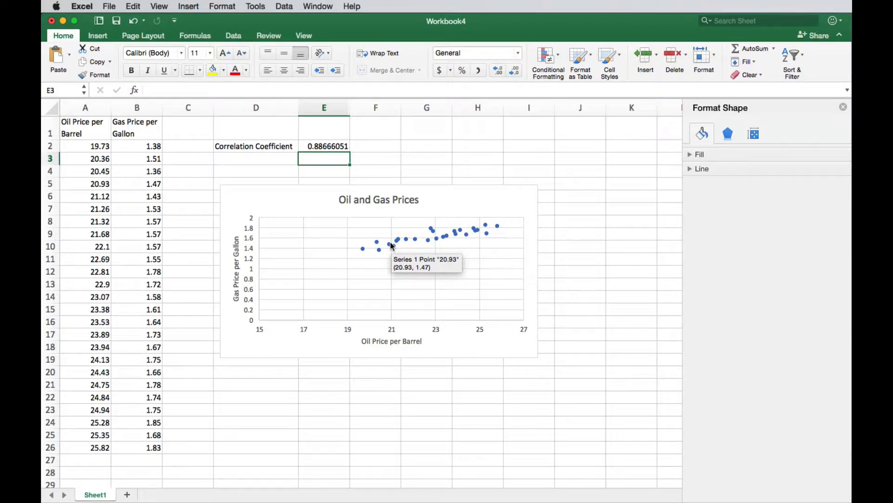
{"action": "mouse_move", "coordinate": [427, 239]}
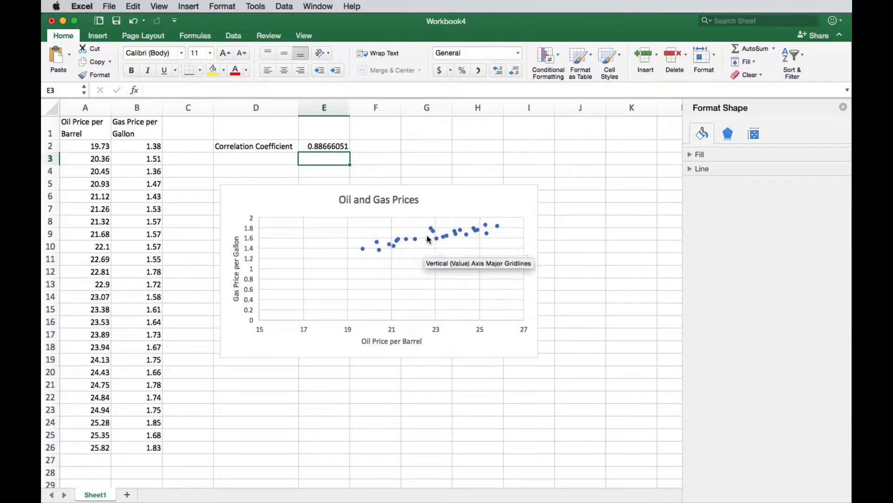
{"action": "mouse_move", "coordinate": [418, 243]}
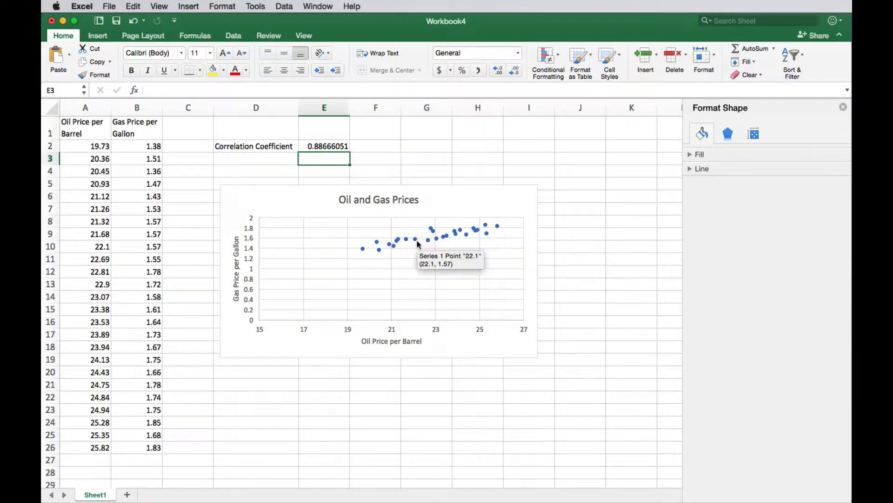
{"action": "mouse_move", "coordinate": [434, 233]}
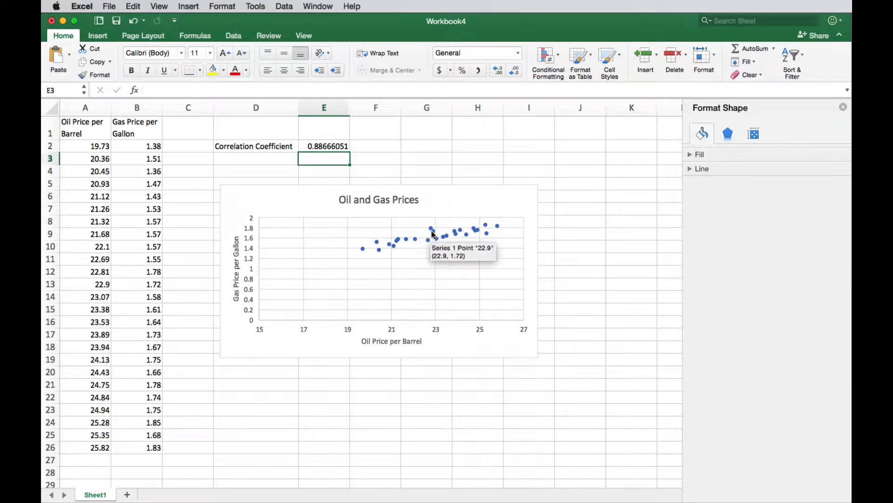
{"action": "mouse_move", "coordinate": [432, 234]}
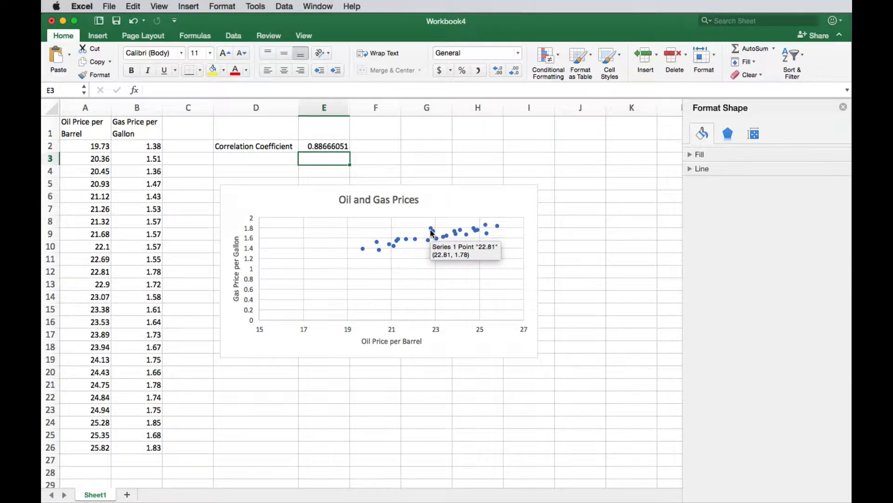
{"action": "mouse_move", "coordinate": [418, 243]}
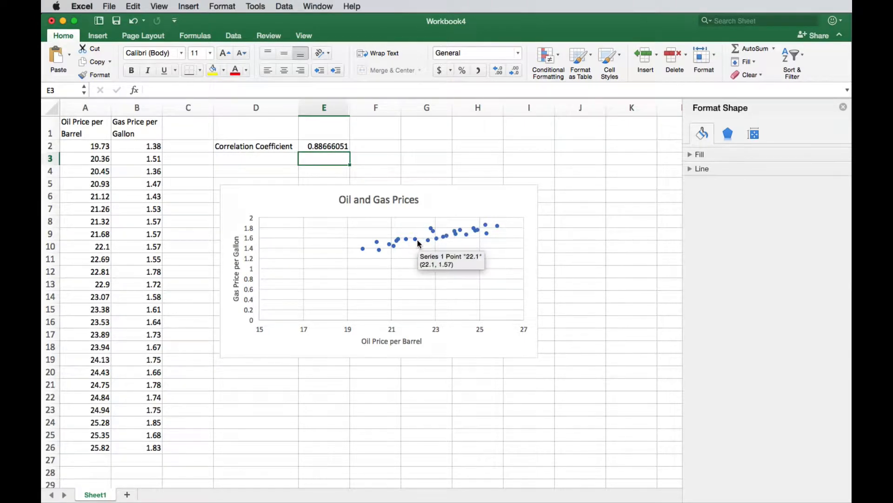
{"action": "mouse_move", "coordinate": [426, 244]}
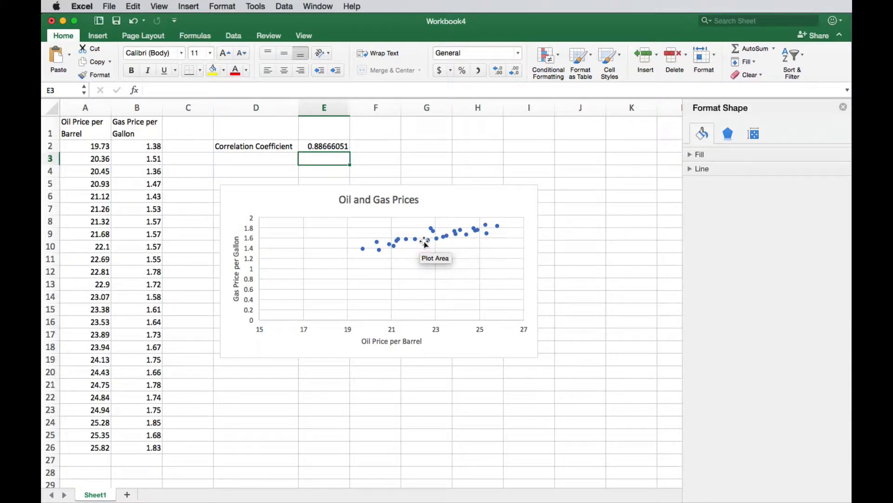
{"action": "mouse_move", "coordinate": [495, 234]}
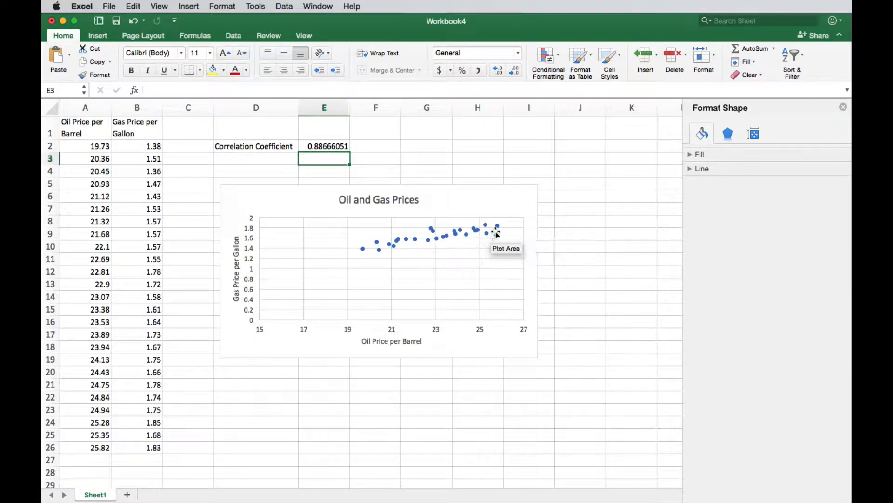
{"action": "mouse_move", "coordinate": [343, 284]}
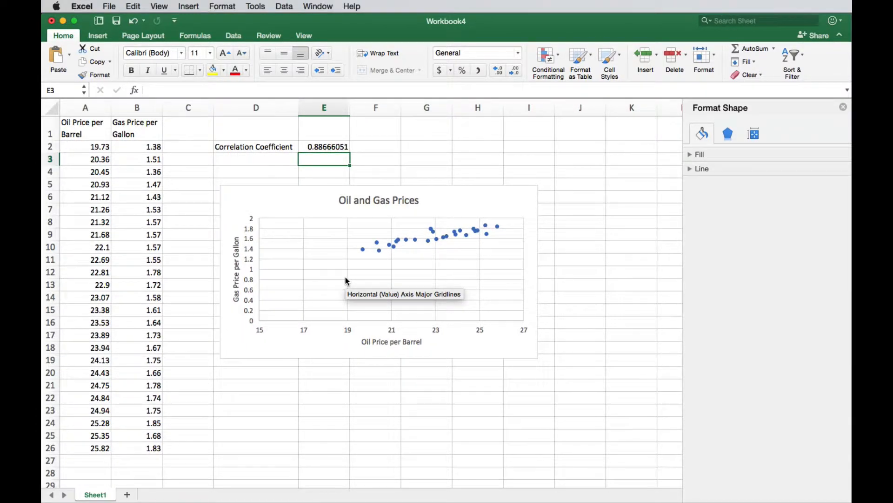
{"action": "mouse_move", "coordinate": [395, 246]}
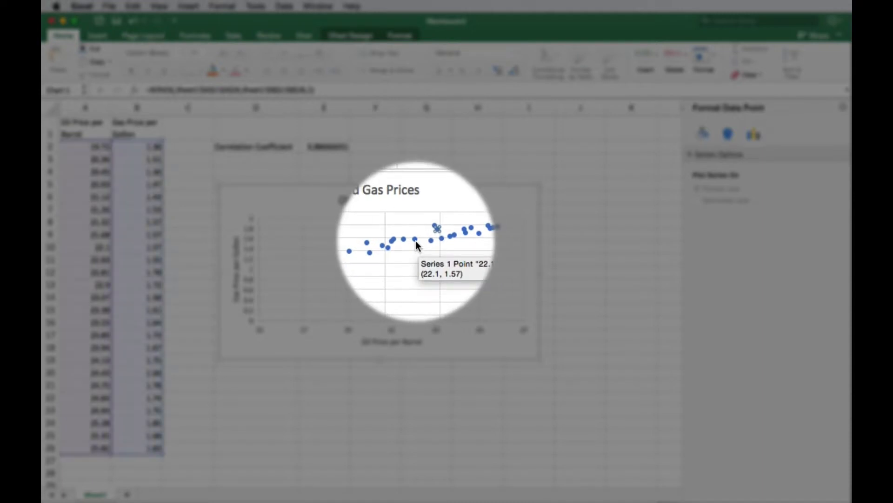
{"action": "mouse_move", "coordinate": [409, 242]}
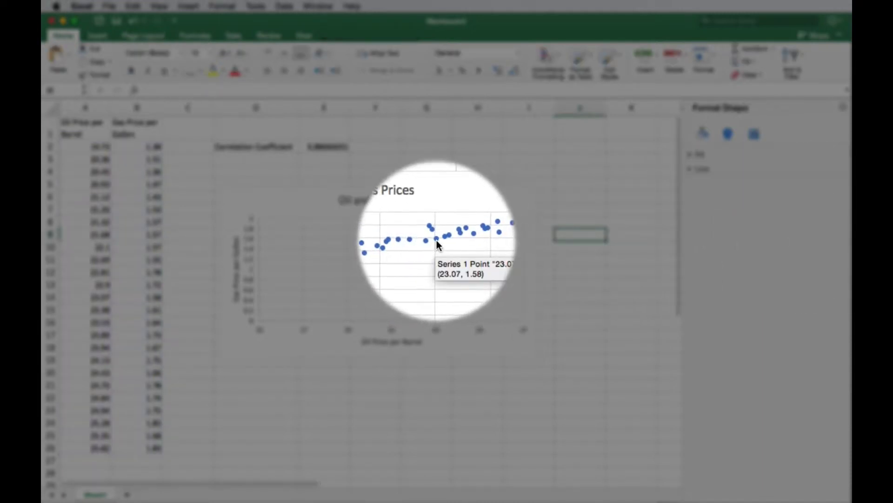
Add a linear trendline to the plotted oil and gas price series
{"action": "right_click", "coordinate": [437, 245]}
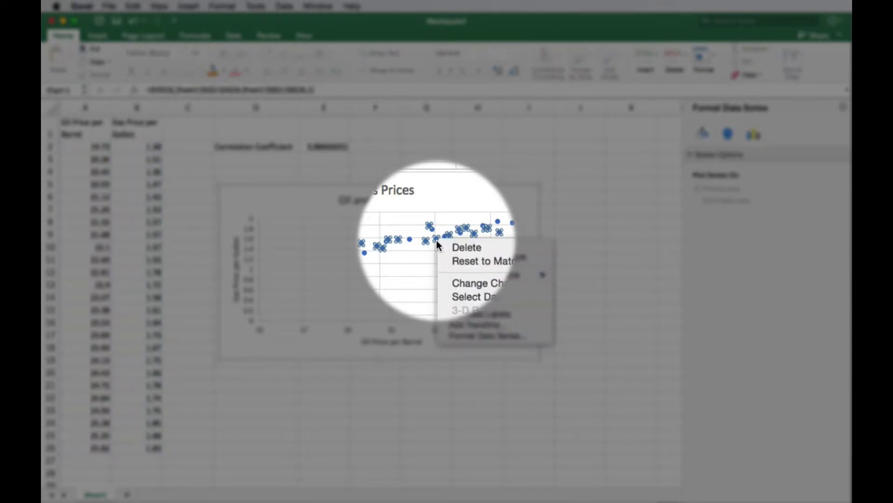
{"action": "mouse_move", "coordinate": [479, 325]}
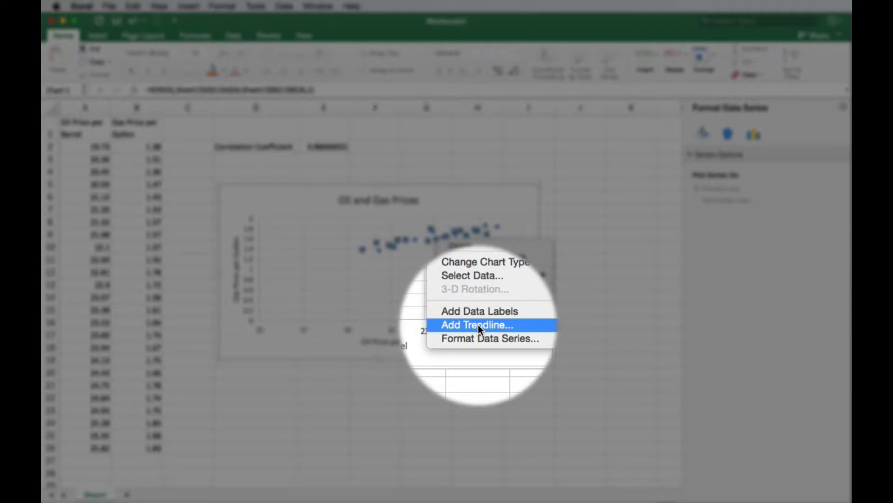
{"action": "left_click", "coordinate": [478, 325]}
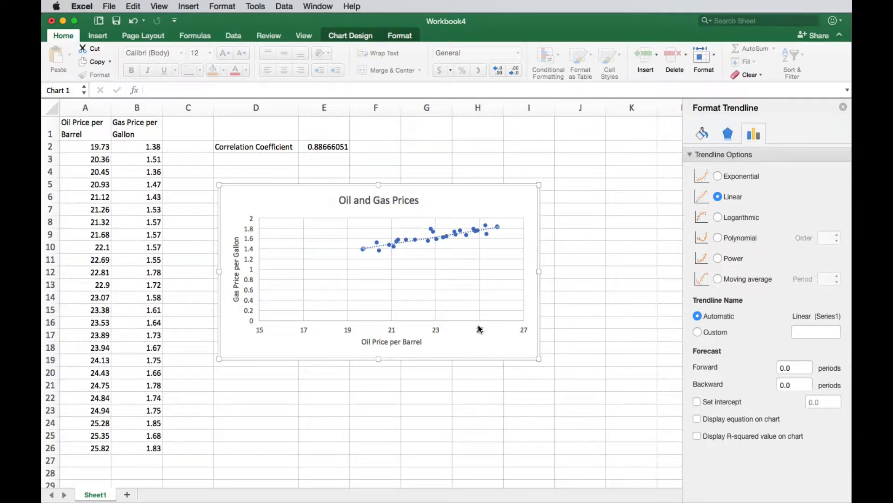
{"action": "mouse_move", "coordinate": [548, 223]}
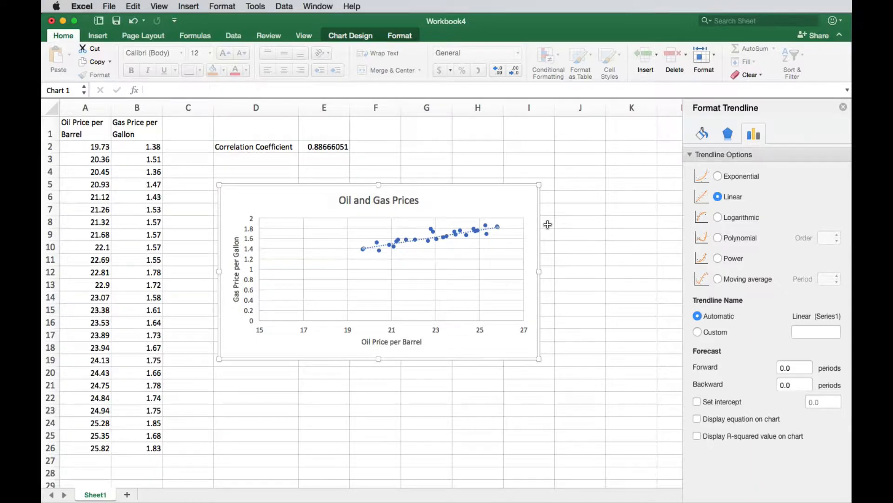
{"action": "mouse_move", "coordinate": [762, 375]}
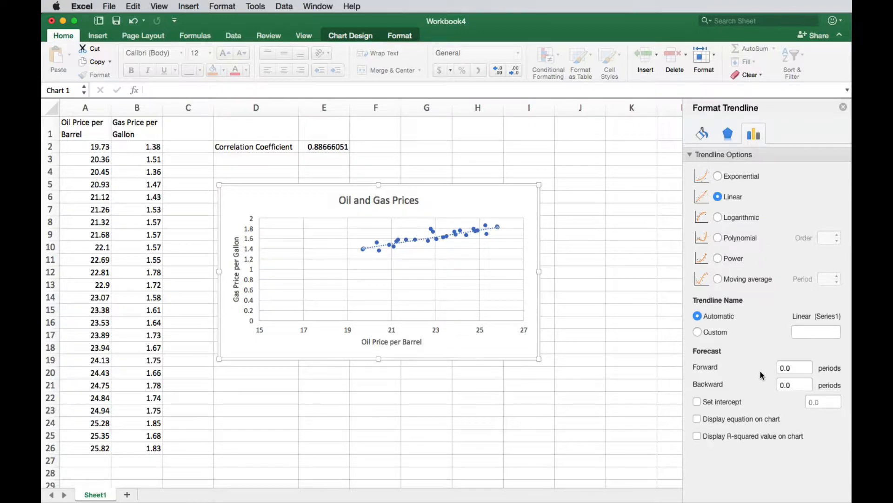
{"action": "mouse_move", "coordinate": [628, 162]}
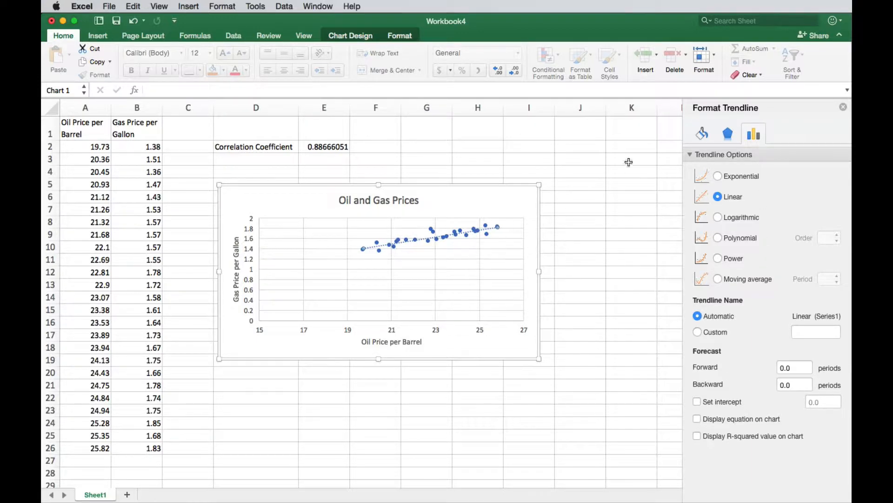
Show the trendline equation y = 0.0682x + 0.0603 on the chart
{"action": "right_click", "coordinate": [470, 236]}
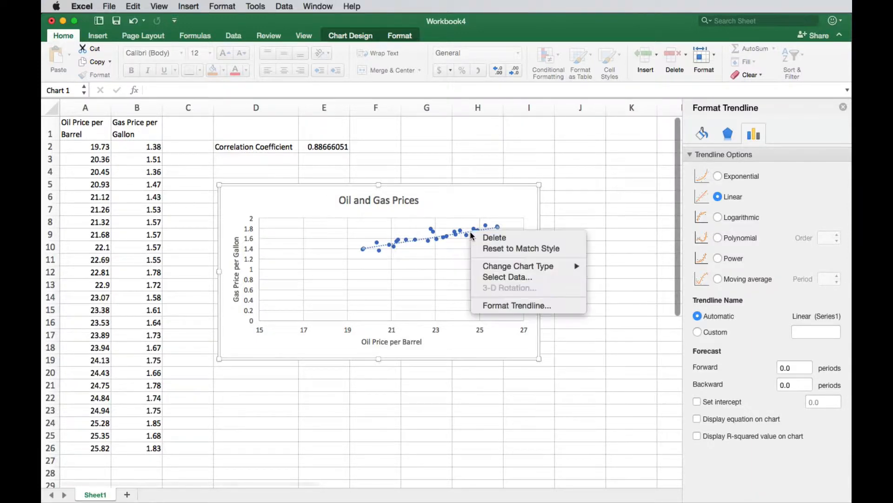
{"action": "mouse_move", "coordinate": [516, 305]}
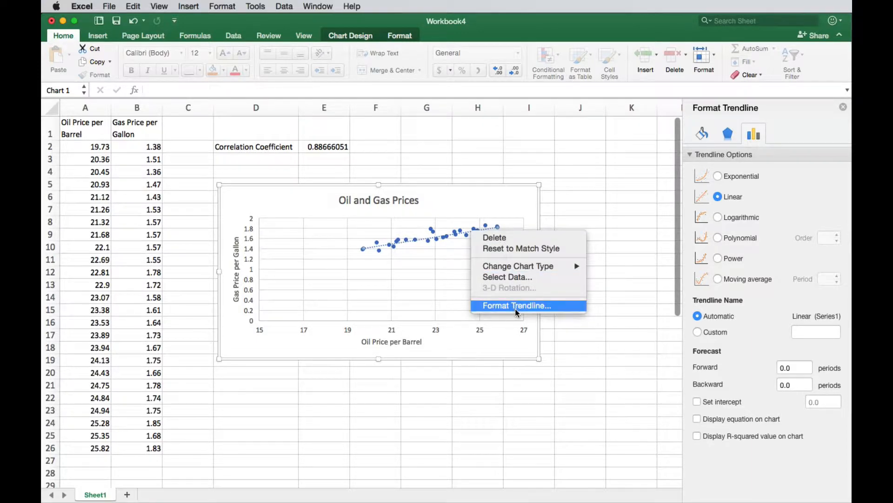
{"action": "mouse_move", "coordinate": [718, 285]}
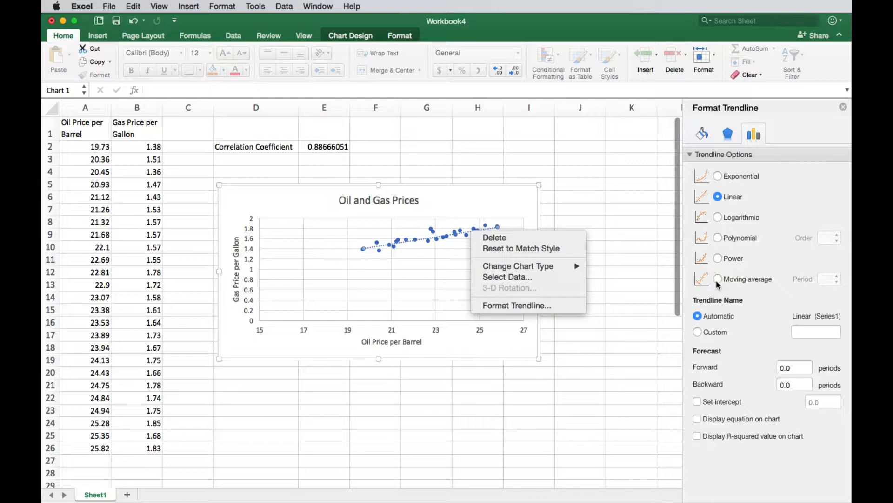
{"action": "mouse_move", "coordinate": [725, 219]}
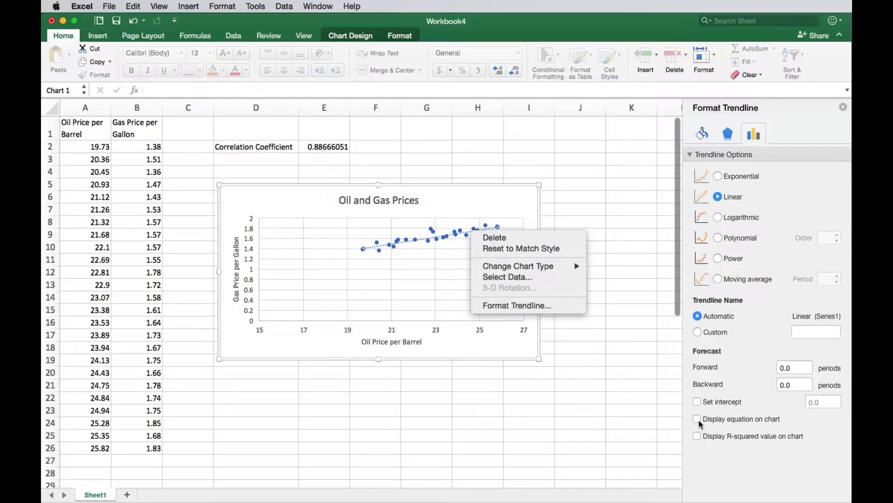
{"action": "left_click", "coordinate": [697, 419]}
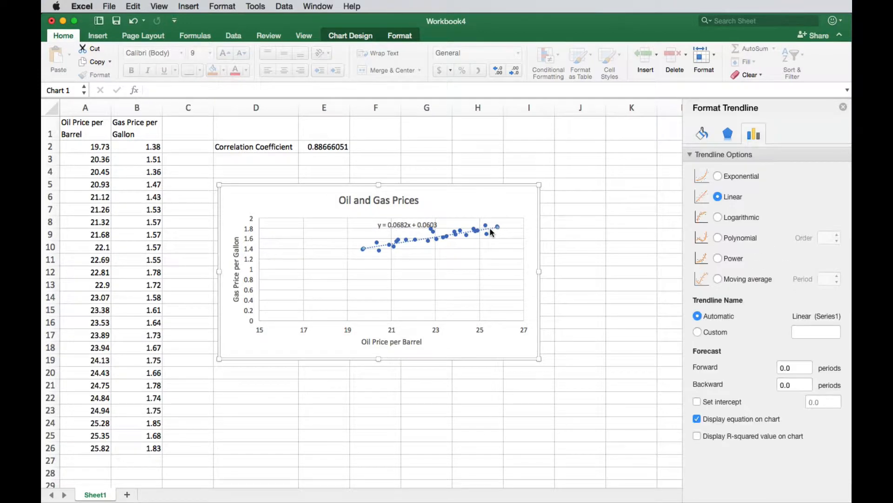
{"action": "mouse_move", "coordinate": [609, 244]}
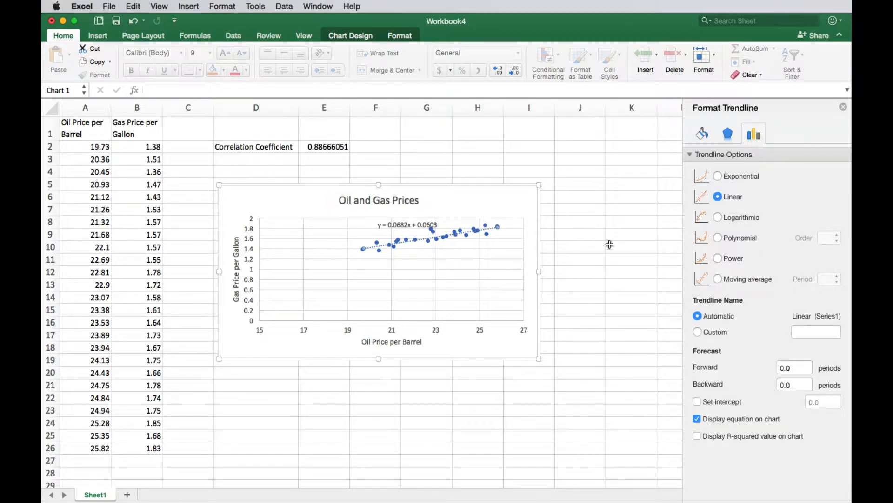
Set the trendline forecast to 2 periods forward and 2 periods backward
{"action": "left_click", "coordinate": [794, 367]}
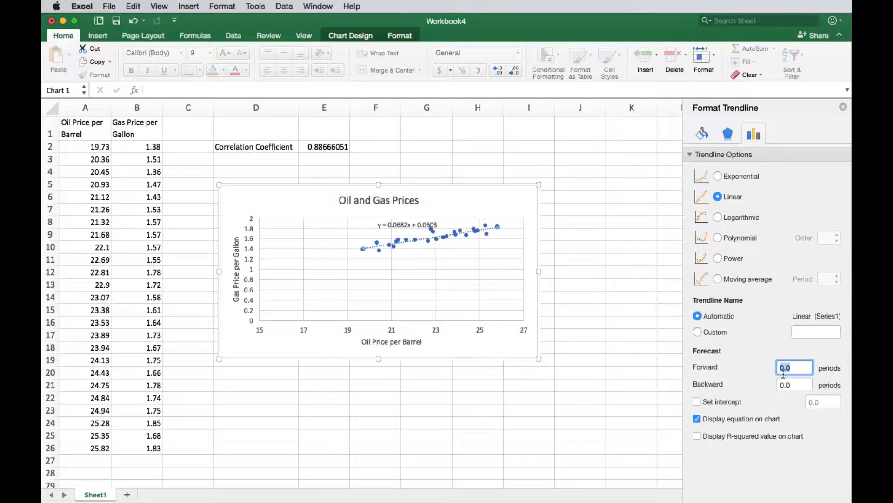
{"action": "type", "text": "3"}
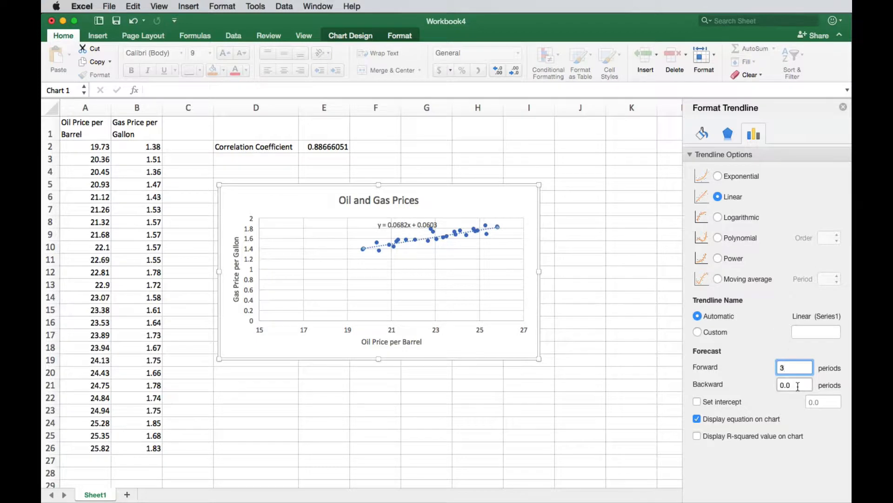
{"action": "left_click", "coordinate": [794, 385]}
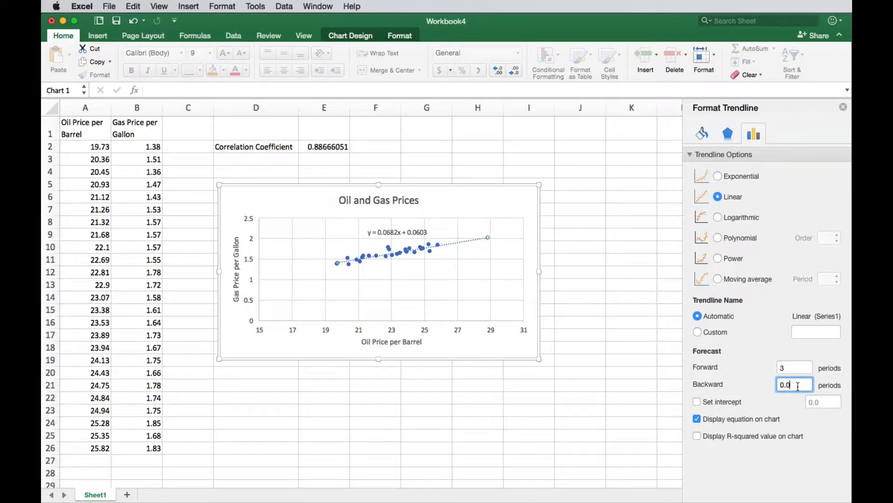
{"action": "left_click", "coordinate": [794, 367]}
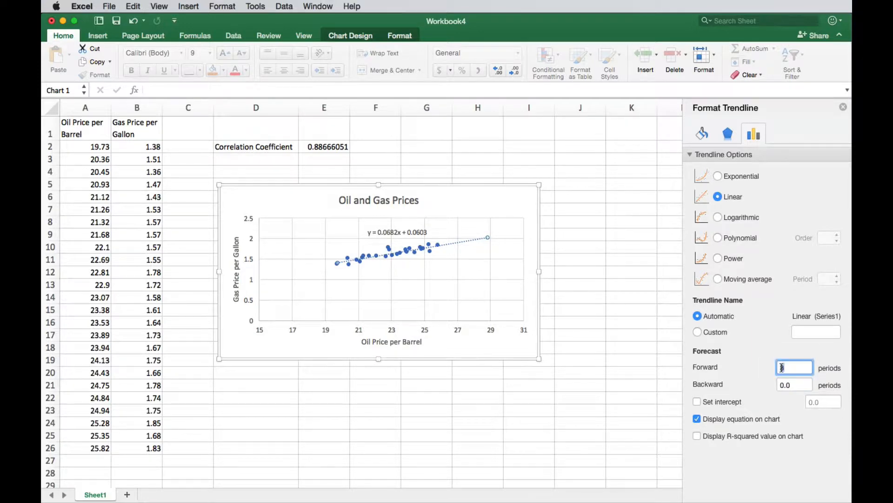
{"action": "type", "text": "2"}
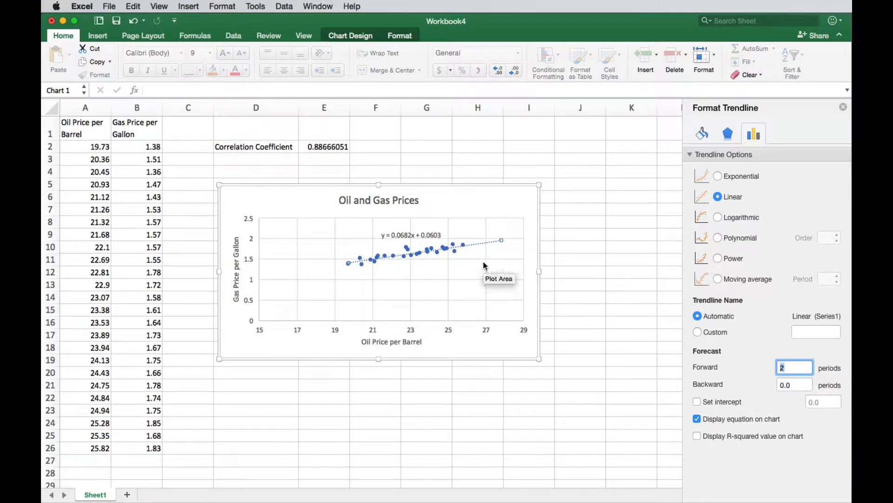
{"action": "mouse_move", "coordinate": [462, 272]}
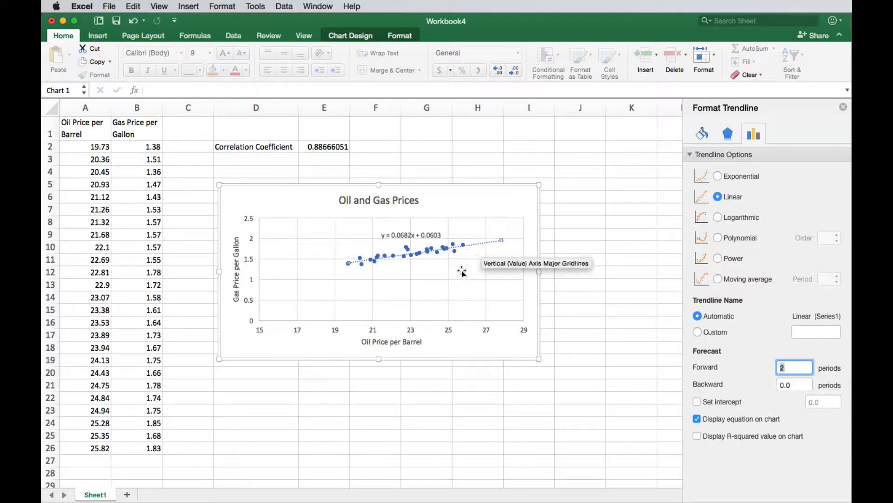
{"action": "mouse_move", "coordinate": [467, 250]}
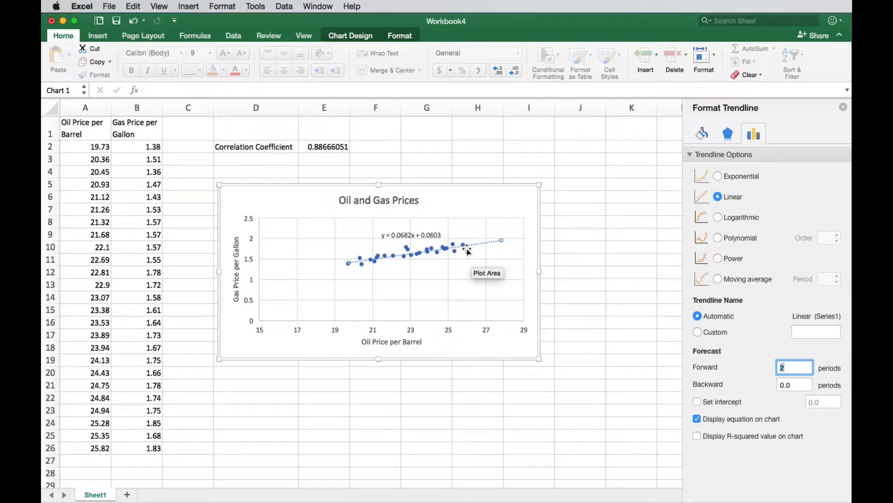
{"action": "mouse_move", "coordinate": [477, 248]}
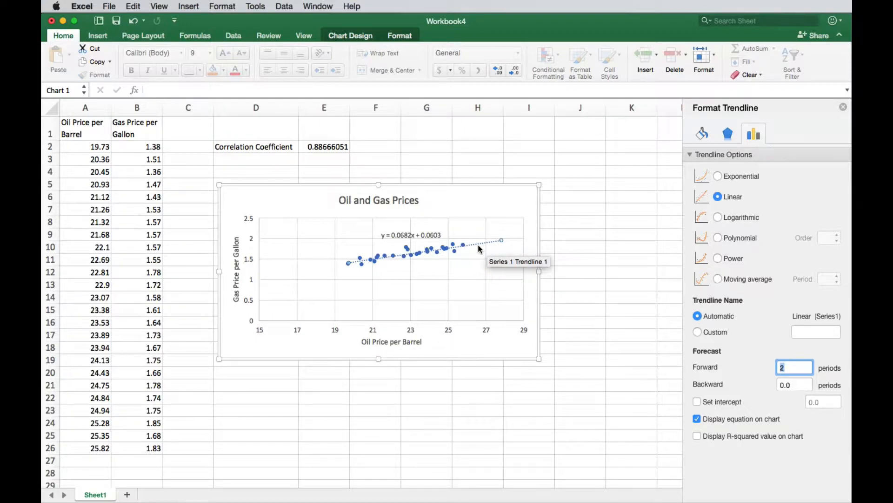
{"action": "mouse_move", "coordinate": [745, 375]}
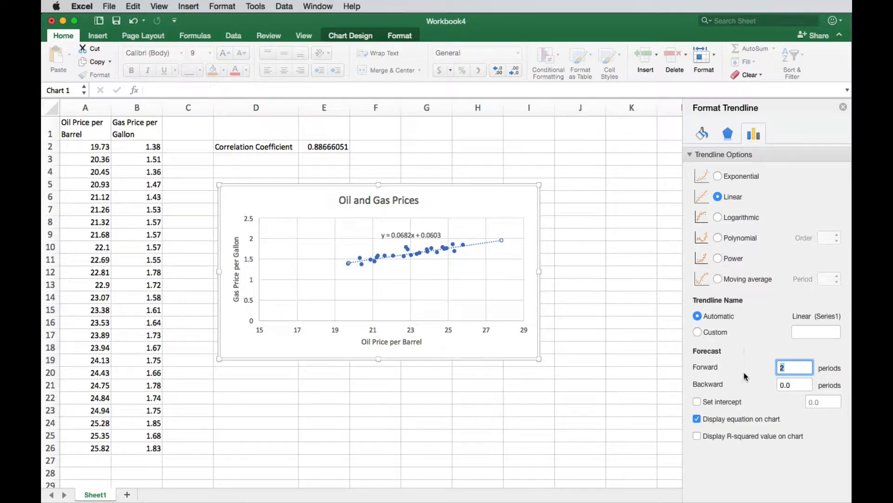
{"action": "left_click", "coordinate": [794, 384]}
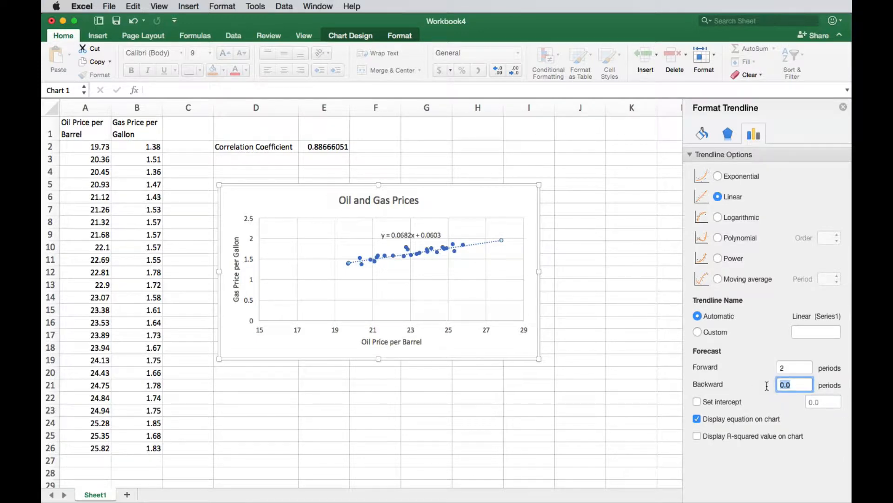
{"action": "type", "text": "2"}
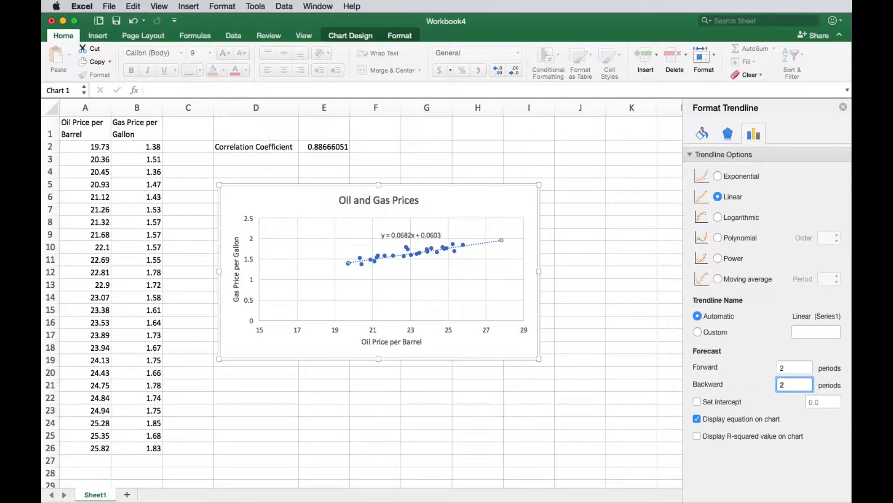
{"action": "mouse_move", "coordinate": [315, 335]}
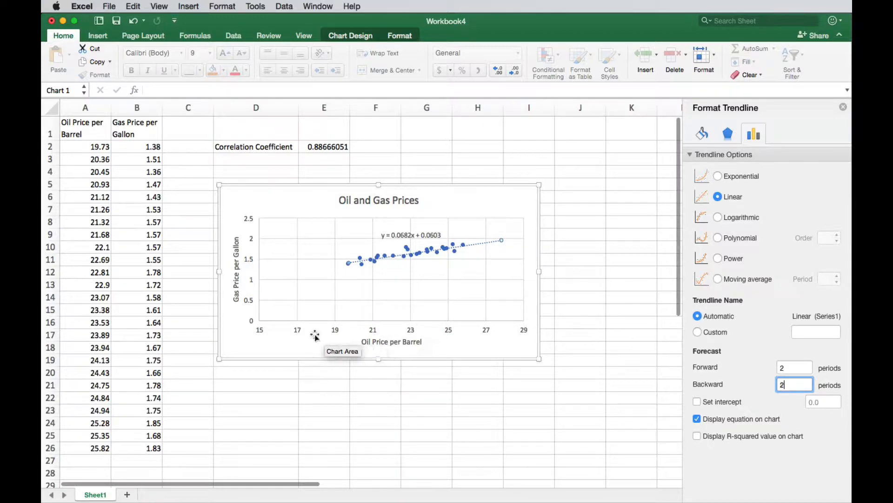
{"action": "mouse_move", "coordinate": [361, 330]}
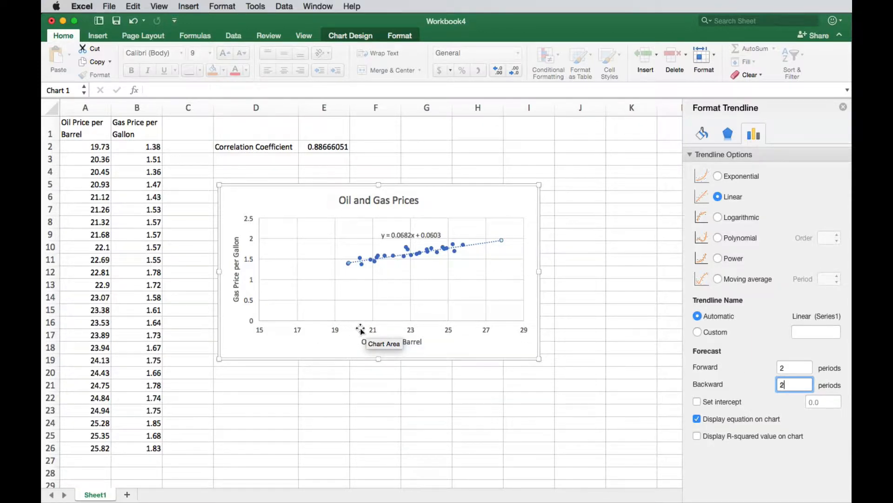
{"action": "mouse_move", "coordinate": [468, 253]}
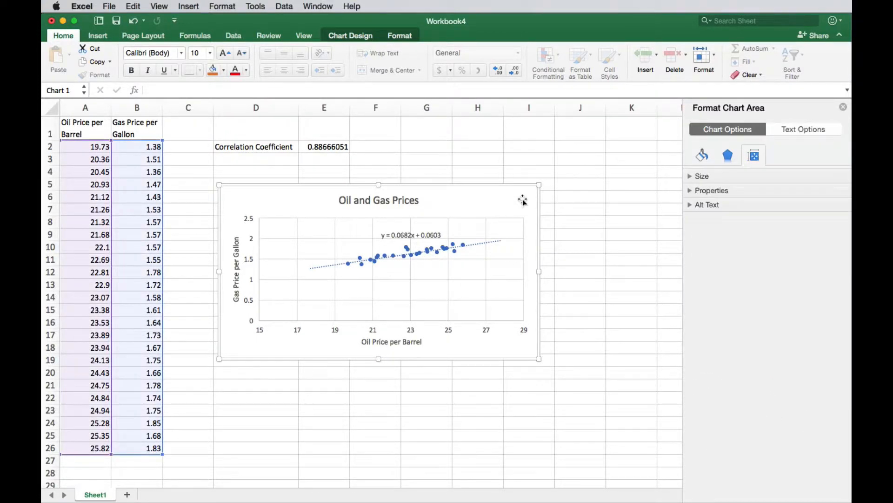
{"action": "mouse_move", "coordinate": [501, 236]}
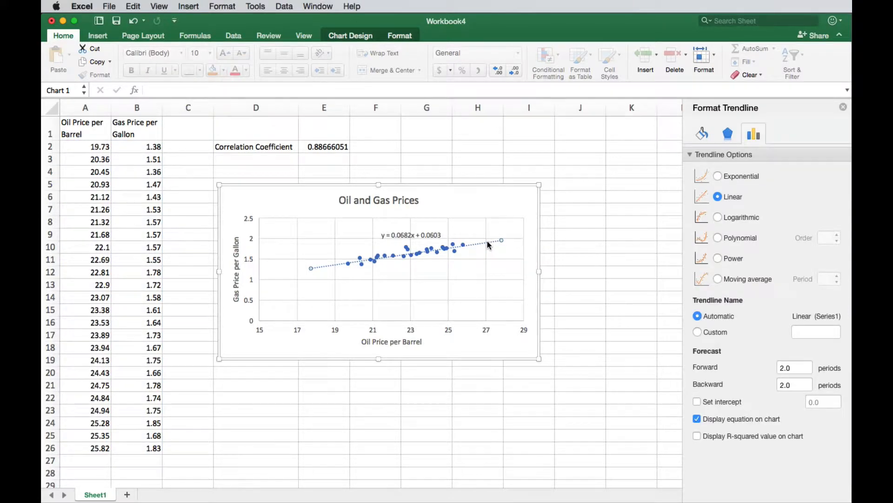
{"action": "mouse_move", "coordinate": [662, 177]}
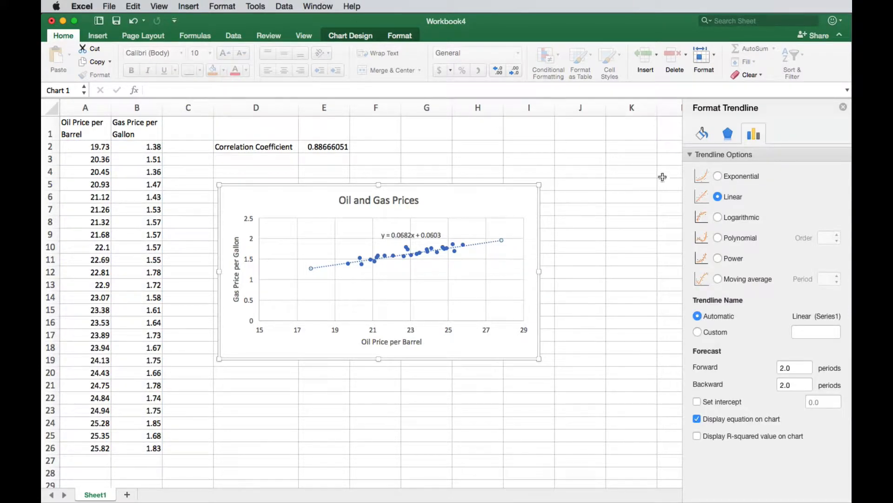
Format the trendline as a solid line with arrowheads at its begin and end
{"action": "left_click", "coordinate": [701, 134]}
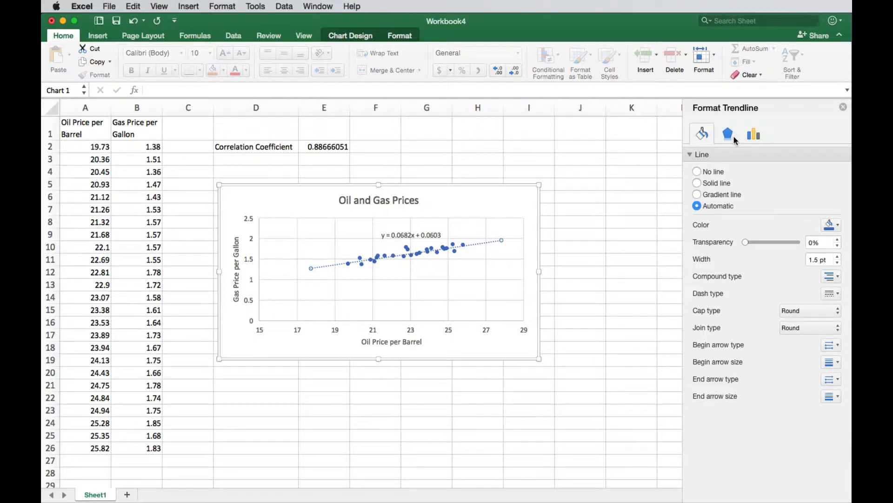
{"action": "left_click", "coordinate": [727, 134]}
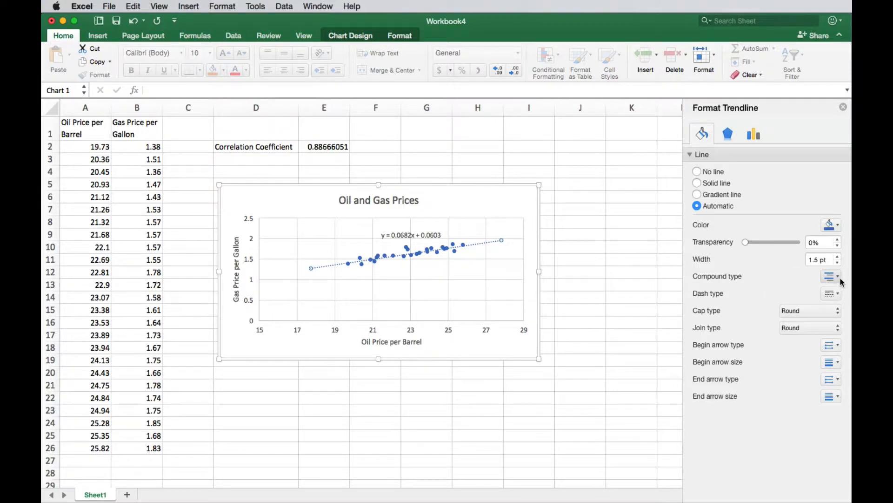
{"action": "left_click", "coordinate": [830, 293]}
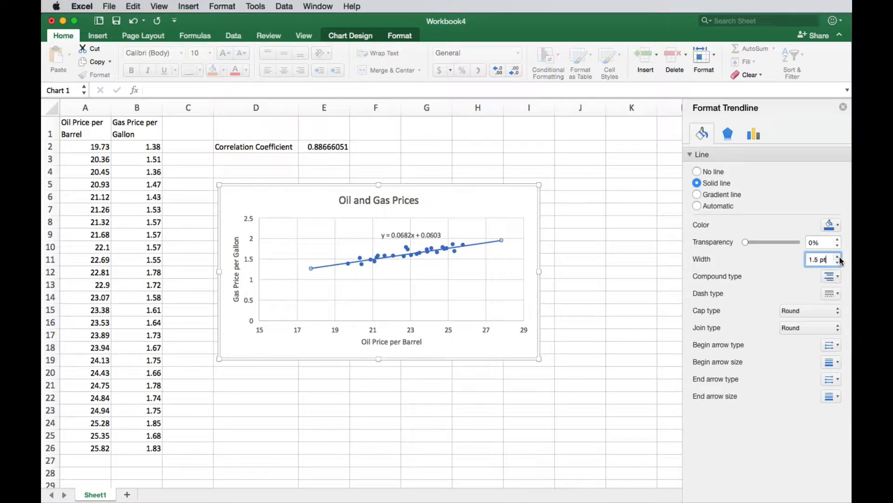
{"action": "mouse_move", "coordinate": [584, 259]}
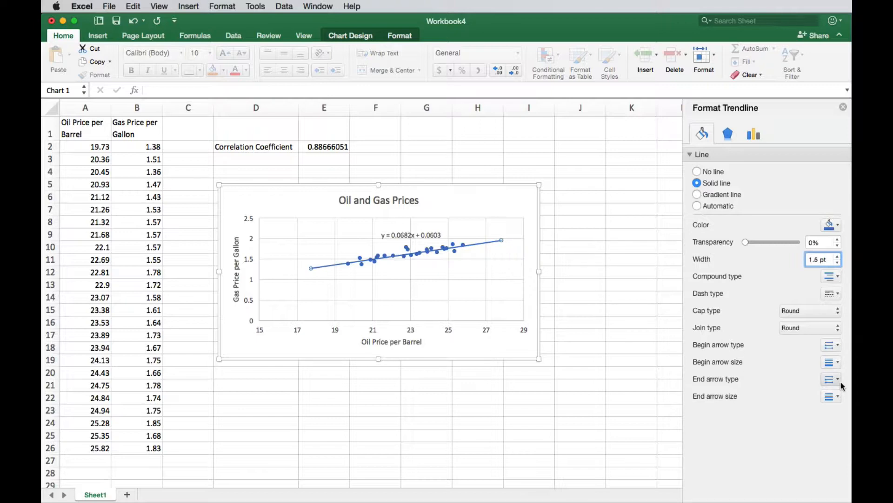
{"action": "left_click", "coordinate": [830, 379]}
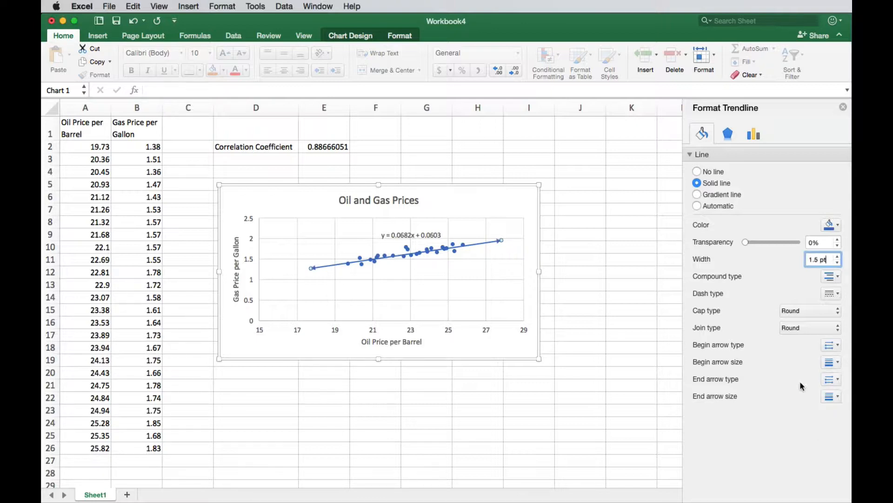
{"action": "mouse_move", "coordinate": [528, 200]}
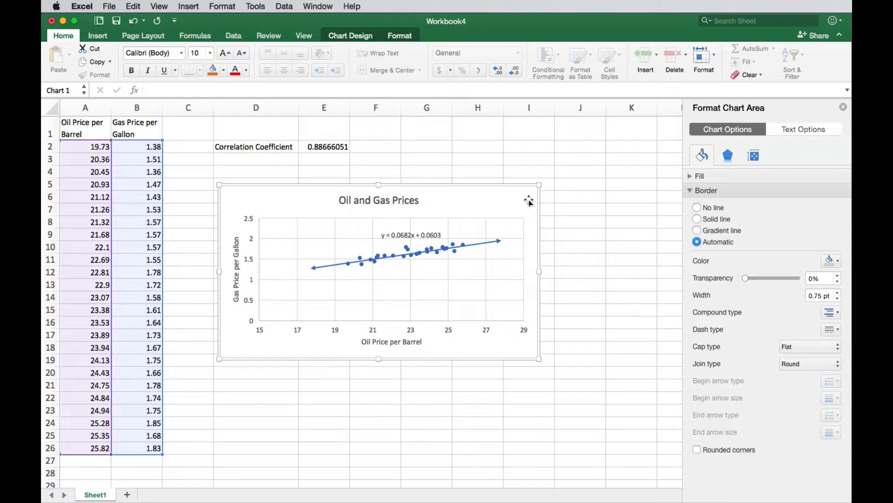
{"action": "mouse_move", "coordinate": [393, 237]}
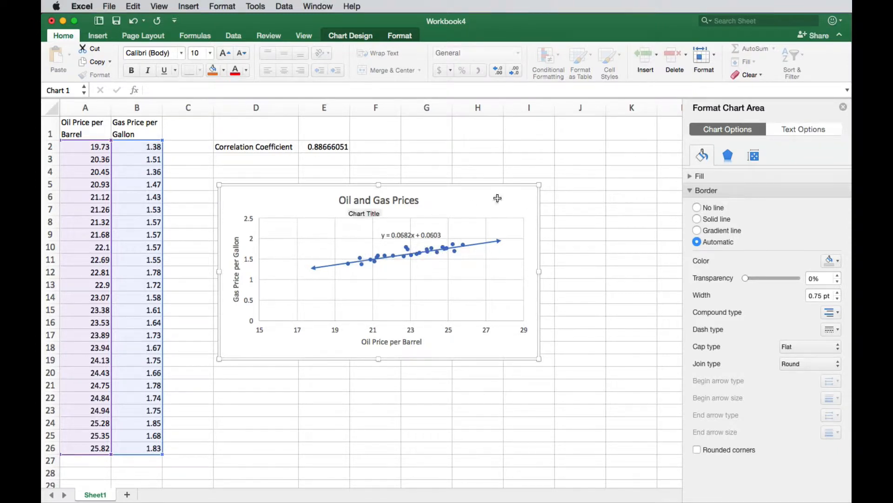
Display the R² value 0.78617 beneath the trendline equation
{"action": "left_click", "coordinate": [410, 235]}
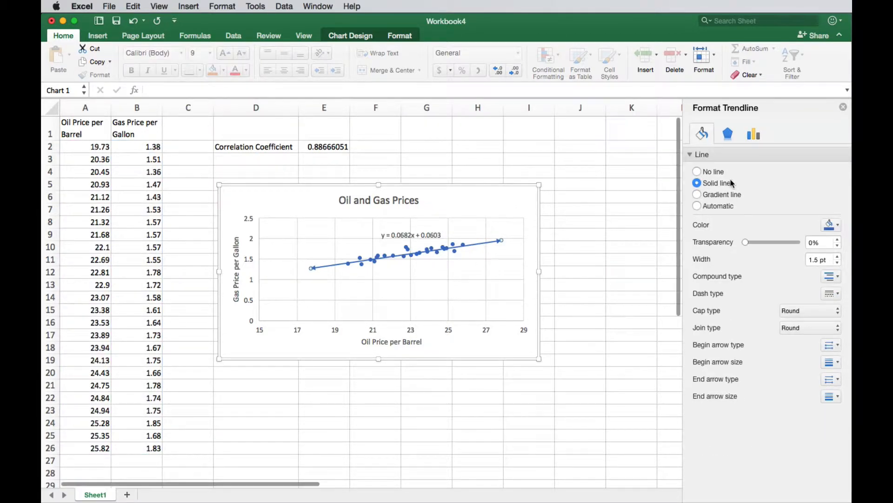
{"action": "left_click", "coordinate": [754, 134]}
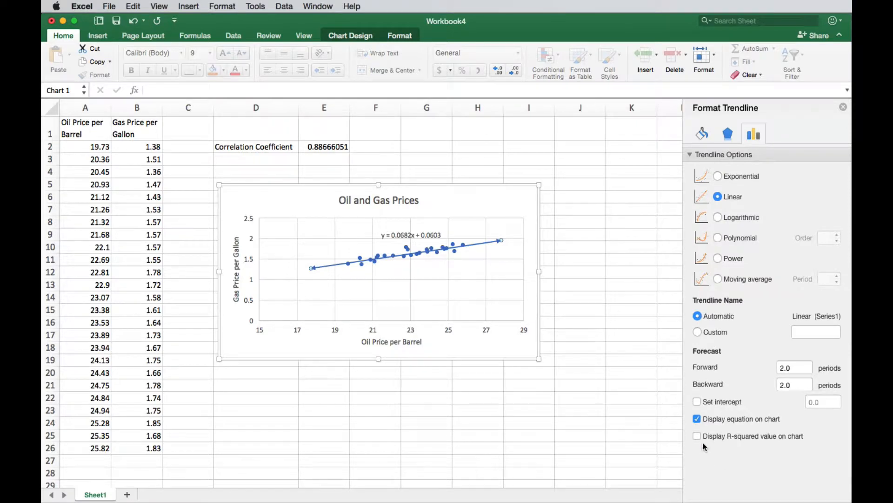
{"action": "left_click", "coordinate": [697, 436]}
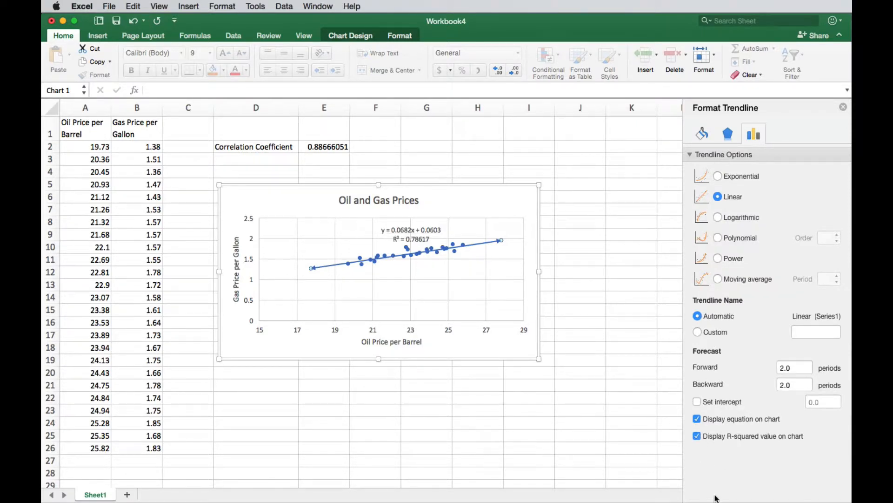
{"action": "mouse_move", "coordinate": [529, 380]}
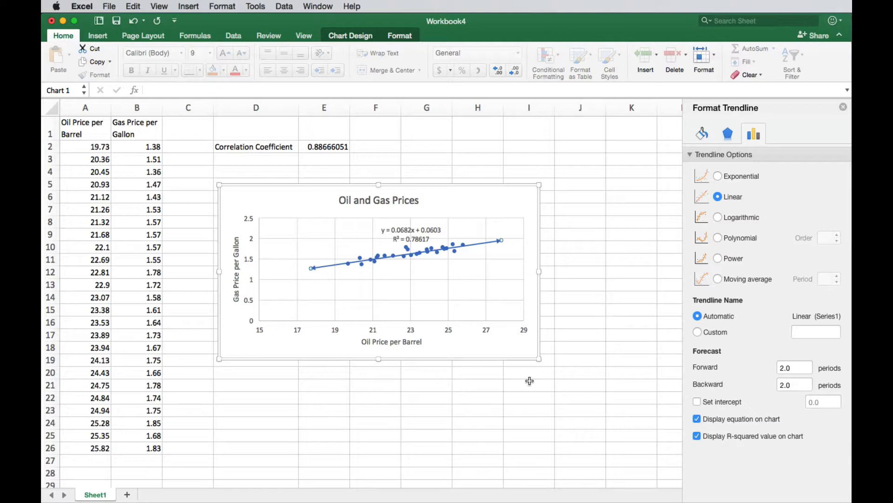
{"action": "mouse_move", "coordinate": [620, 220]}
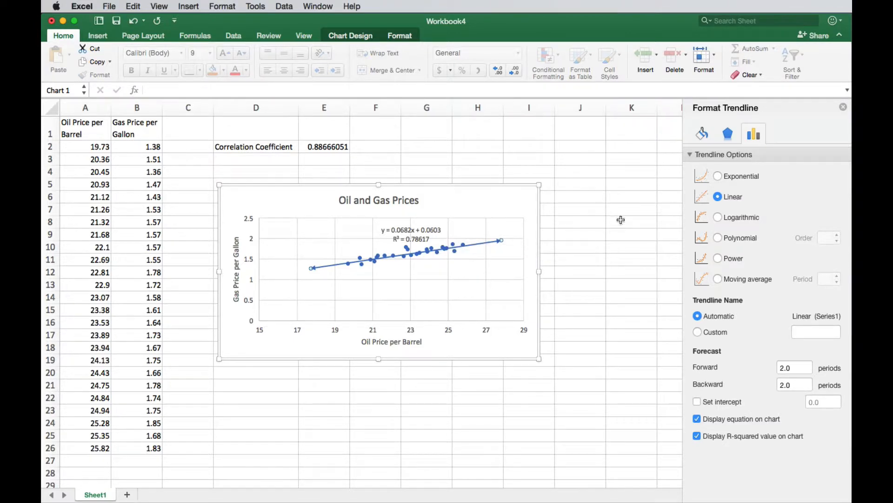
Deselect the chart by picking a cell and close the Format Trendline pane
{"action": "left_click", "coordinate": [580, 196]}
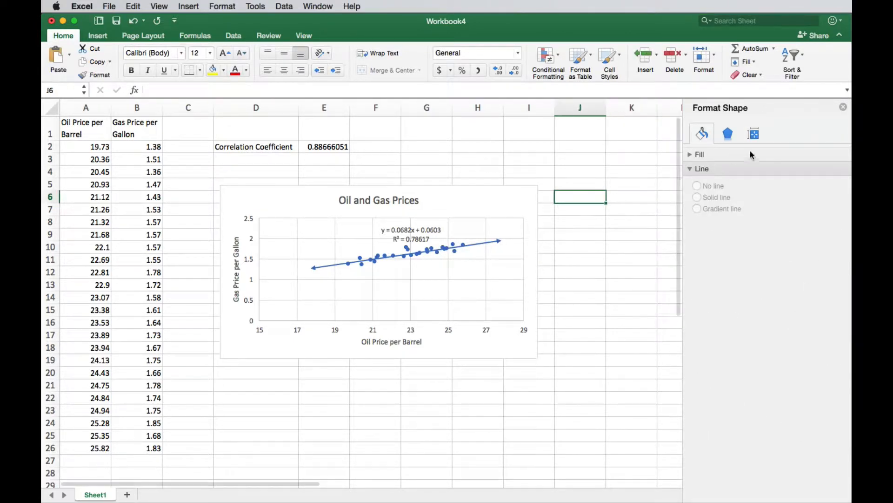
{"action": "left_click", "coordinate": [843, 106]}
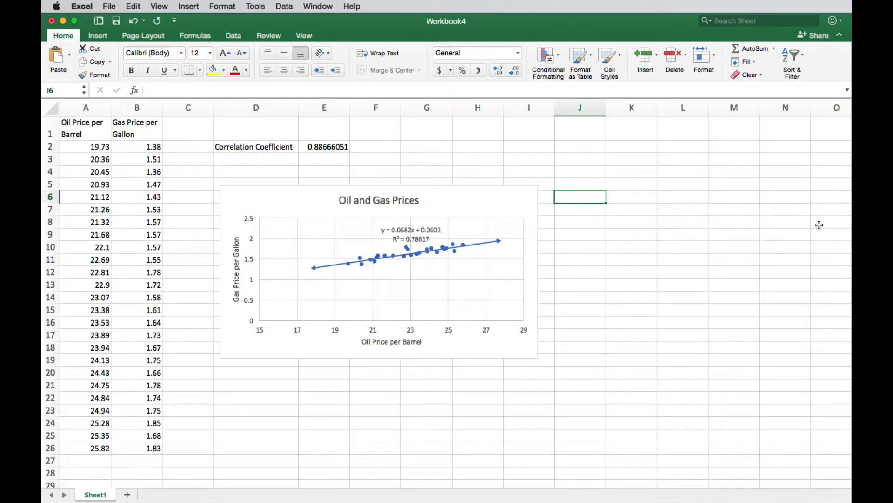
{"action": "mouse_move", "coordinate": [592, 170]}
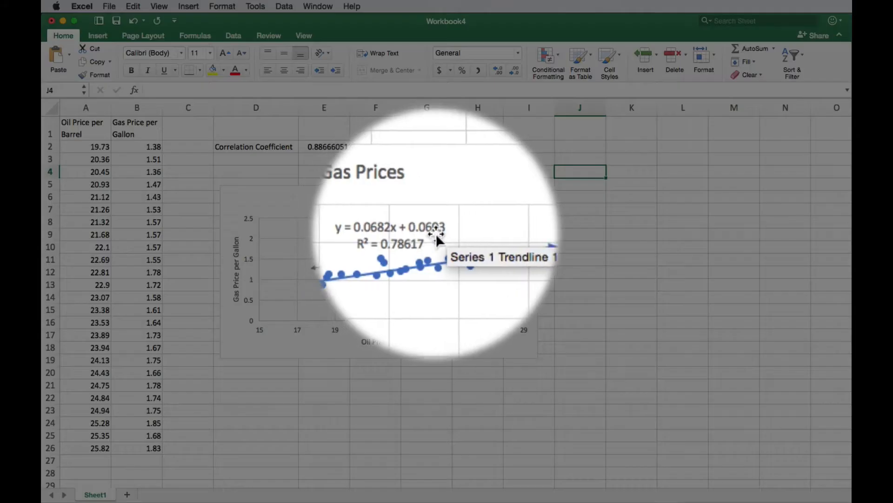
{"action": "mouse_move", "coordinate": [447, 236]}
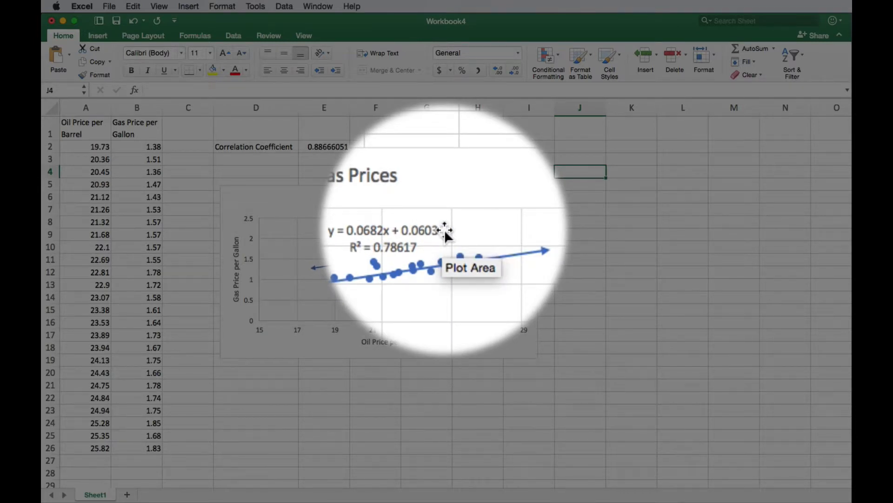
{"action": "mouse_move", "coordinate": [439, 236]}
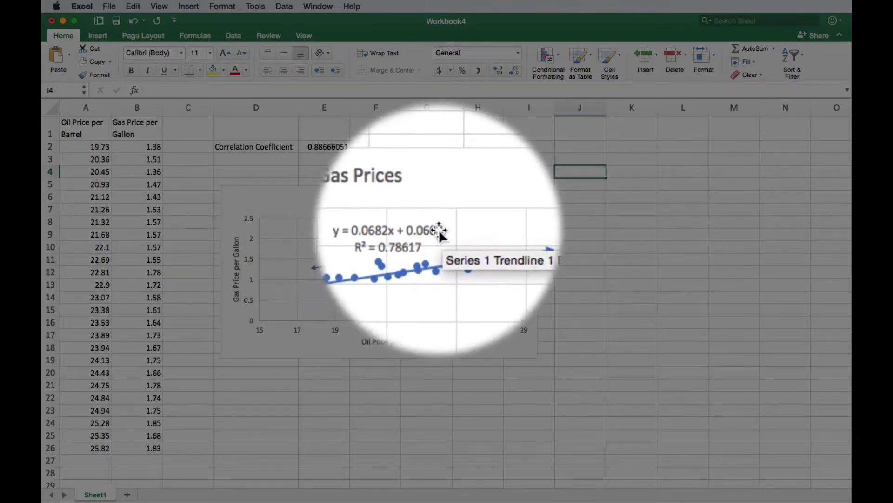
{"action": "mouse_move", "coordinate": [414, 238]}
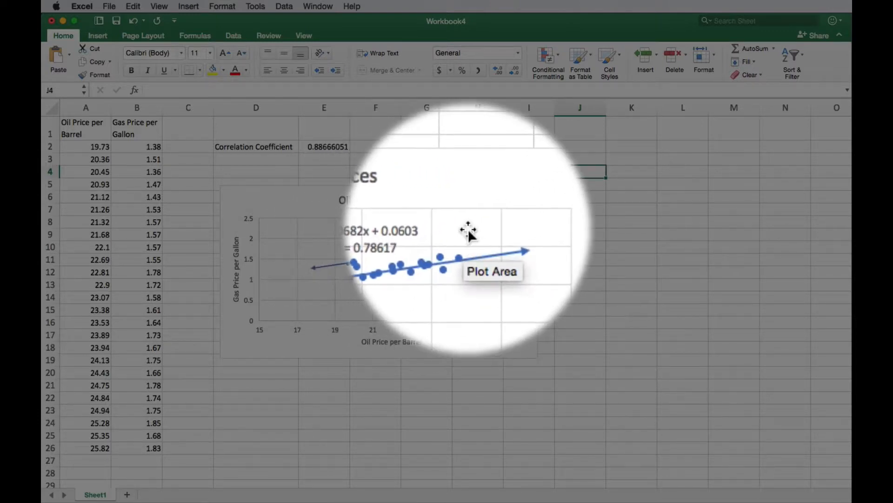
{"action": "mouse_move", "coordinate": [597, 173]}
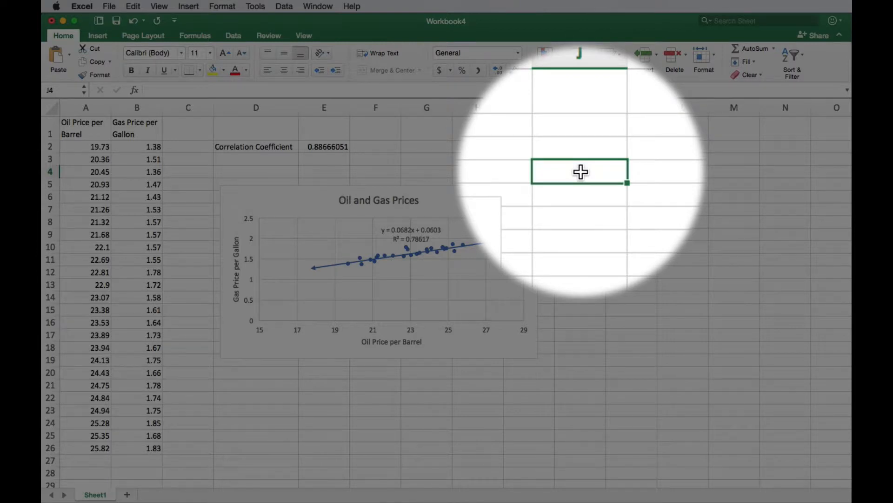
Type the equation text y=0.0603+0.0682x into cell J4
{"action": "type", "text": "y="}
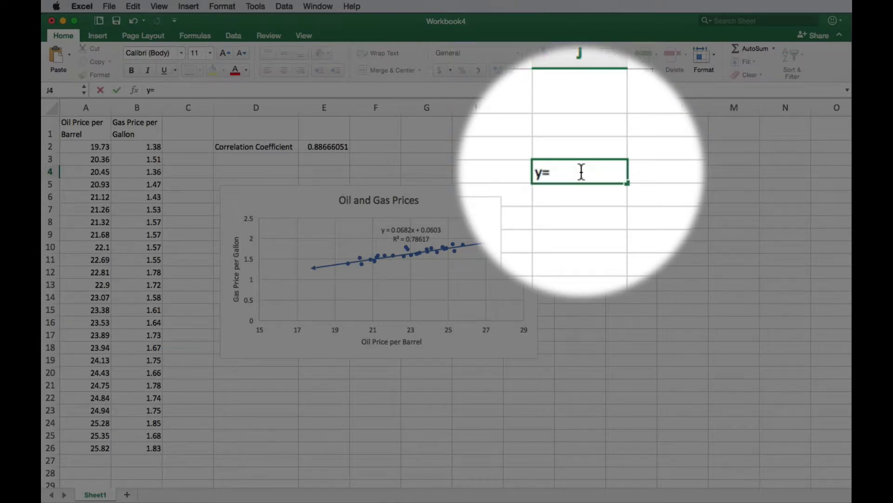
{"action": "type", "text": "0.0"}
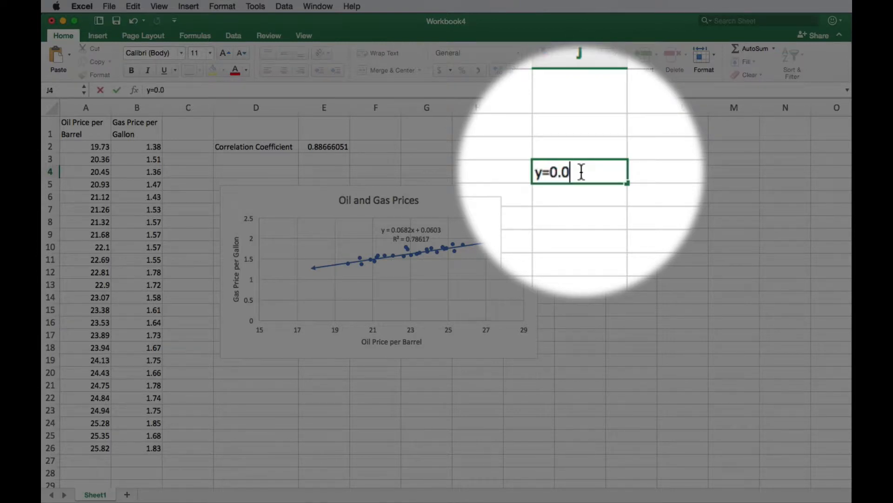
{"action": "type", "text": "604"}
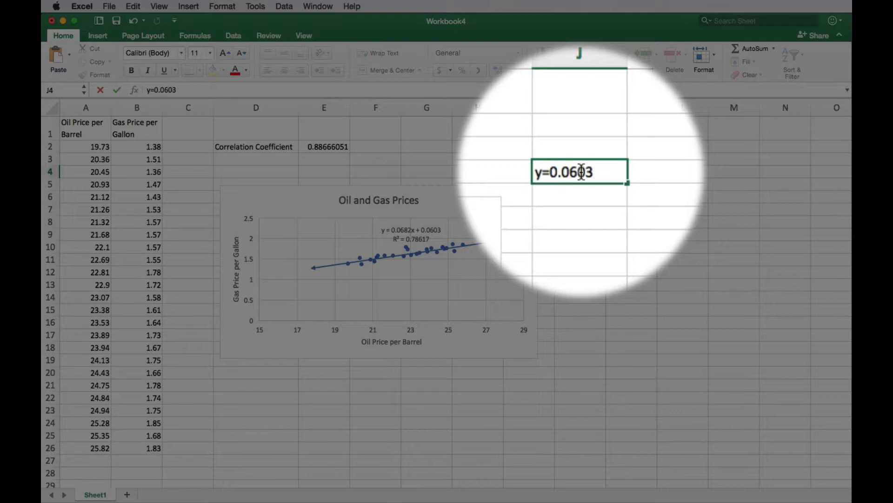
{"action": "type", "text": "+0."}
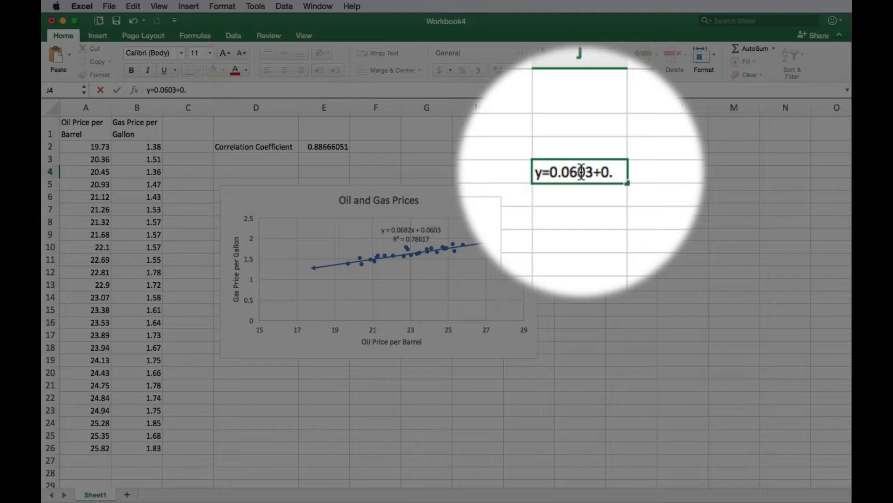
{"action": "type", "text": "0"}
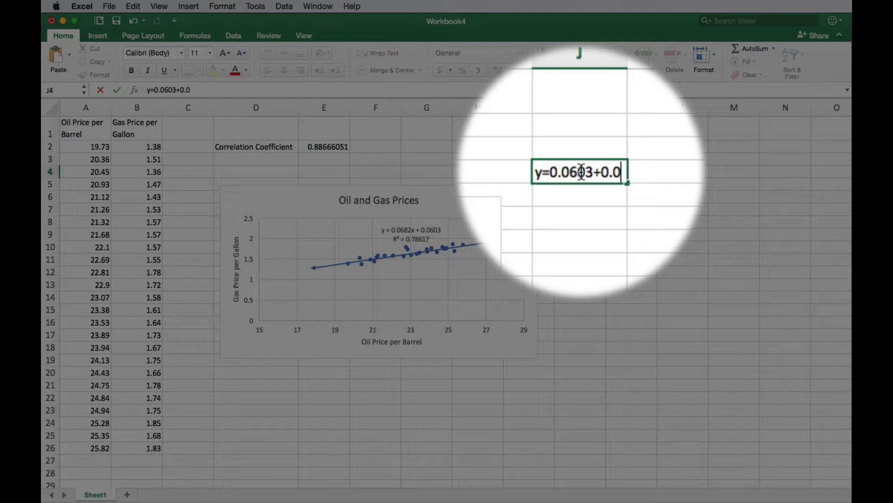
{"action": "type", "text": "682"}
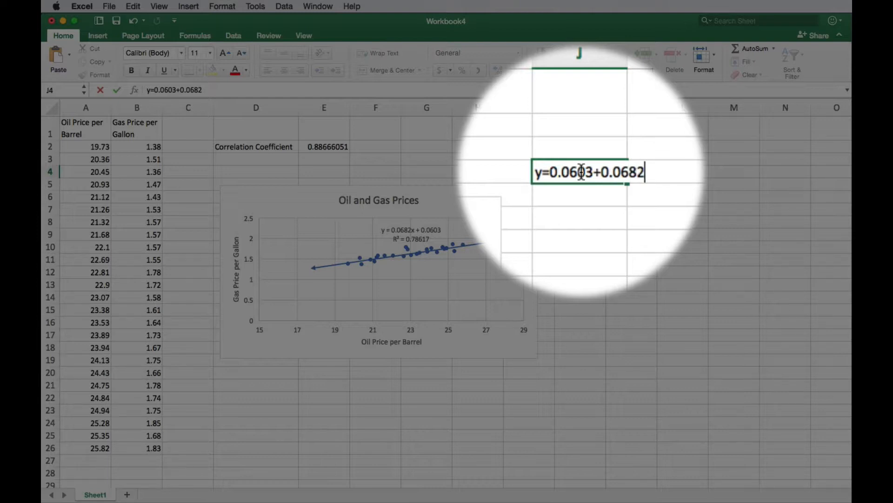
{"action": "type", "text": "x"}
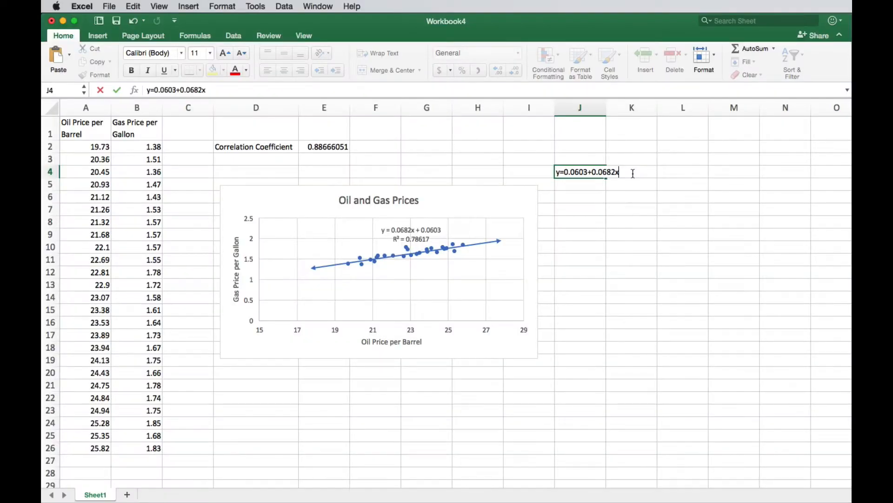
{"action": "key", "text": "Return"}
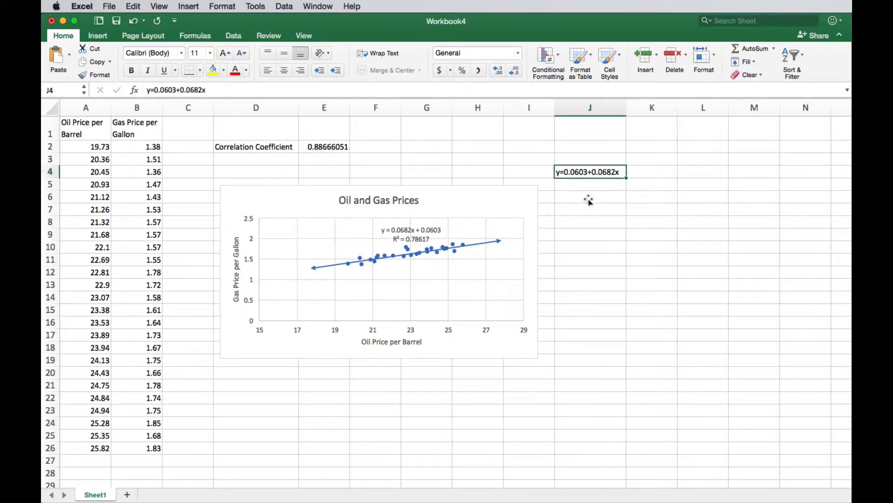
{"action": "mouse_move", "coordinate": [530, 251]}
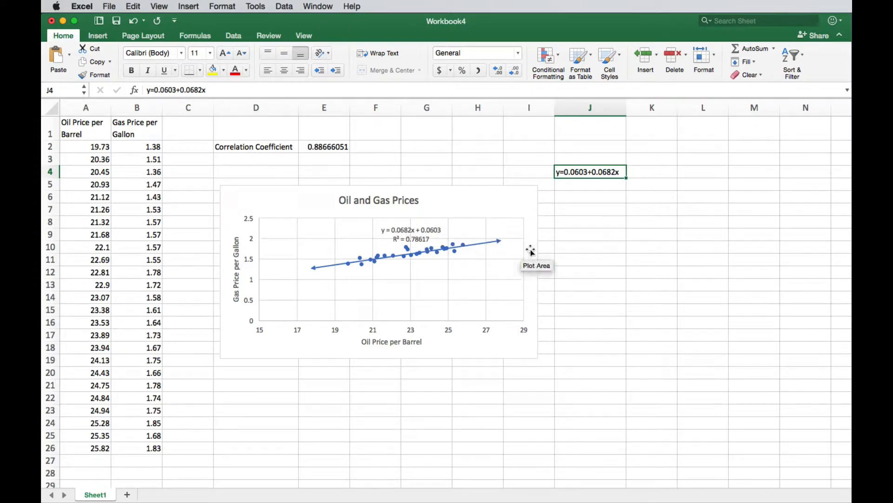
{"action": "mouse_move", "coordinate": [624, 246]}
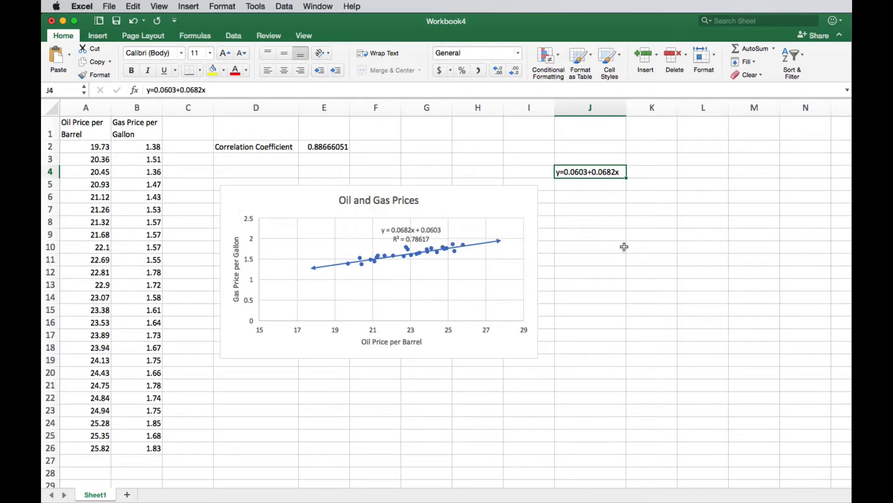
{"action": "mouse_move", "coordinate": [619, 220]}
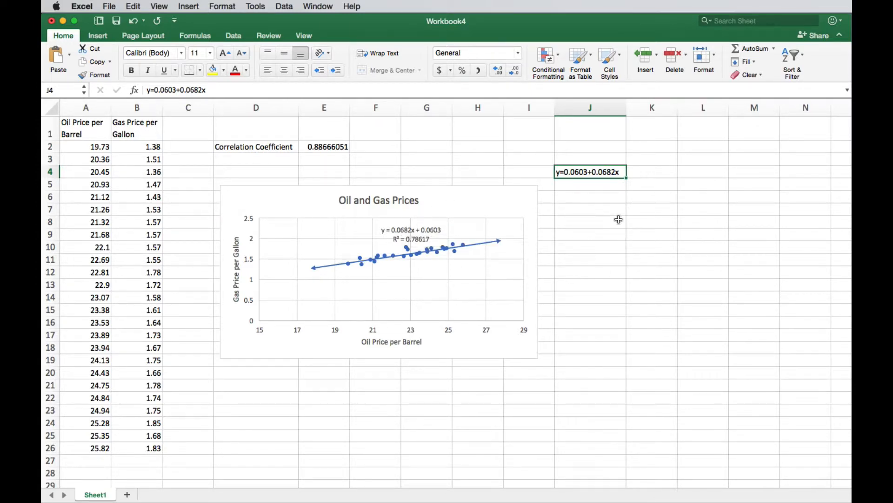
{"action": "mouse_move", "coordinate": [410, 234]}
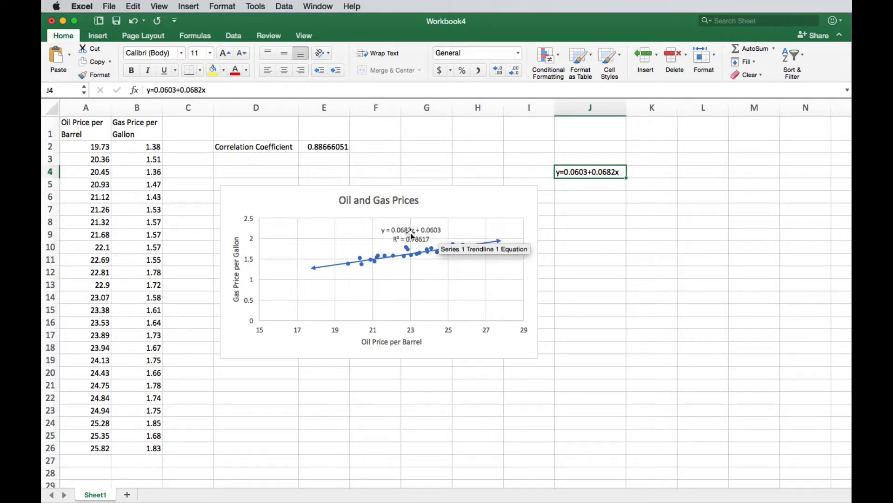
{"action": "mouse_move", "coordinate": [424, 256]}
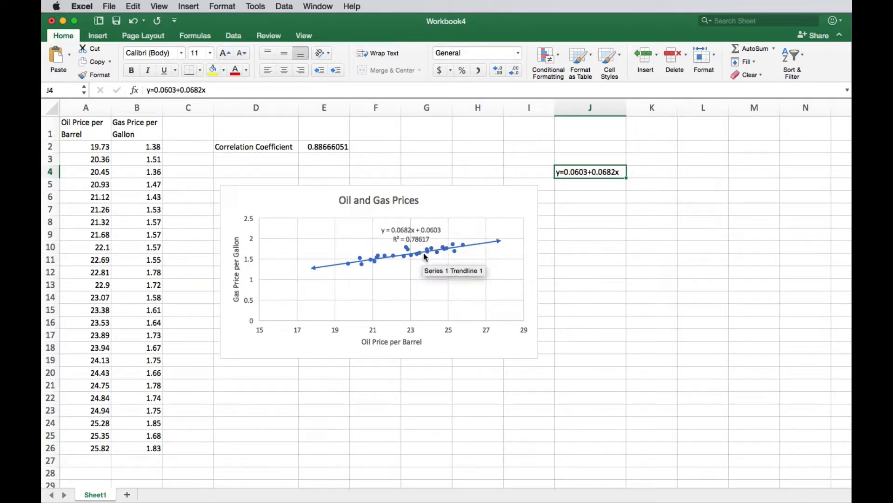
{"action": "mouse_move", "coordinate": [426, 234]}
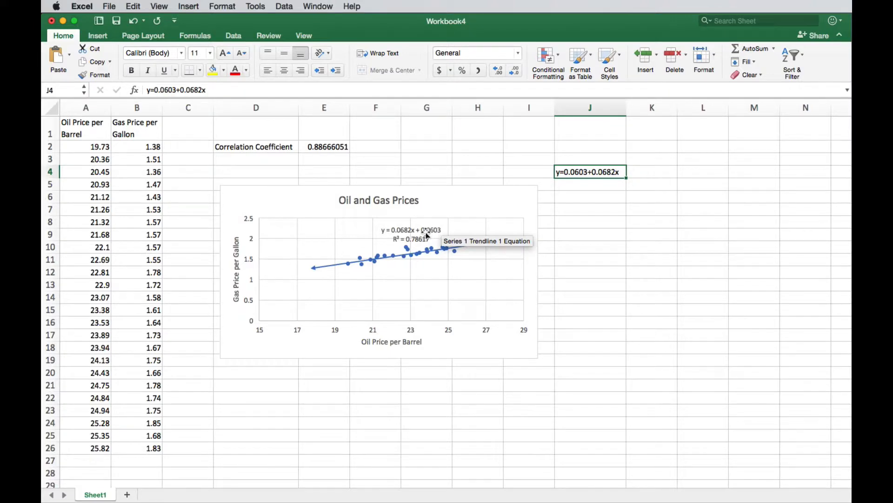
{"action": "mouse_move", "coordinate": [606, 205]}
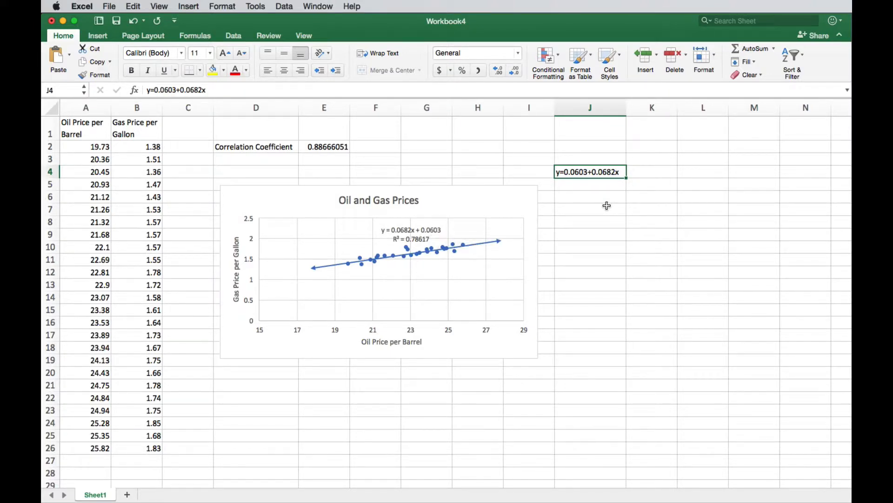
{"action": "mouse_move", "coordinate": [615, 177]}
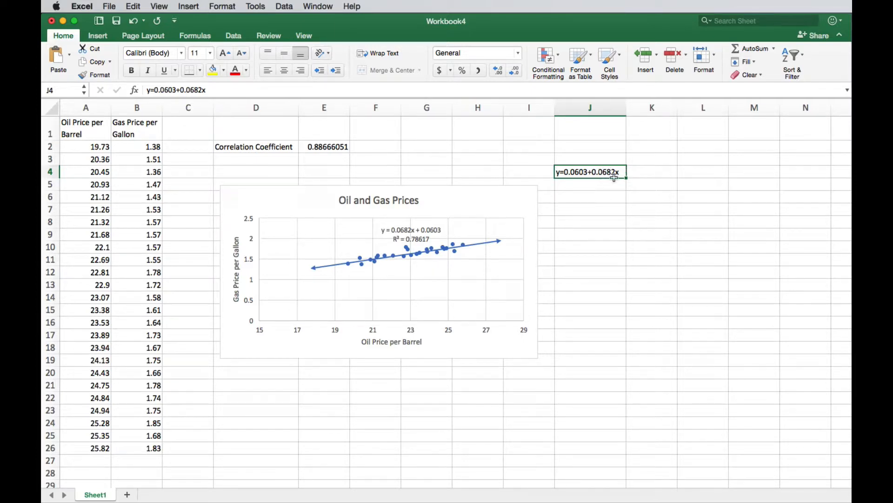
{"action": "mouse_move", "coordinate": [410, 229]}
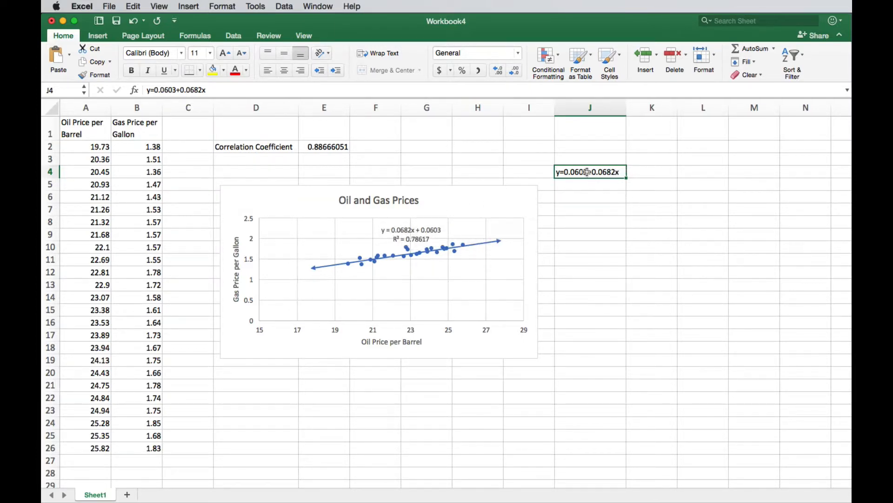
{"action": "mouse_move", "coordinate": [606, 196]}
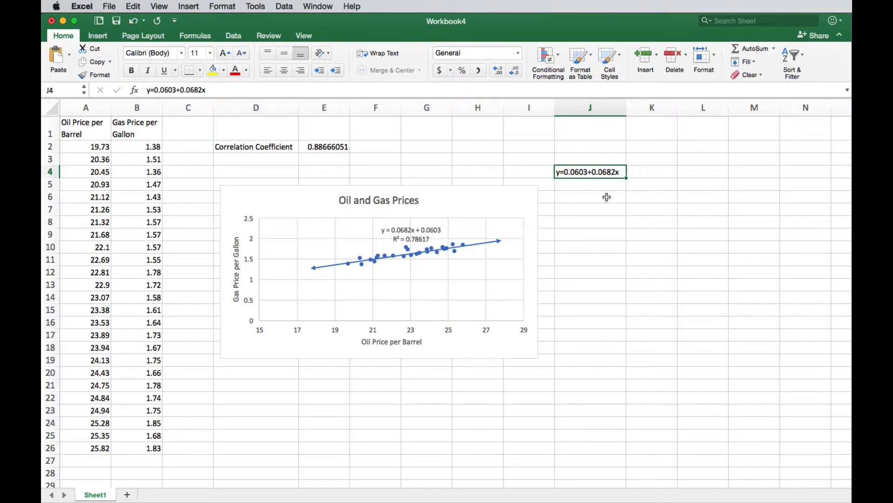
Enter the merged Predictions heading across K6:L6
{"action": "left_click", "coordinate": [591, 196]}
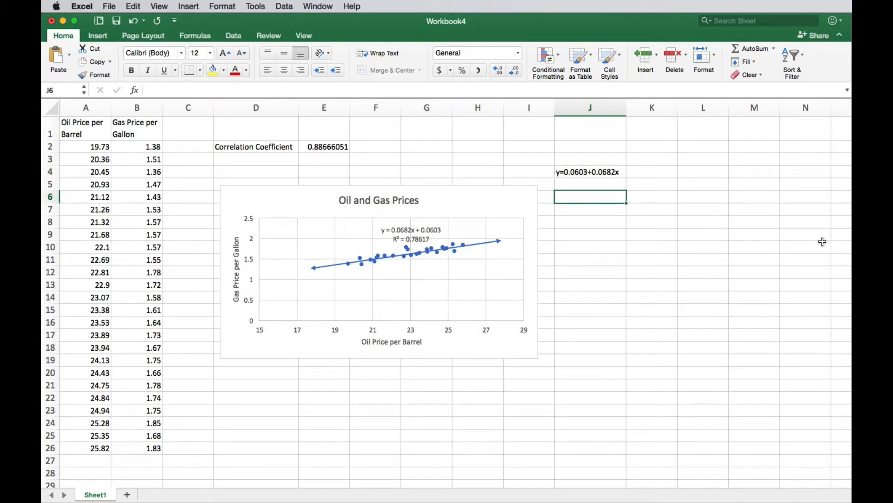
{"action": "mouse_move", "coordinate": [649, 211]}
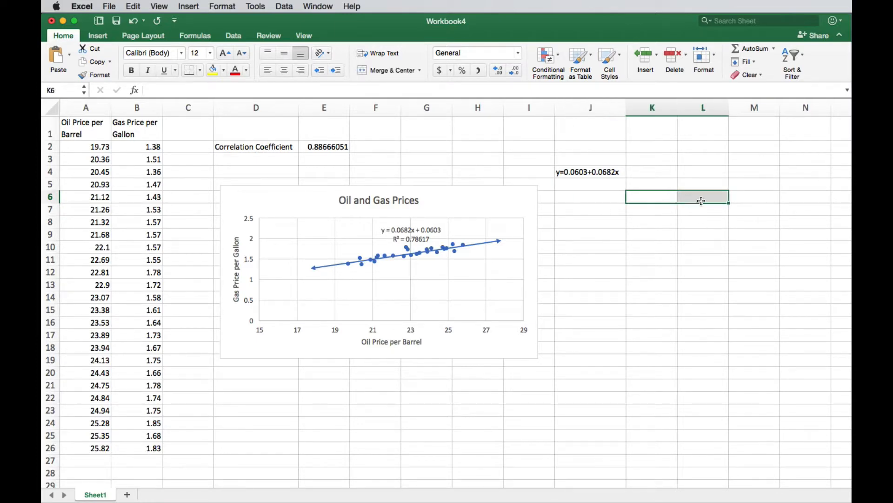
{"action": "mouse_move", "coordinate": [747, 210]}
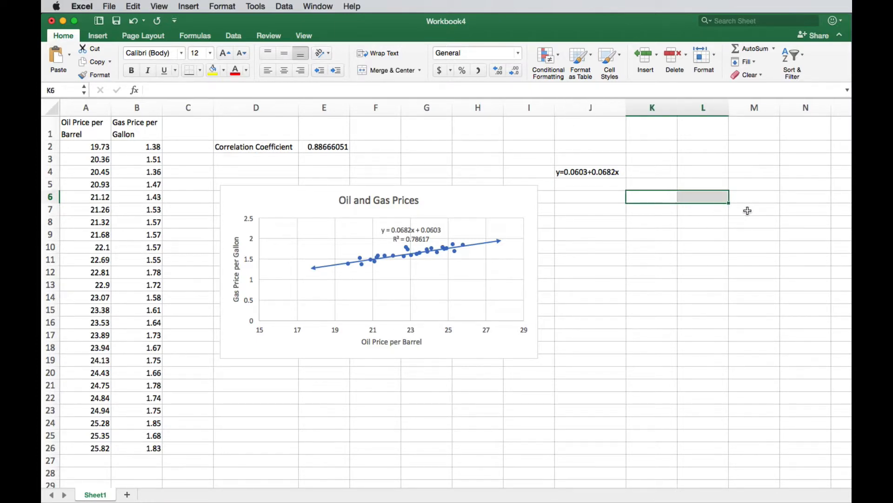
{"action": "type", "text": "P"}
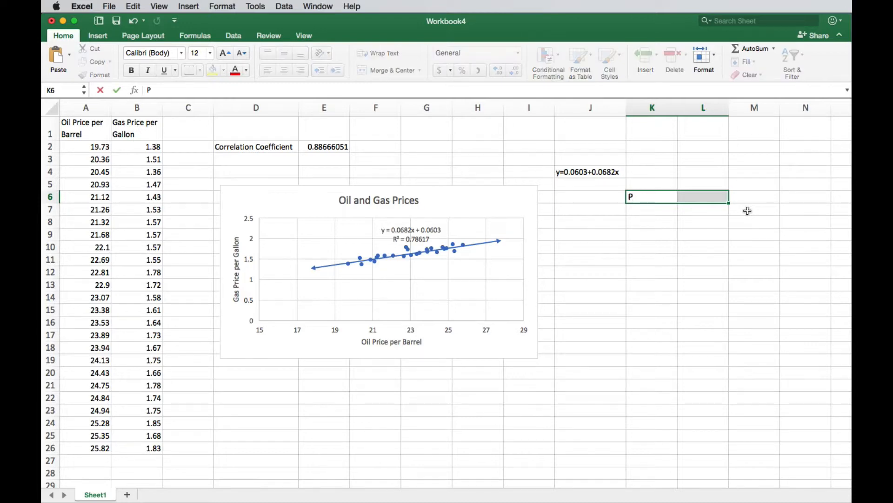
{"action": "type", "text": "redic"}
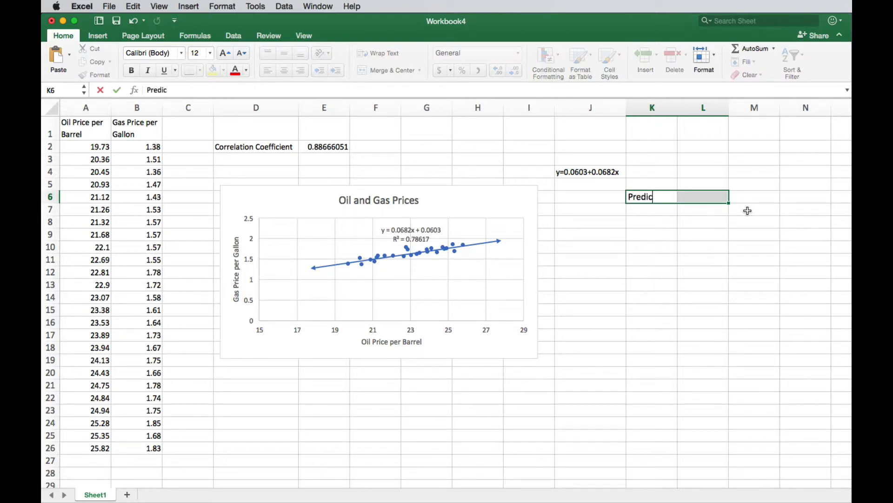
{"action": "key", "text": "Return"}
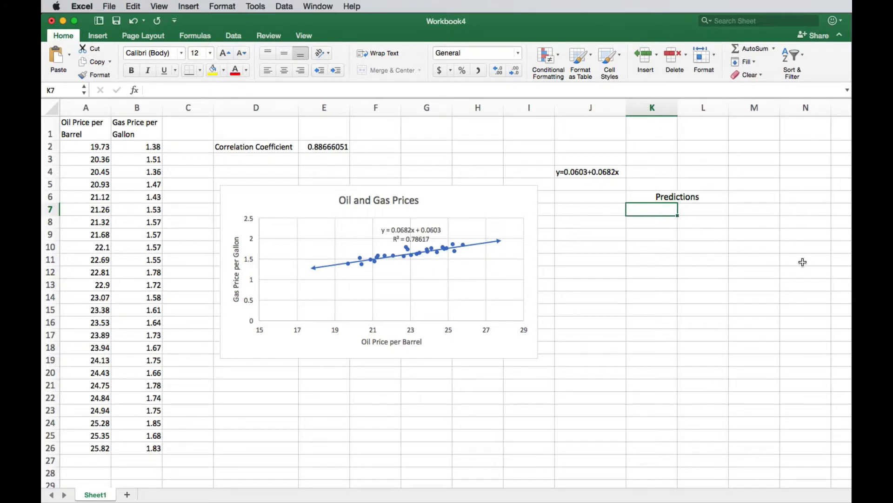
Label K7 'Oil Price' and L7 'Gas Price' beneath the Predictions heading
{"action": "type", "text": "oi"}
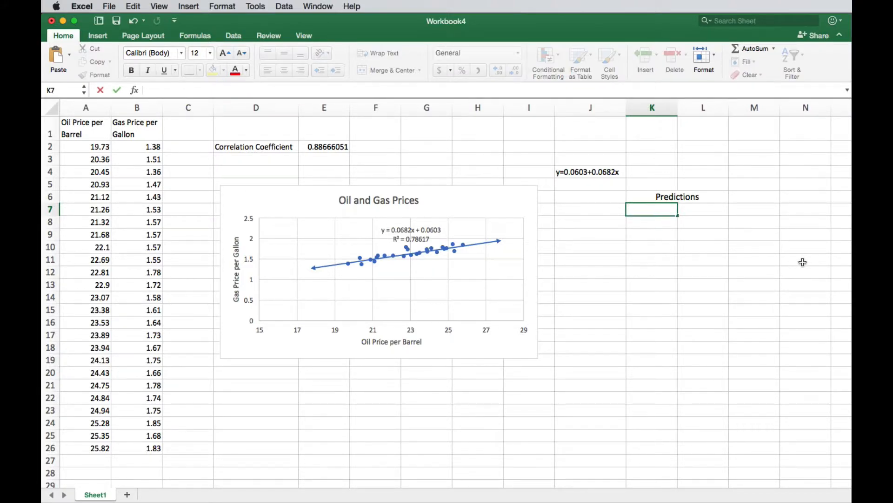
{"action": "type", "text": "Oil P"}
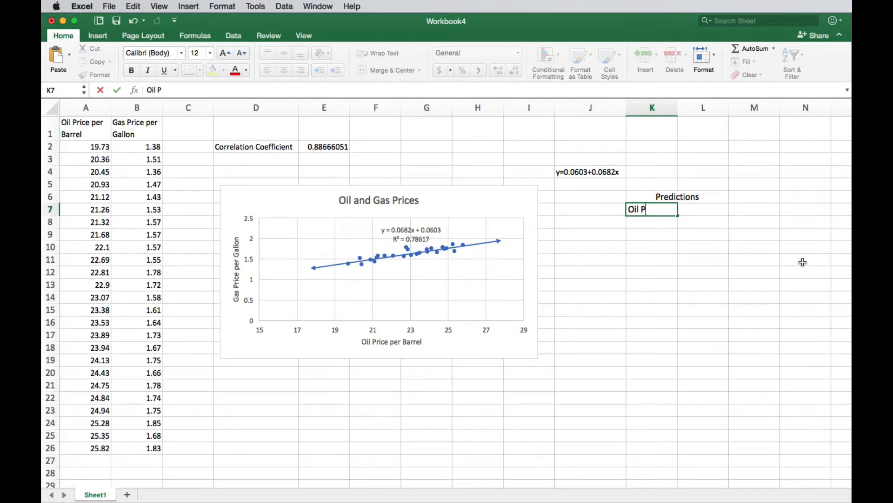
{"action": "key", "text": "Return"}
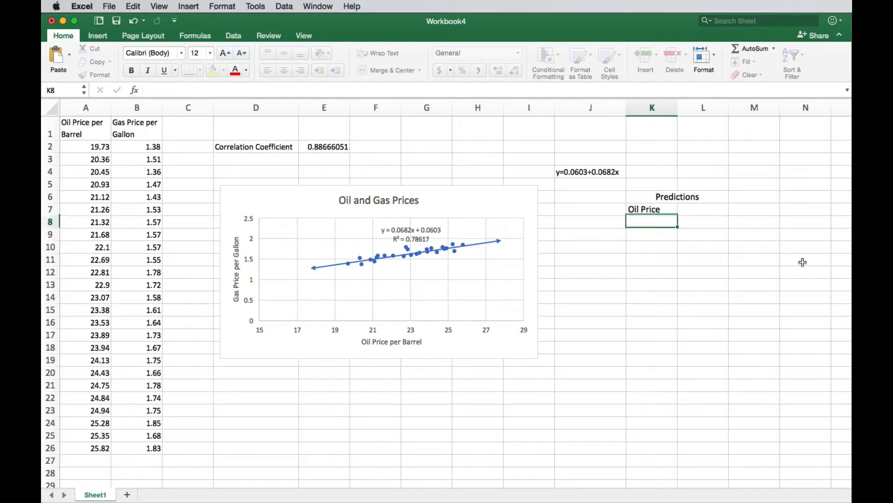
{"action": "left_click", "coordinate": [703, 209]}
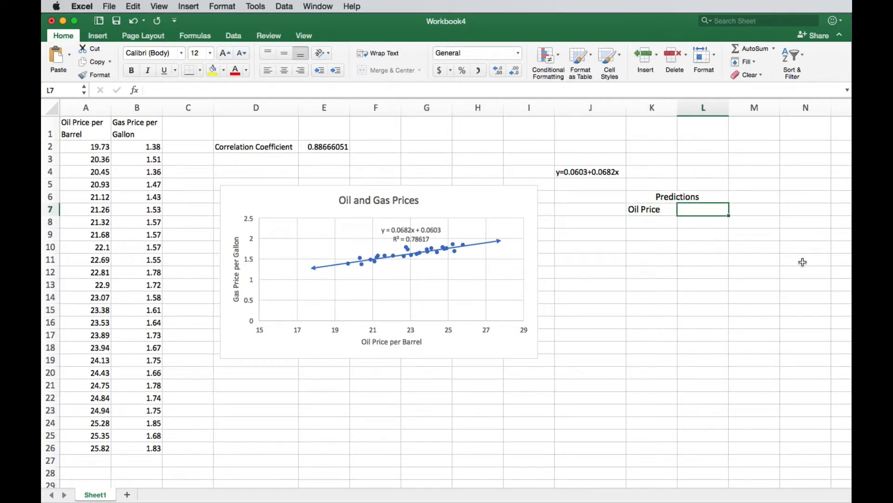
{"action": "type", "text": "Gas Pr"}
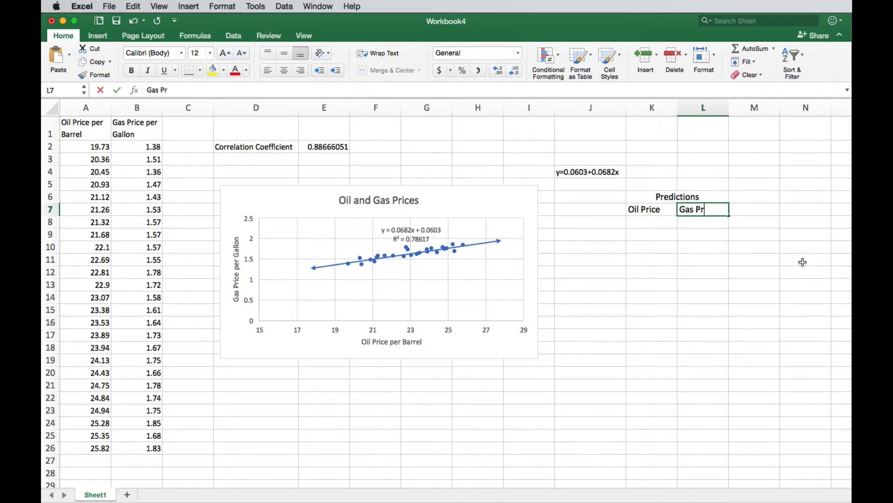
{"action": "key", "text": "Return"}
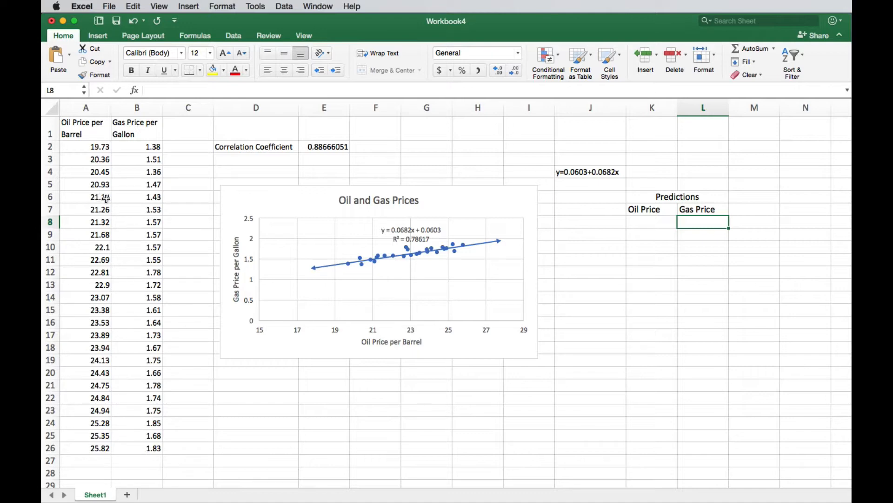
{"action": "mouse_move", "coordinate": [413, 257]}
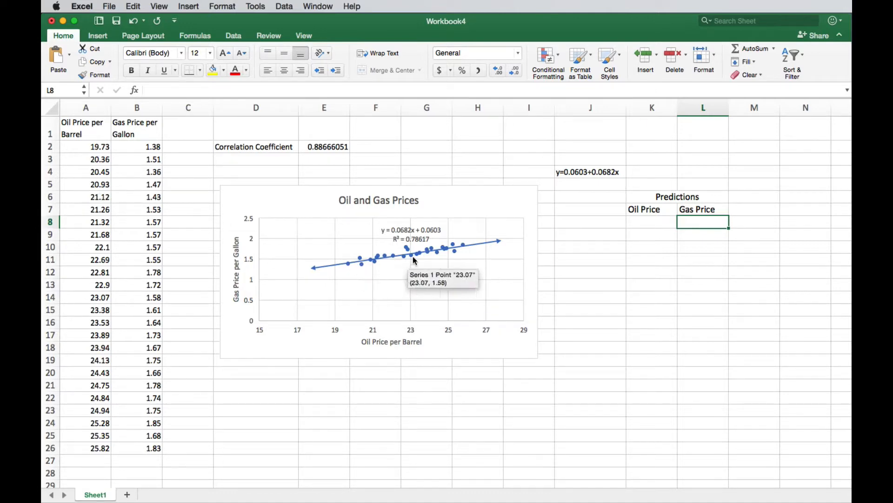
{"action": "mouse_move", "coordinate": [497, 246]}
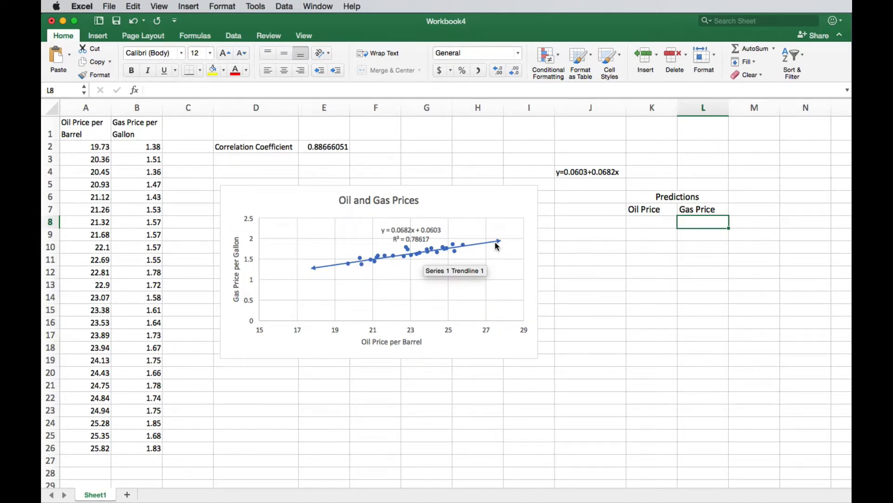
{"action": "mouse_move", "coordinate": [393, 326]}
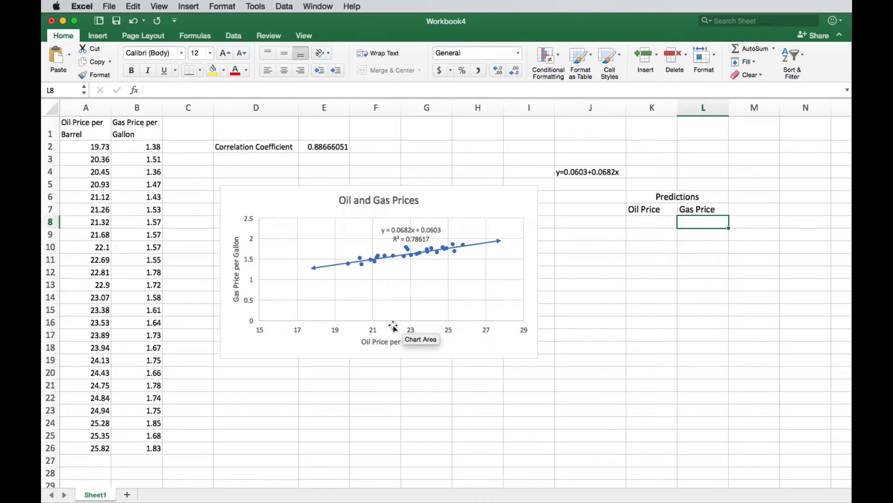
{"action": "mouse_move", "coordinate": [470, 262]}
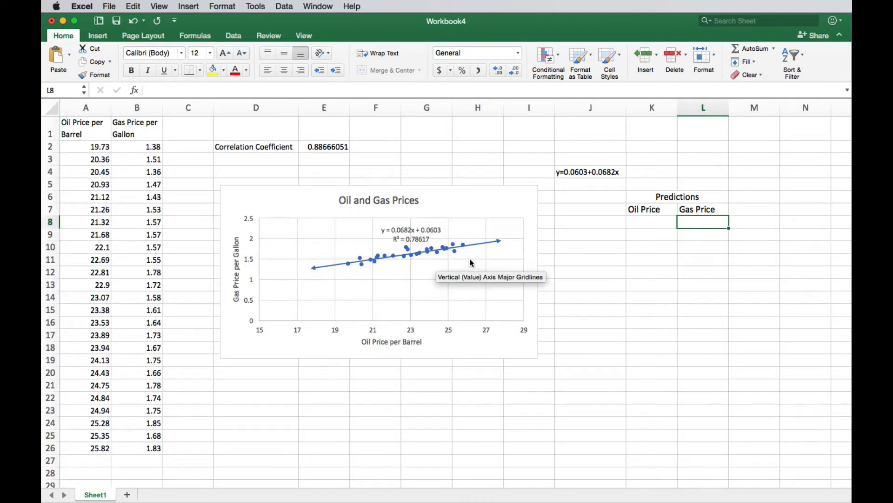
{"action": "mouse_move", "coordinate": [89, 176]}
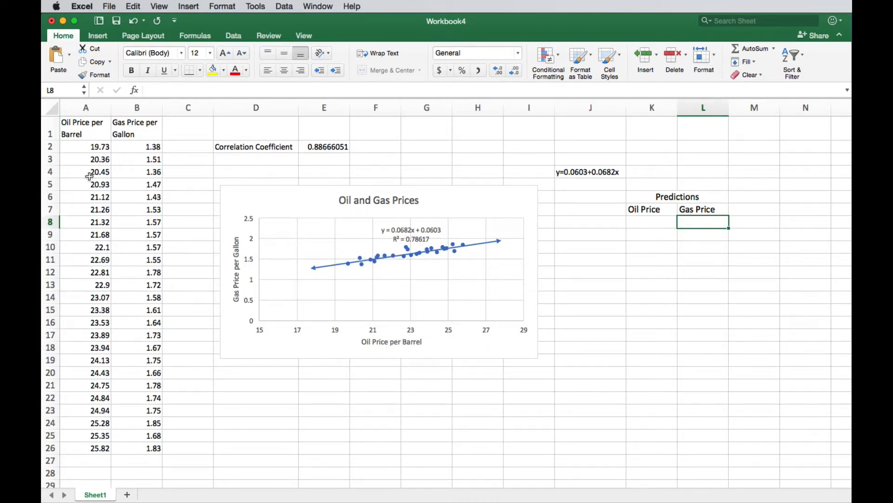
{"action": "mouse_move", "coordinate": [432, 251]}
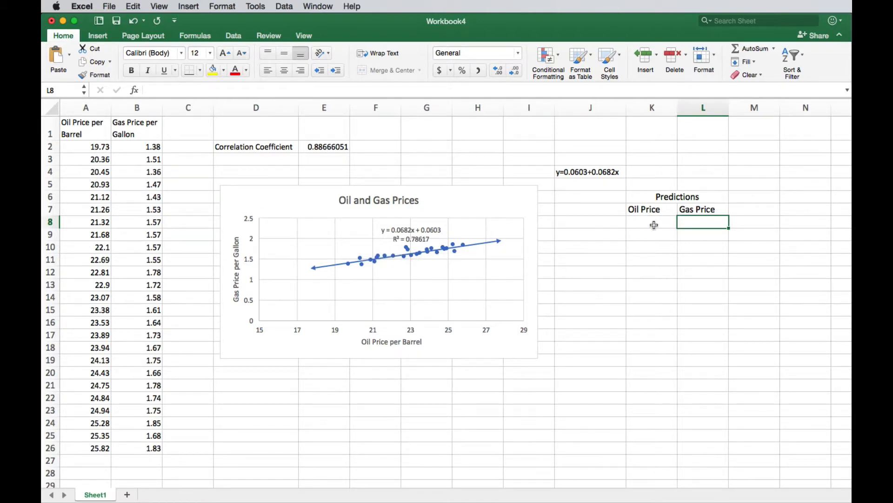
{"action": "mouse_move", "coordinate": [492, 247]}
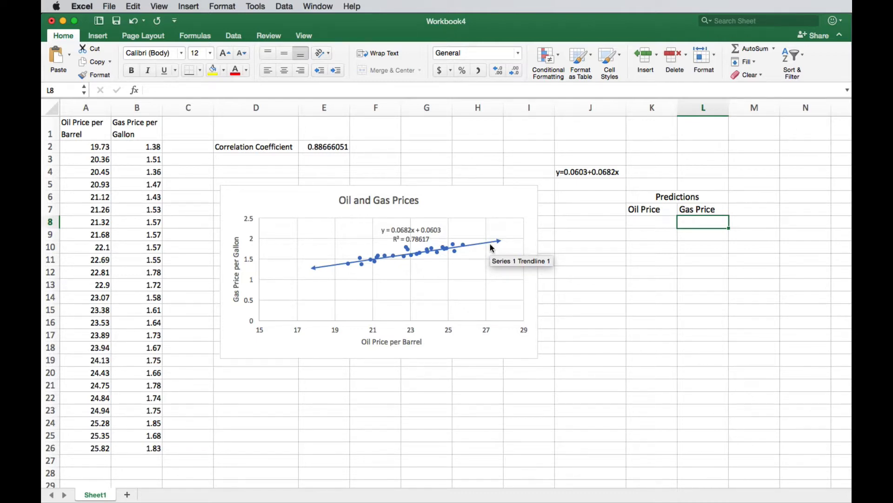
{"action": "left_click", "coordinate": [652, 221]}
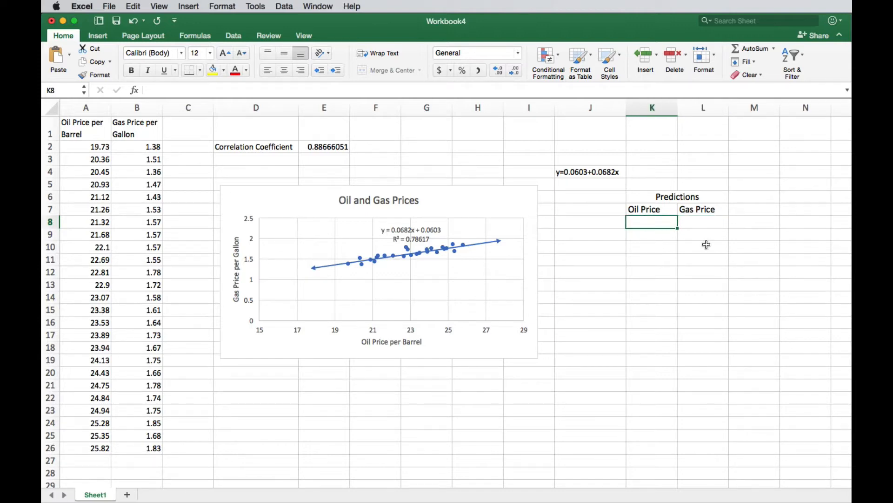
Type the Slope= and Intercept= labels in K2 and K3
{"action": "left_click", "coordinate": [591, 184]}
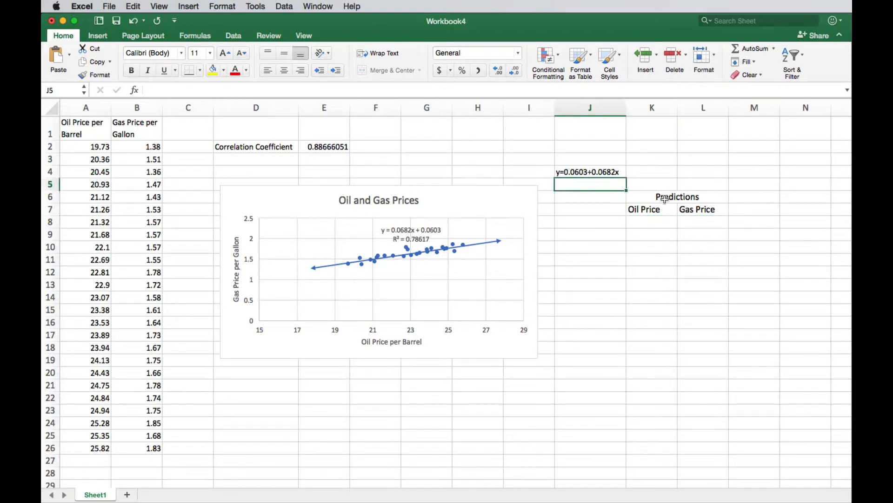
{"action": "mouse_move", "coordinate": [657, 197]}
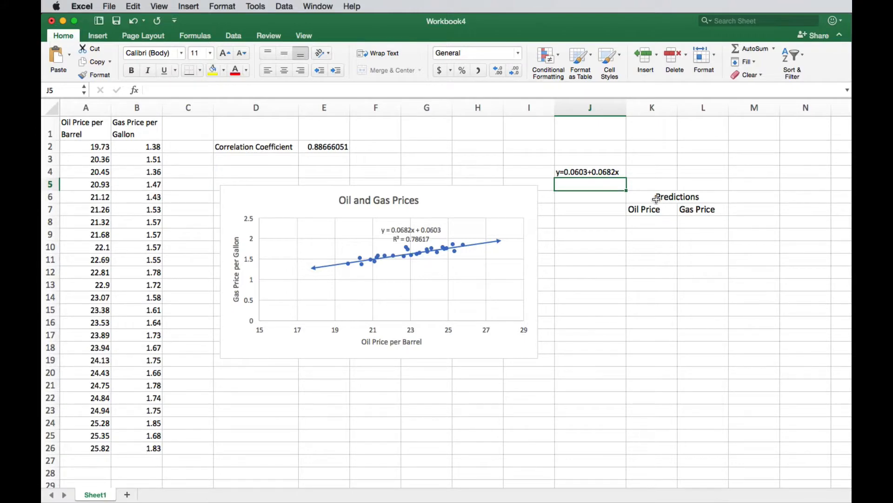
{"action": "left_click", "coordinate": [652, 147]}
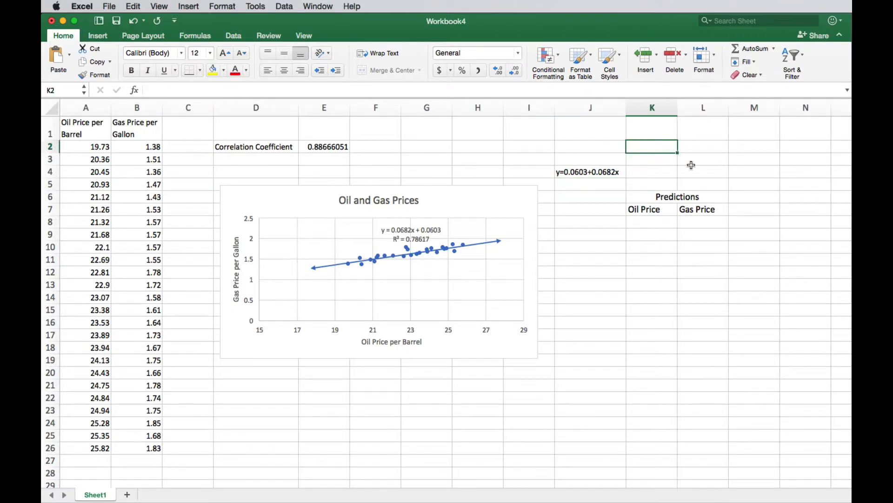
{"action": "type", "text": "Slope="}
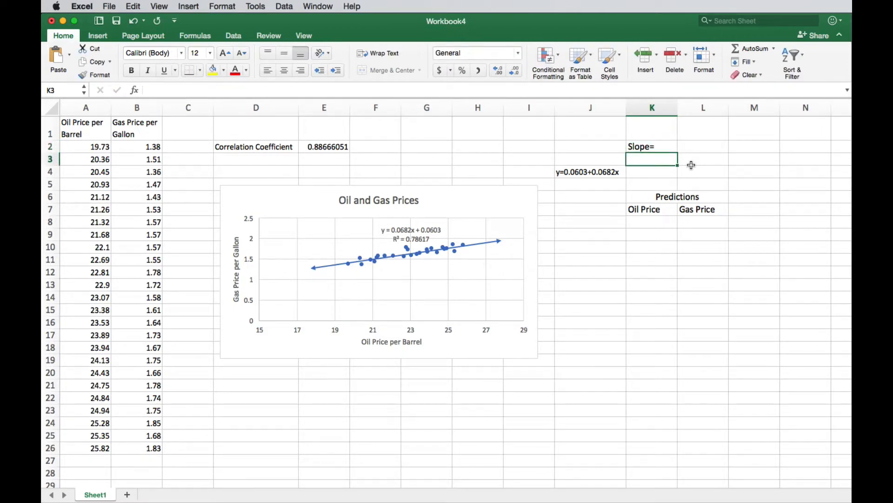
{"action": "type", "text": "Interce"}
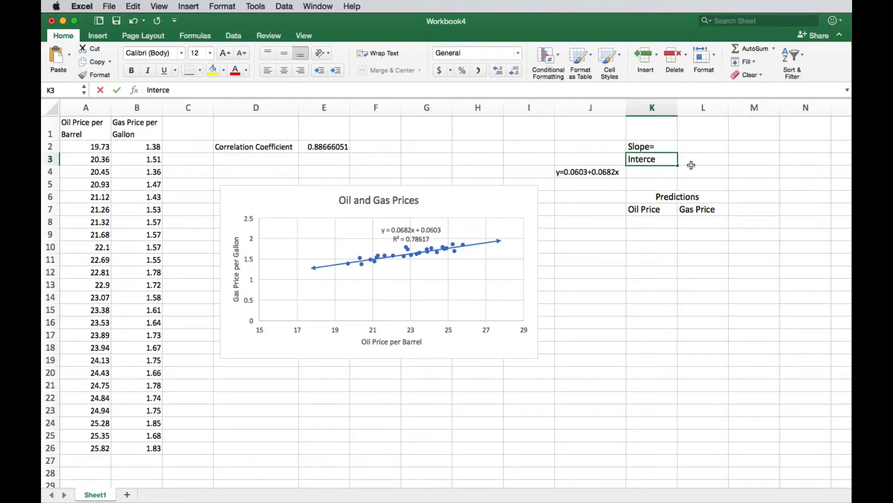
{"action": "type", "text": "pt-"}
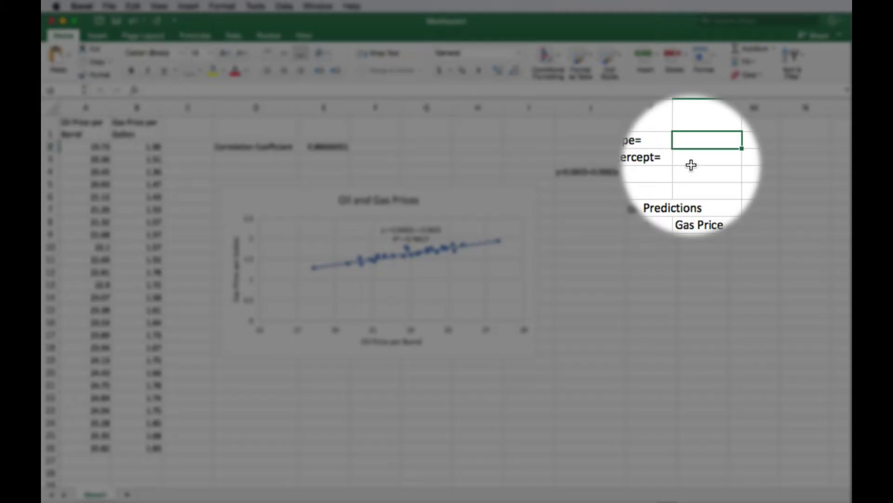
Enter slope 0.0682 in L2 and intercept 0.0603 in L3
{"action": "type", "text": "0.068"}
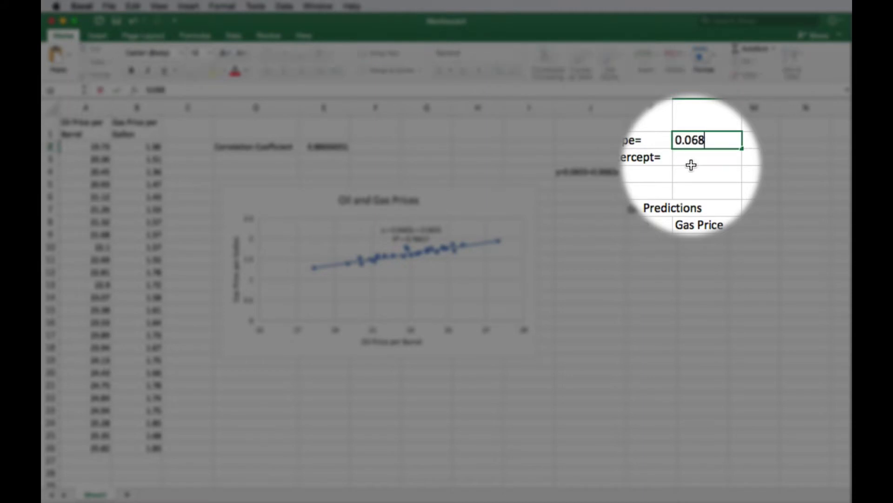
{"action": "type", "text": "2"}
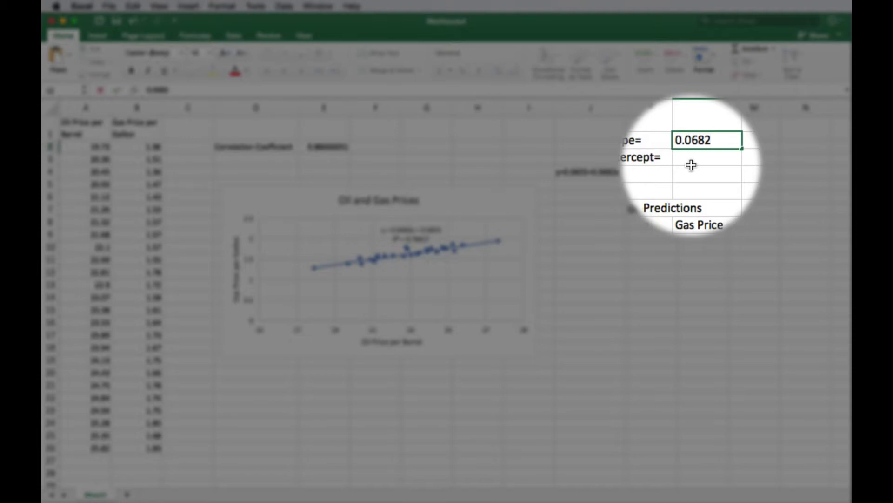
{"action": "left_click", "coordinate": [706, 158]}
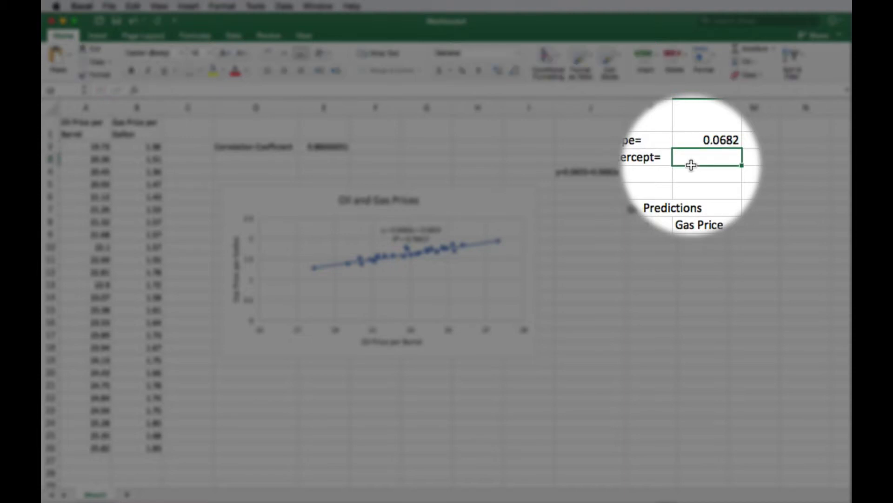
{"action": "type", "text": "0.0"}
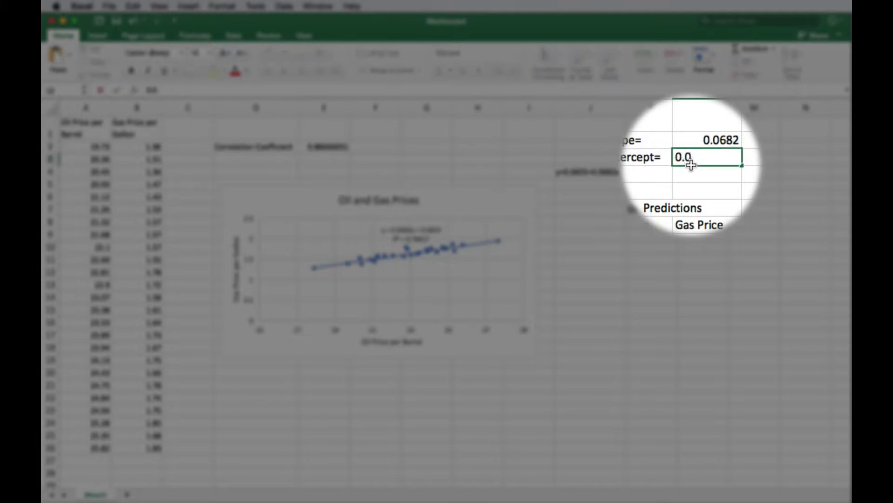
{"action": "key", "text": "Return"}
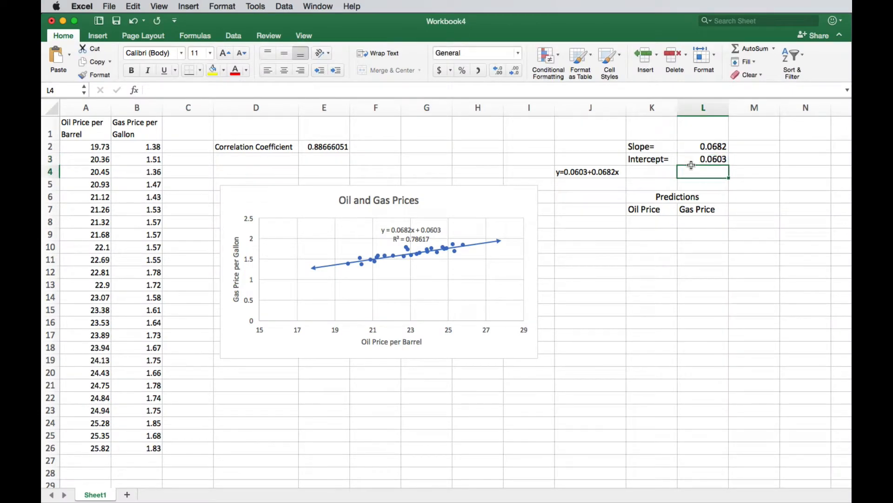
{"action": "scroll", "scroll_direction": "down", "scroll_amount": 3}
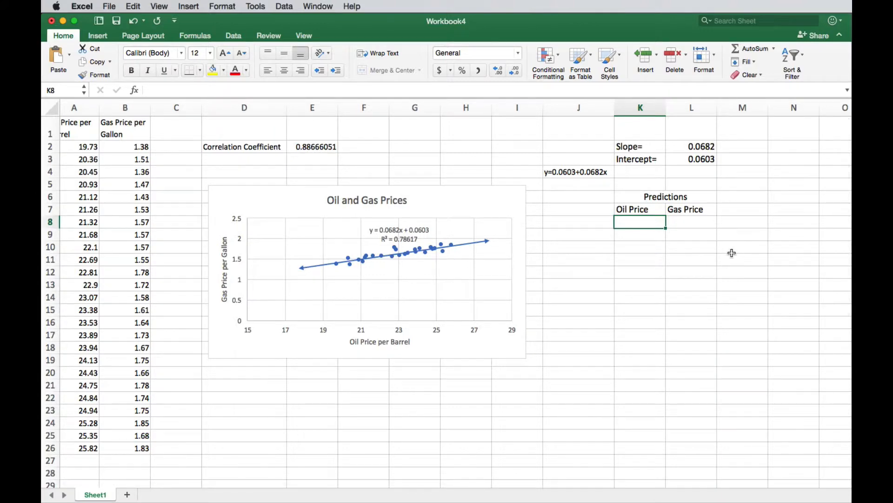
Enter =$L$3+$L$2*K8 in L8 as the first gas price prediction
{"action": "left_click", "coordinate": [692, 222]}
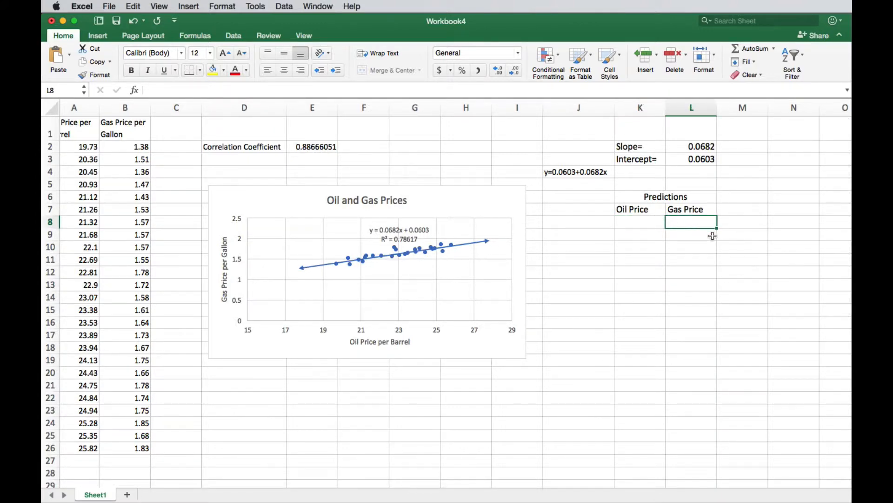
{"action": "mouse_move", "coordinate": [536, 168]}
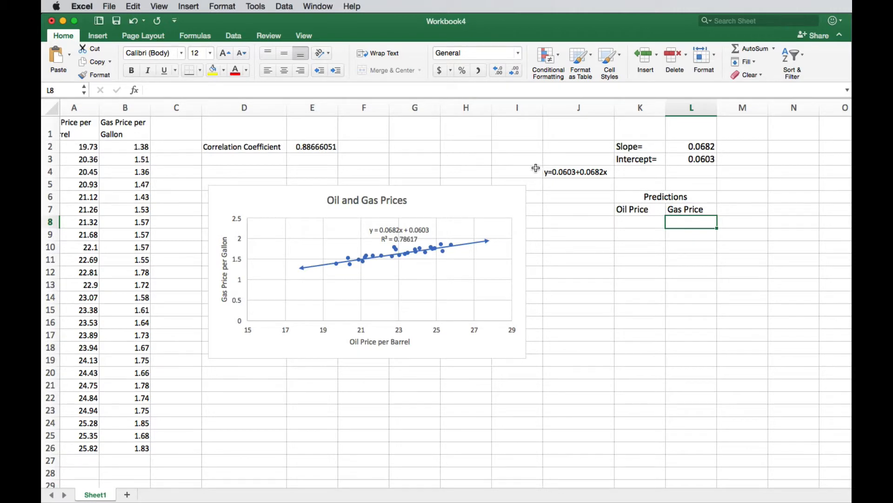
{"action": "mouse_move", "coordinate": [631, 214]}
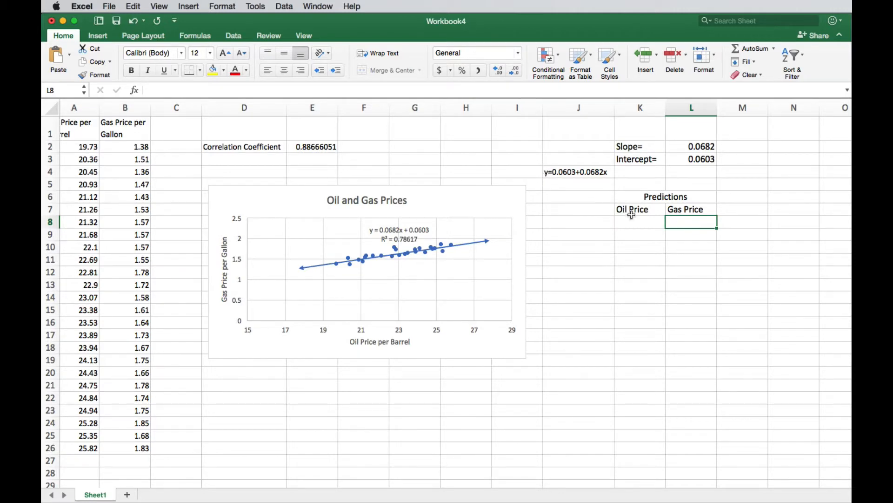
{"action": "mouse_move", "coordinate": [675, 197]}
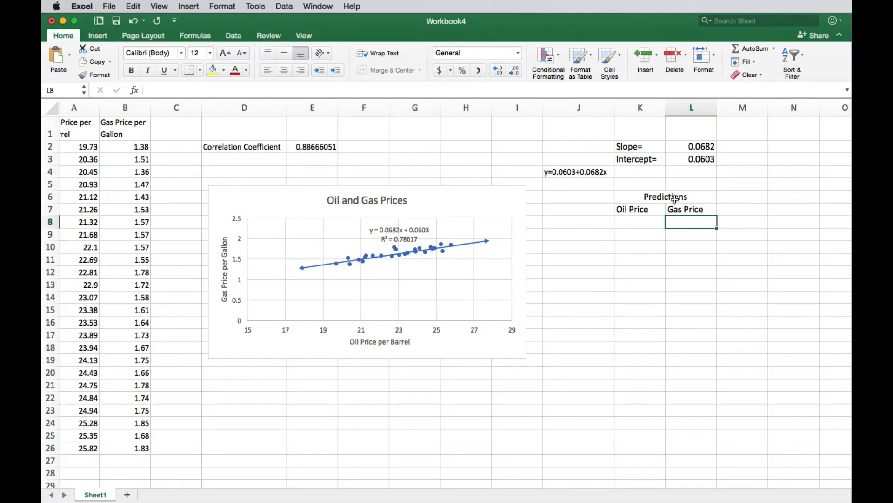
{"action": "type", "text": "=$L$3+$L$2*K8"}
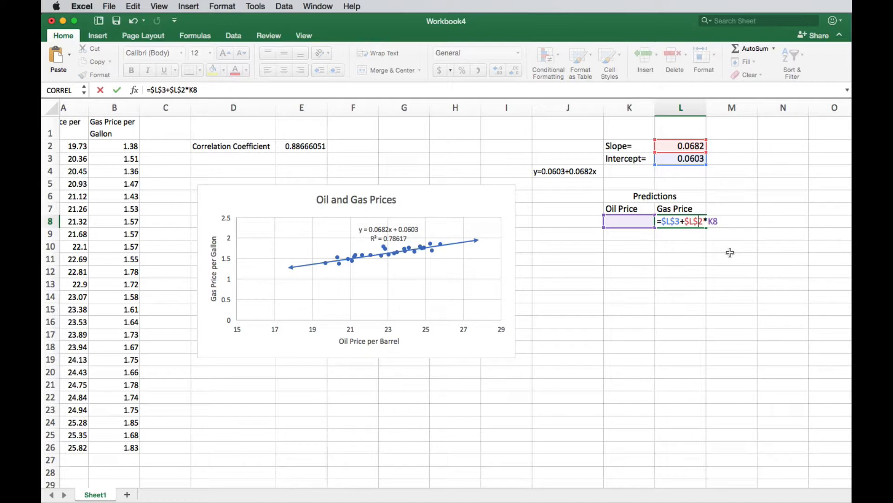
{"action": "key", "text": "Return"}
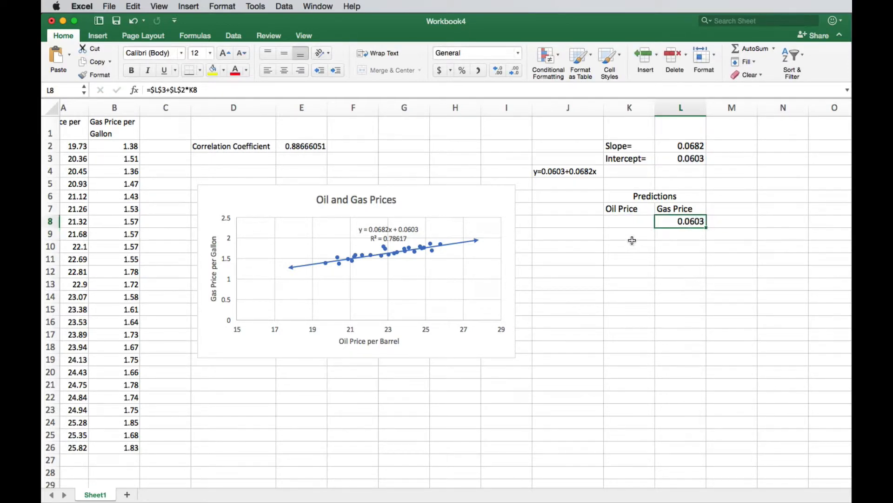
{"action": "left_click", "coordinate": [629, 221]}
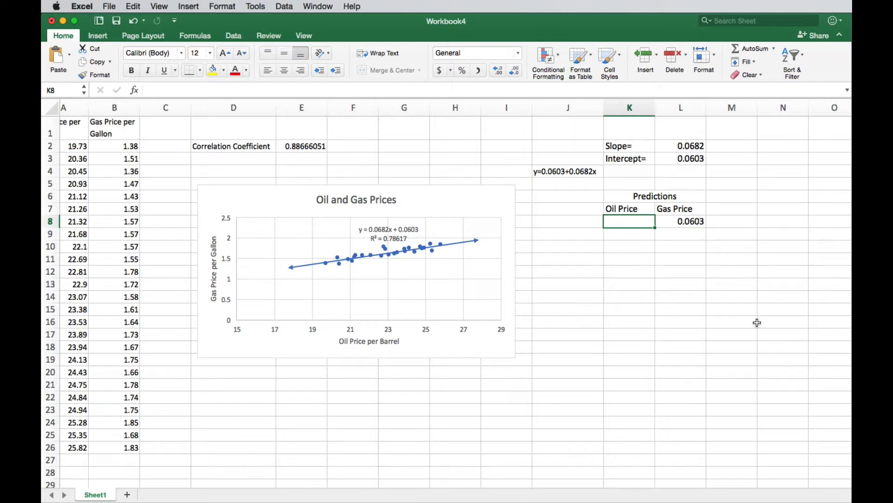
{"action": "mouse_move", "coordinate": [752, 321]}
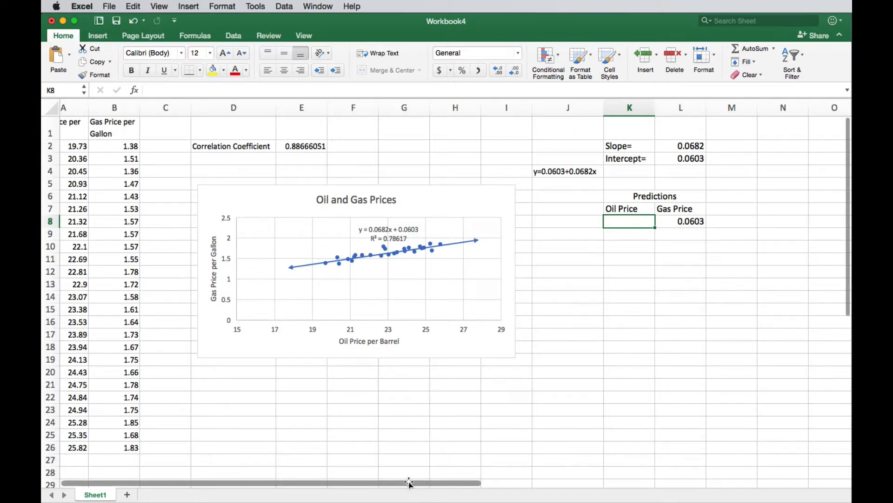
{"action": "mouse_move", "coordinate": [139, 230]}
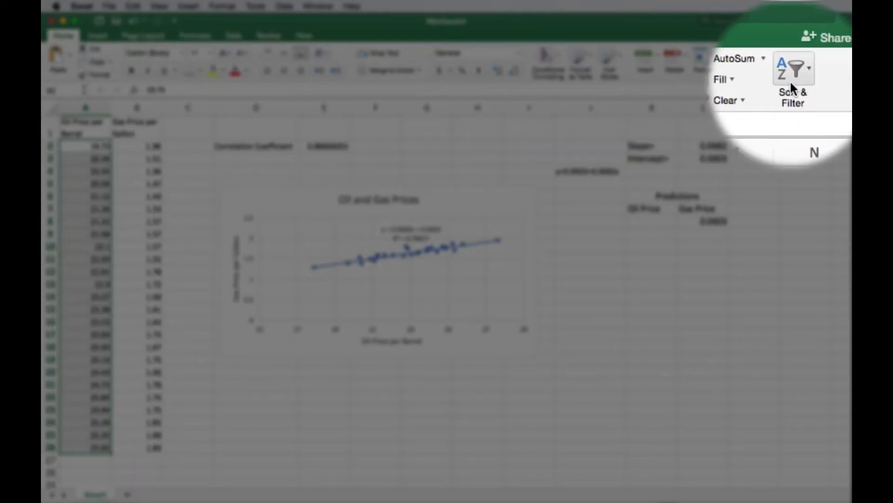
Sort rows by oil price ascending, expanding the selection to keep gas prices paired
{"action": "left_click", "coordinate": [792, 68]}
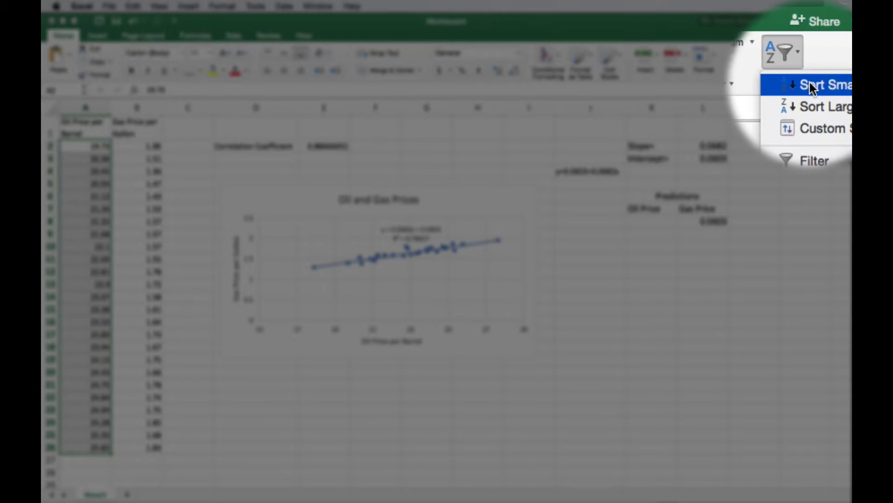
{"action": "left_click", "coordinate": [823, 84]}
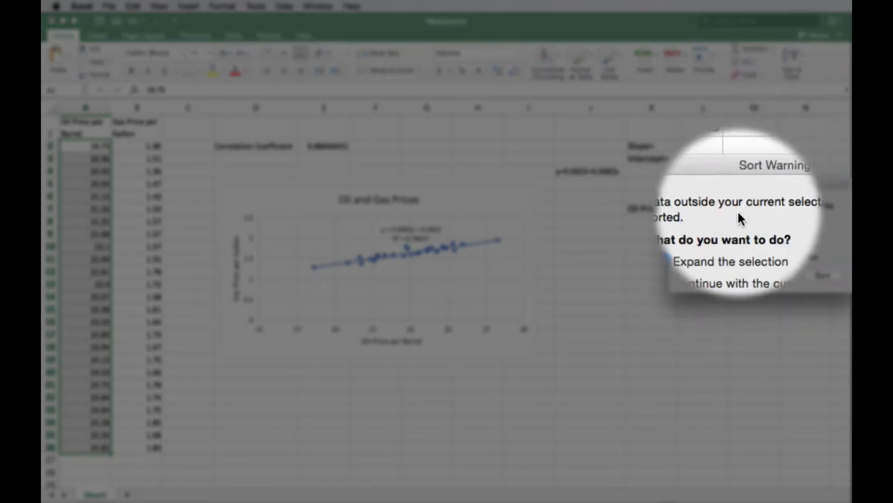
{"action": "left_click", "coordinate": [675, 240]}
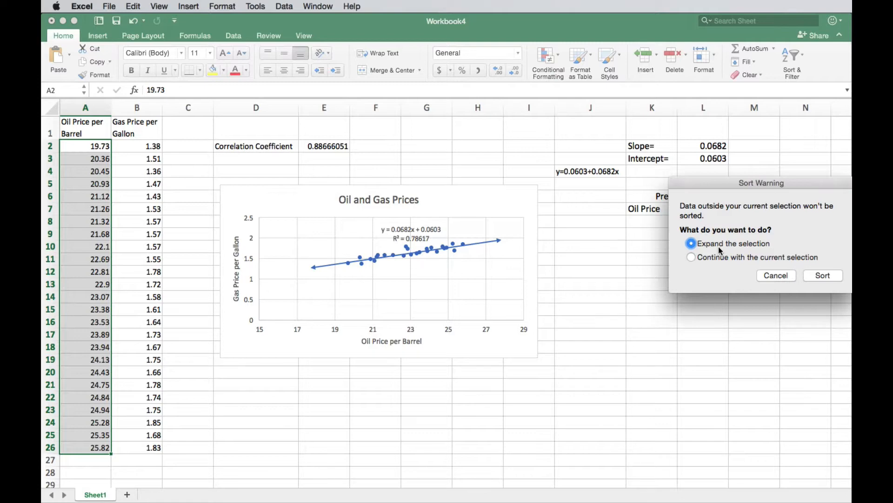
{"action": "mouse_move", "coordinate": [150, 157]}
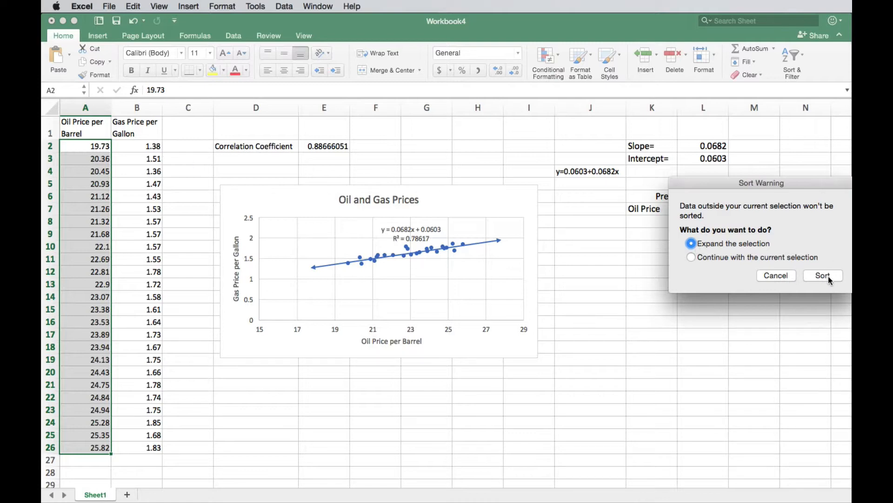
{"action": "left_click", "coordinate": [823, 275]}
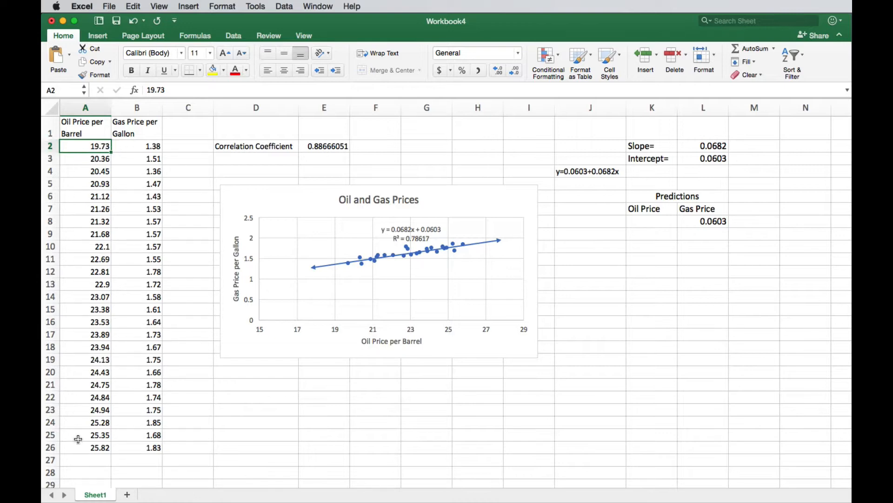
{"action": "mouse_move", "coordinate": [86, 152]}
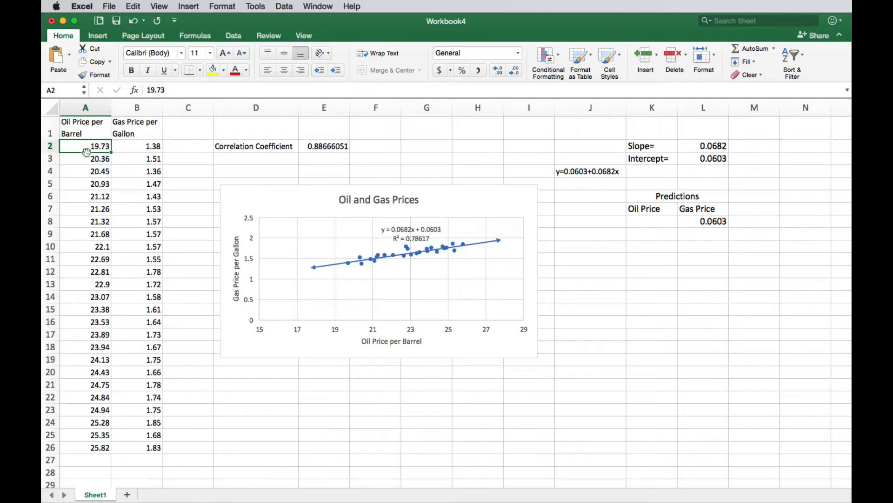
Check the oil price range in A2 and A26, then enter 21 in K8, predicting 1.4925
{"action": "left_click", "coordinate": [86, 447]}
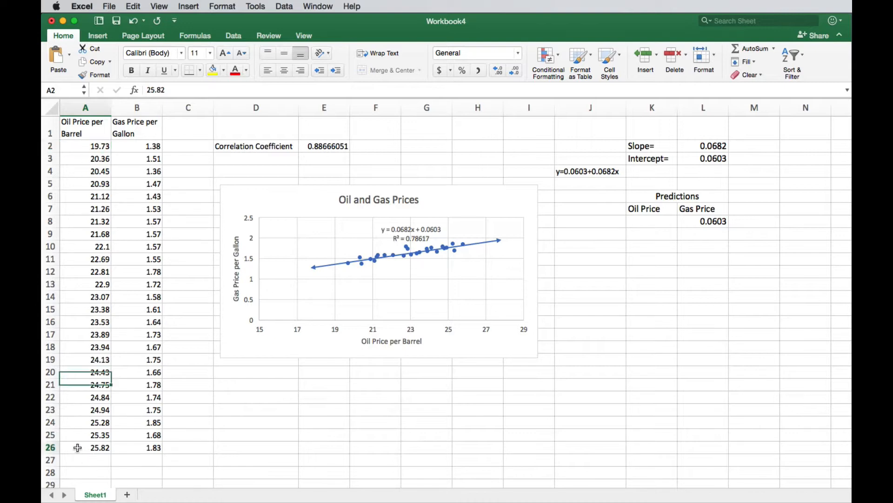
{"action": "left_click", "coordinate": [86, 447]}
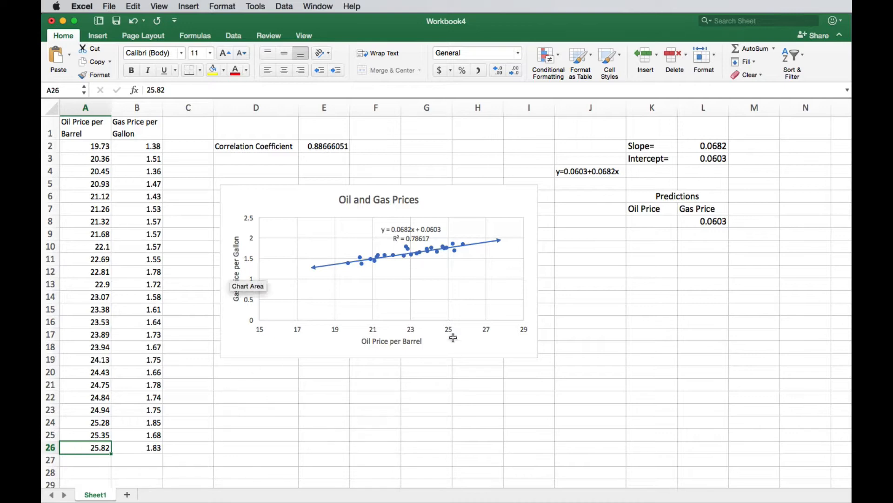
{"action": "left_click", "coordinate": [651, 221]}
{"action": "type", "text": "21"}
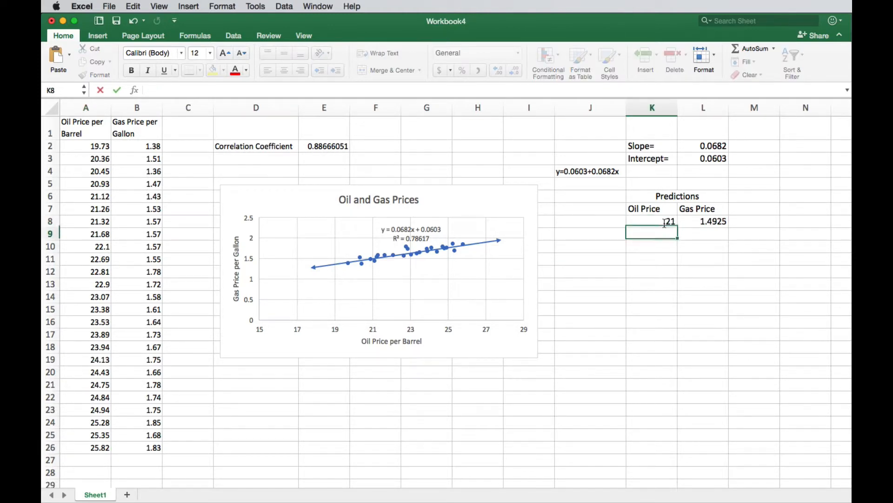
{"action": "left_click", "coordinate": [590, 233]}
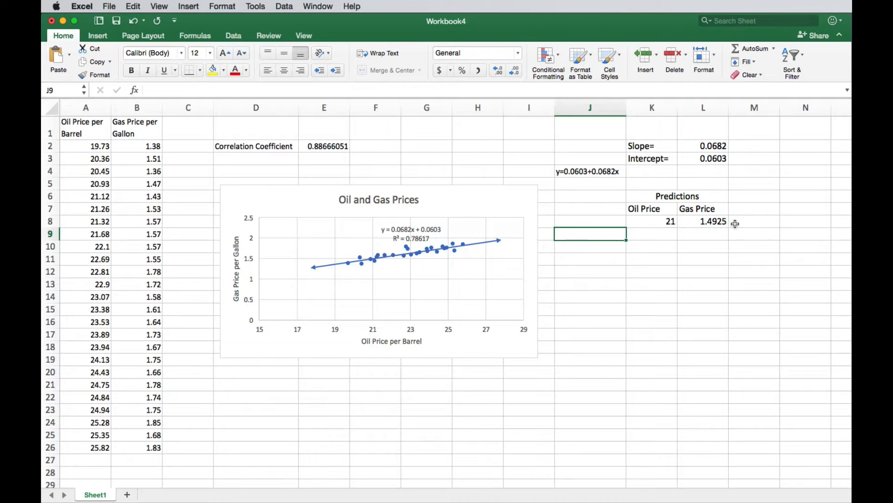
{"action": "left_click", "coordinate": [652, 259]}
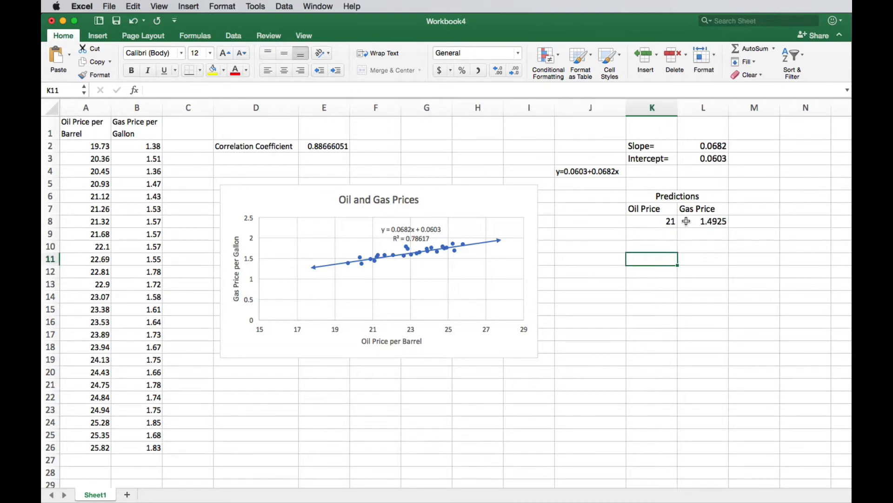
{"action": "mouse_move", "coordinate": [686, 288]}
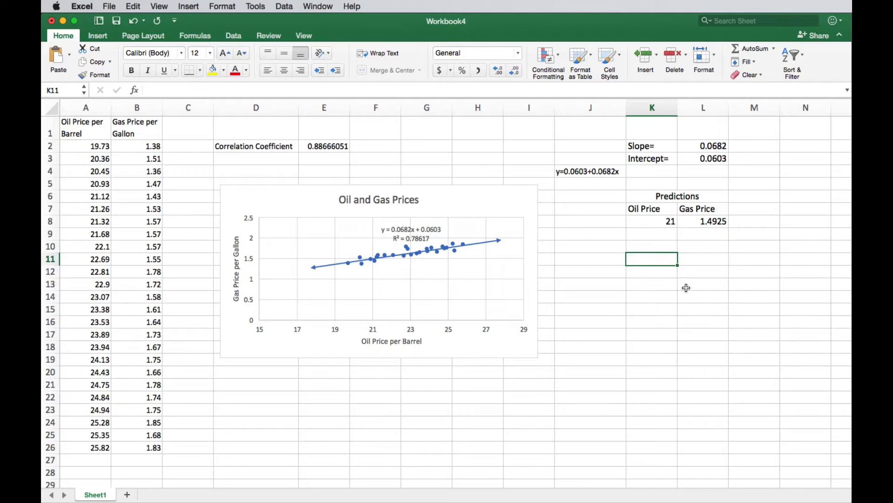
{"action": "left_click", "coordinate": [703, 221]}
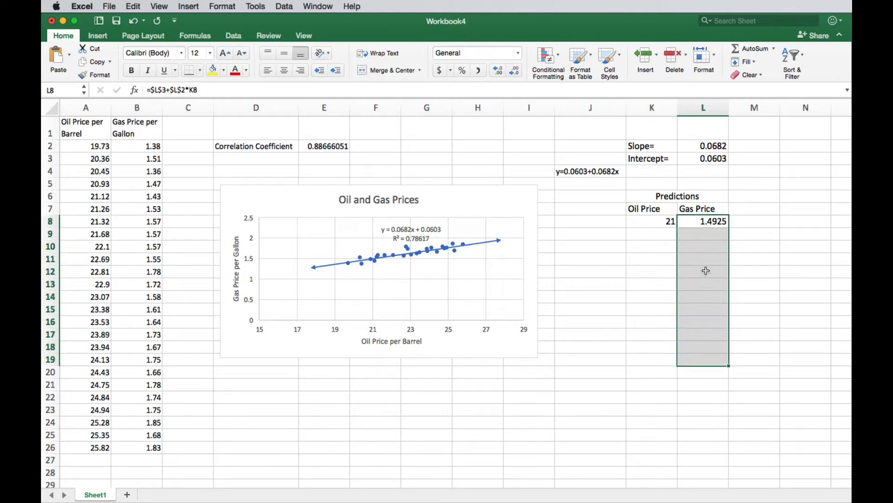
Format predicted gas prices L8:L19 as Number with 2 decimal places, showing 1.49
{"action": "right_click", "coordinate": [705, 271]}
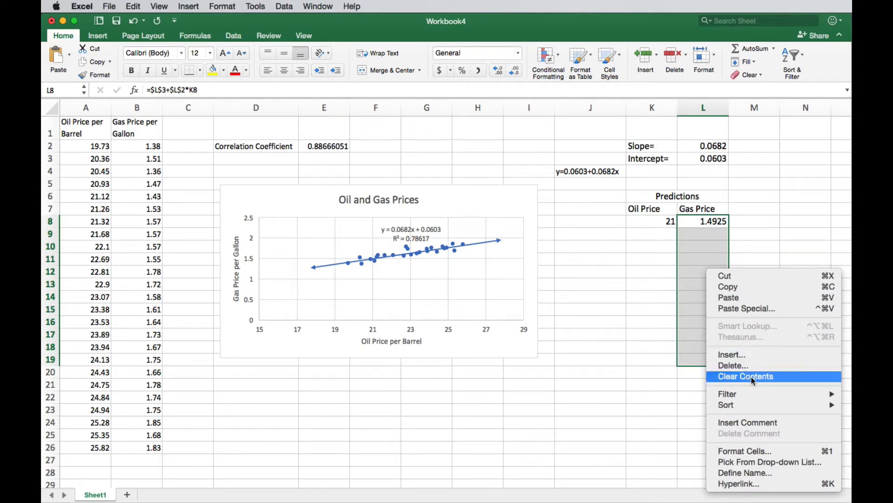
{"action": "left_click", "coordinate": [746, 376]}
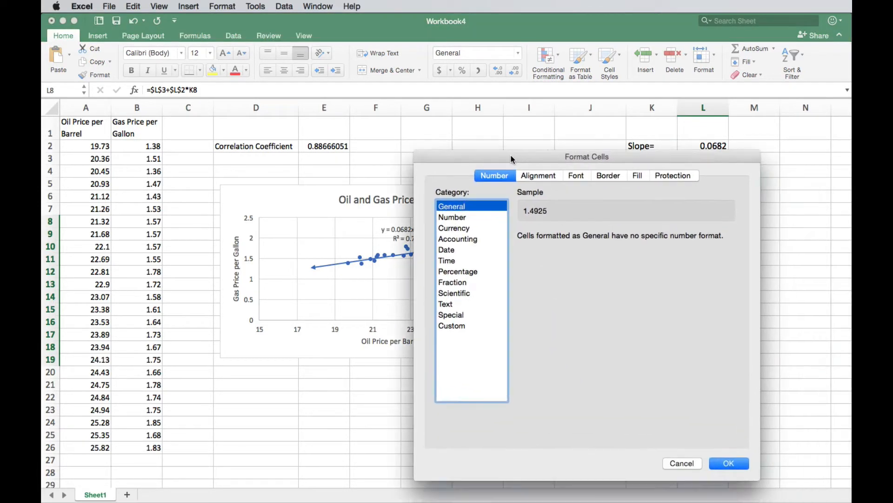
{"action": "left_click", "coordinate": [452, 216]}
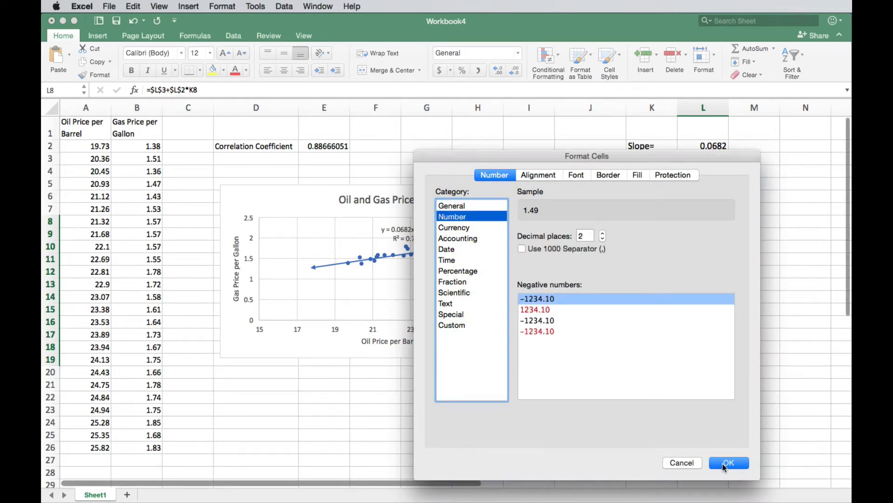
{"action": "left_click", "coordinate": [728, 462]}
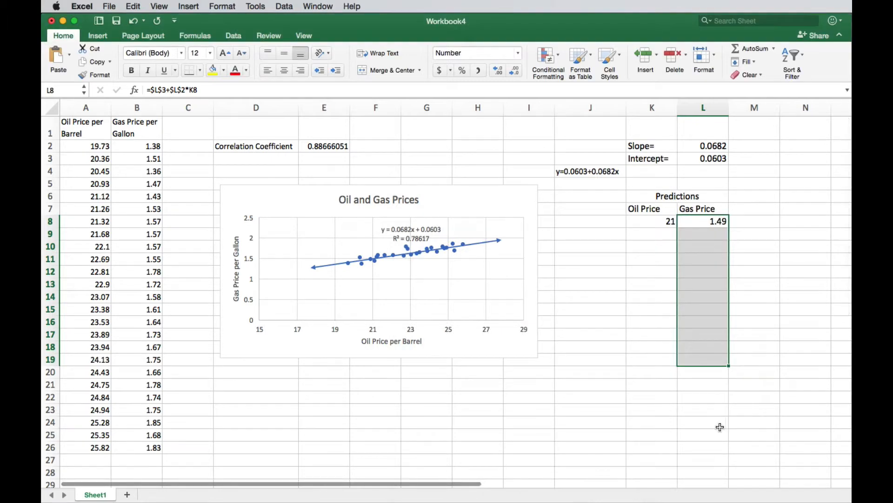
{"action": "left_click", "coordinate": [703, 221]}
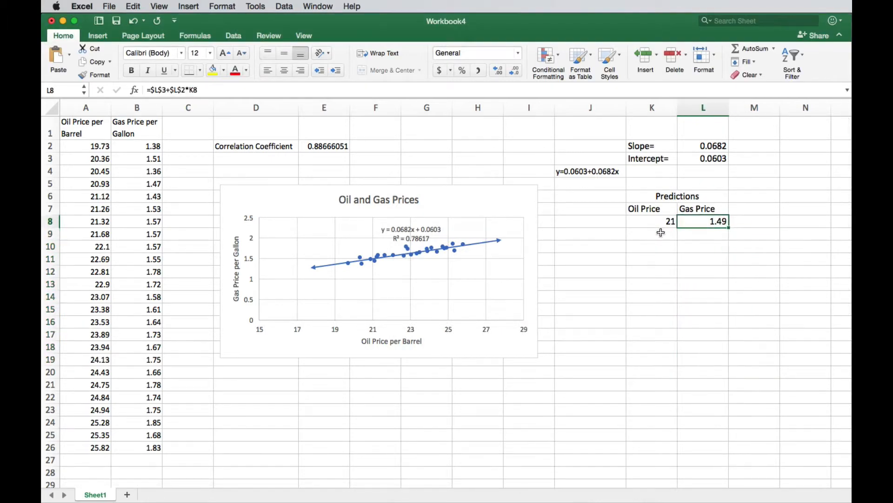
{"action": "left_click", "coordinate": [703, 234]}
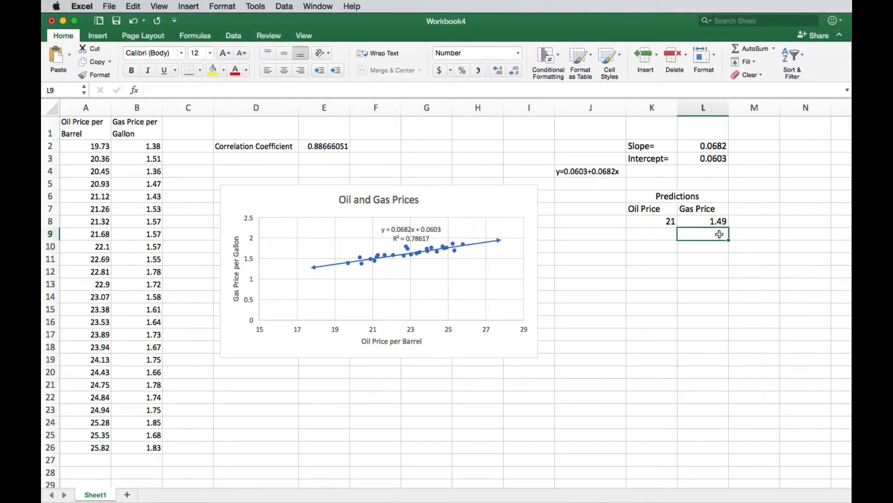
{"action": "left_click", "coordinate": [652, 233]}
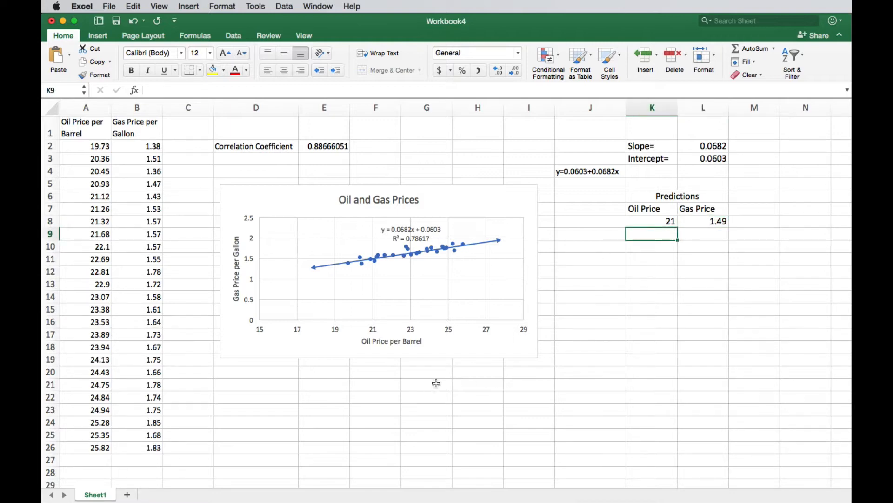
{"action": "mouse_move", "coordinate": [374, 281]}
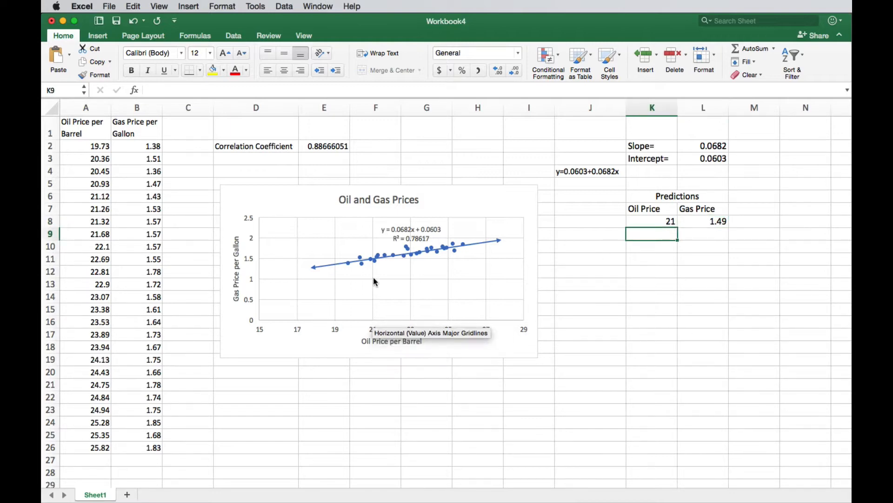
{"action": "mouse_move", "coordinate": [371, 260]}
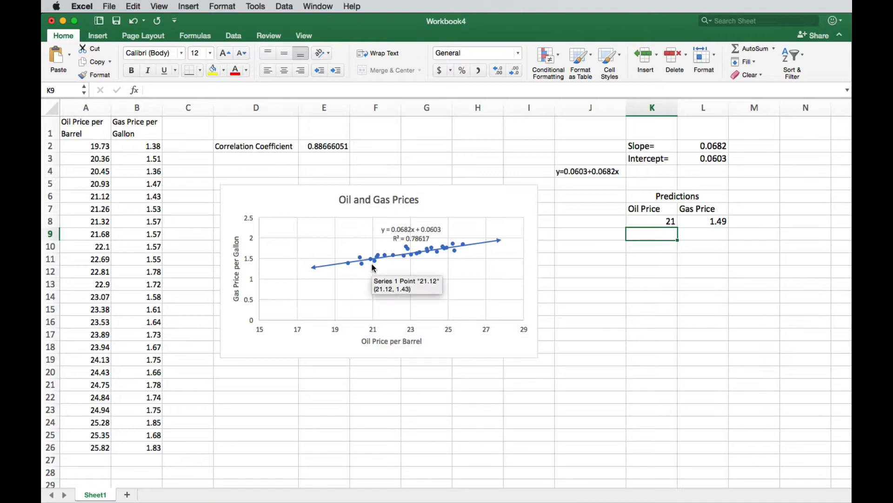
{"action": "mouse_move", "coordinate": [373, 264]}
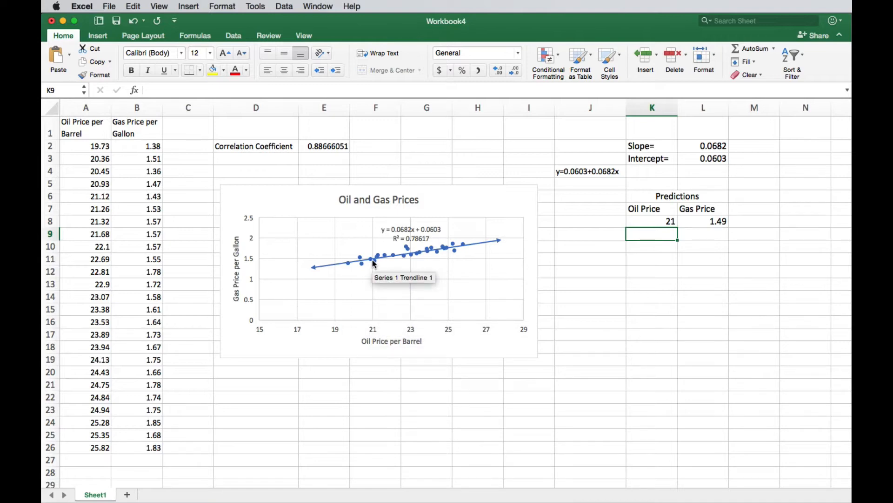
{"action": "mouse_move", "coordinate": [88, 290]}
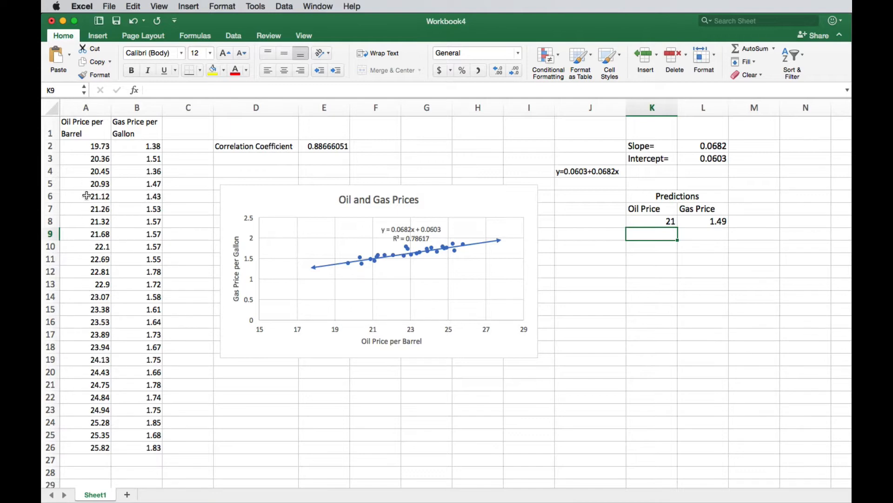
{"action": "mouse_move", "coordinate": [96, 237]}
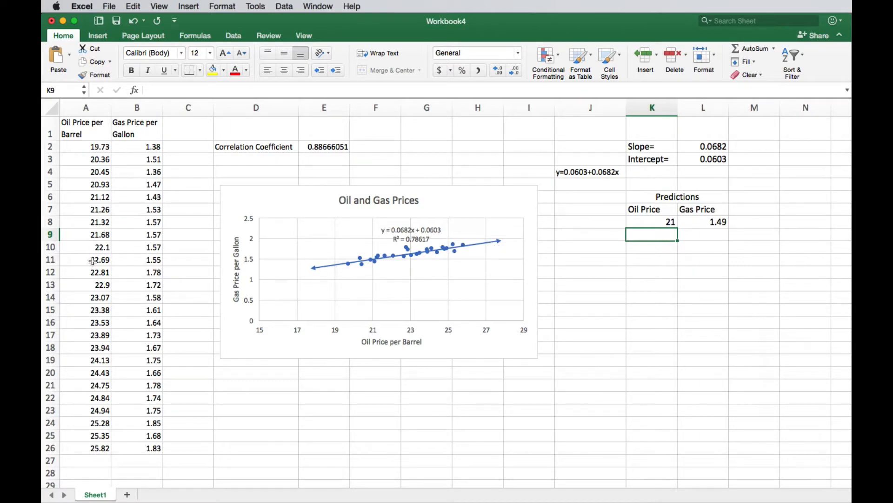
{"action": "mouse_move", "coordinate": [145, 197]}
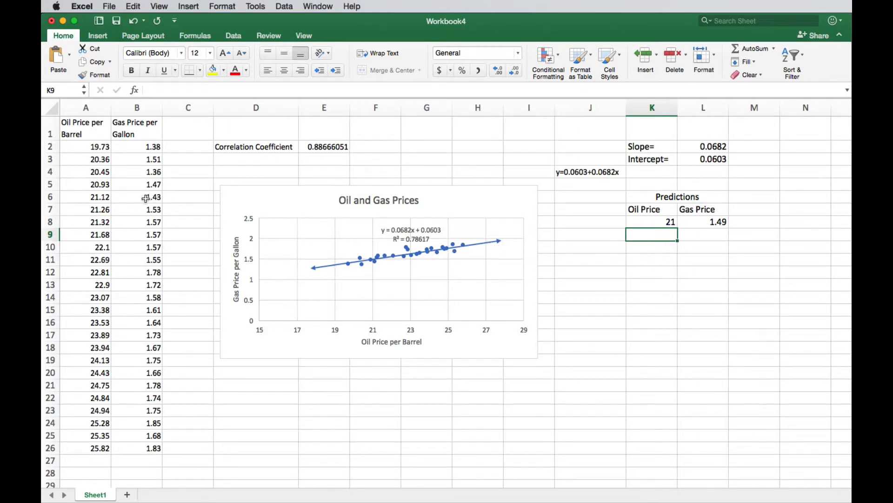
{"action": "mouse_move", "coordinate": [142, 241]}
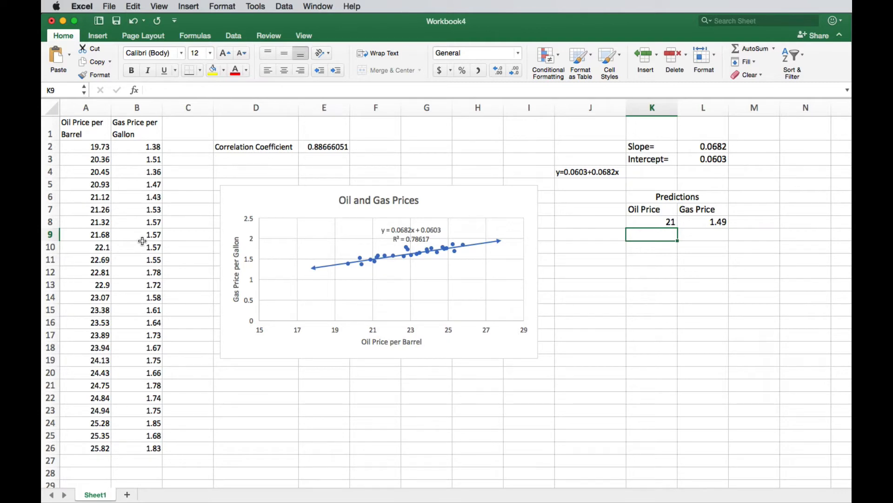
{"action": "mouse_move", "coordinate": [689, 211]}
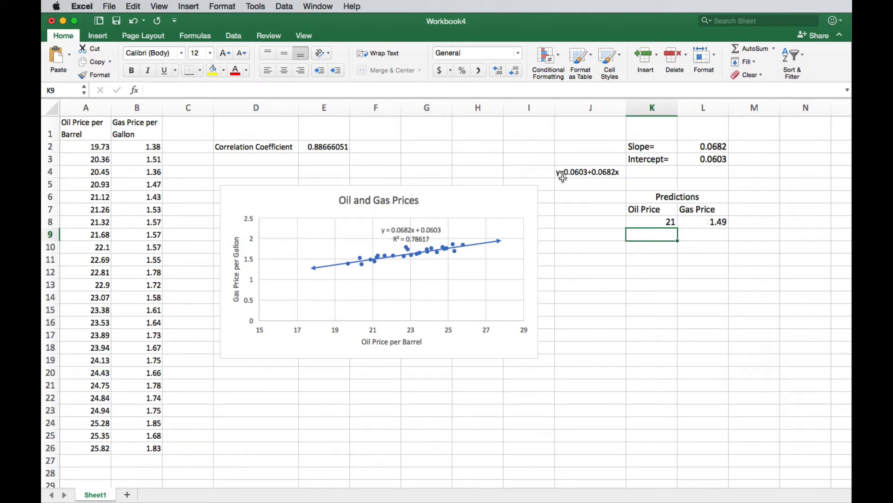
{"action": "mouse_move", "coordinate": [564, 172]}
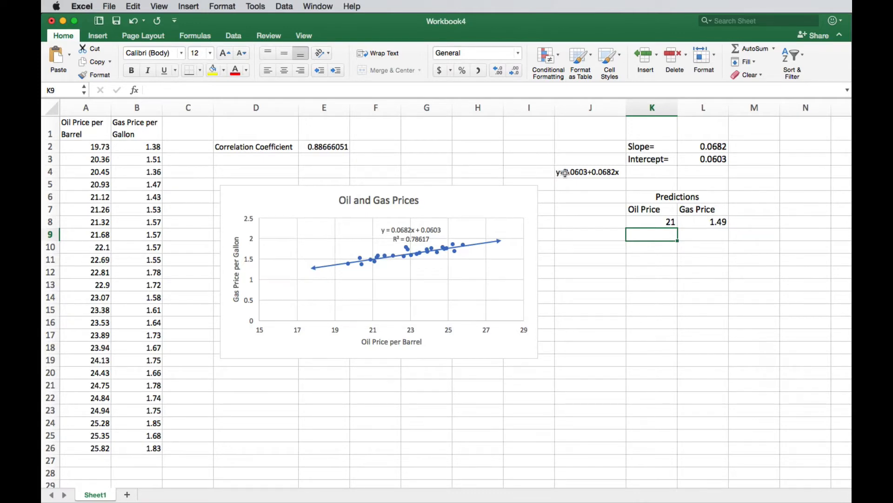
{"action": "mouse_move", "coordinate": [558, 168]}
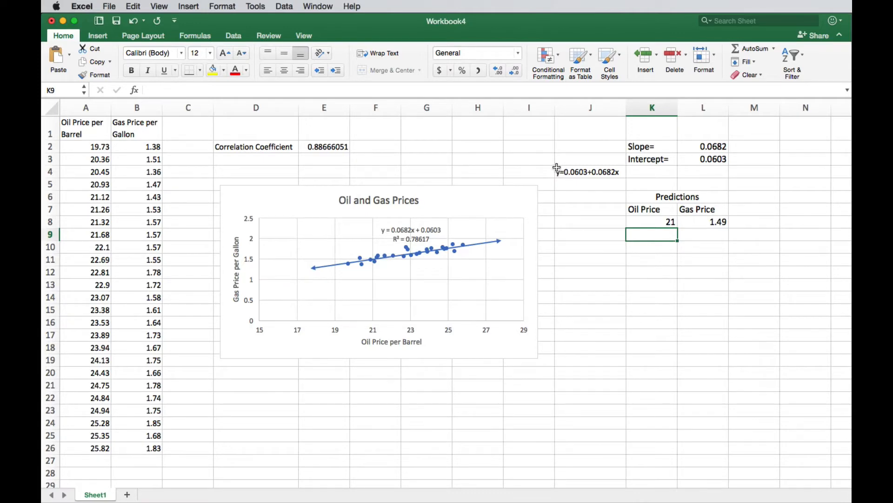
{"action": "mouse_move", "coordinate": [380, 224]}
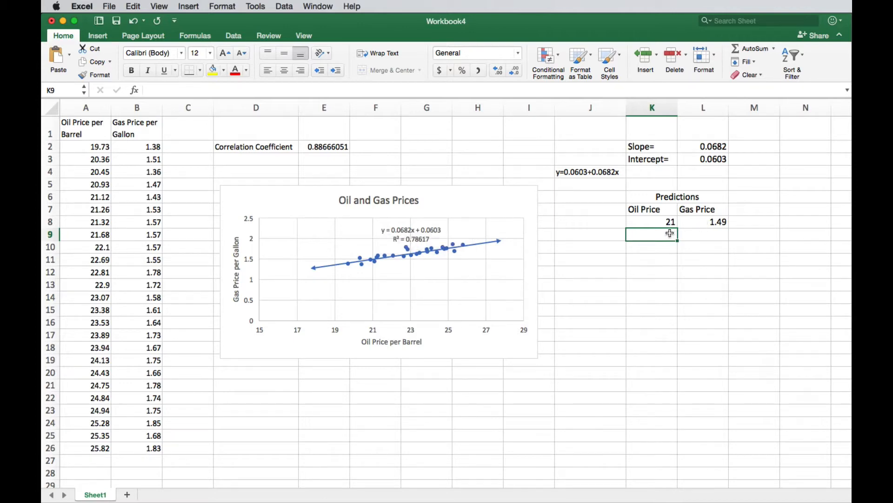
{"action": "mouse_move", "coordinate": [655, 244]}
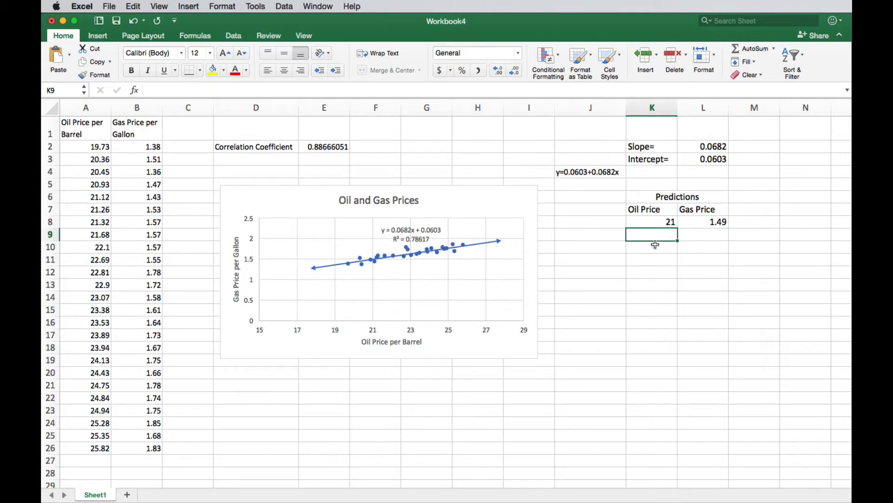
Add oil price 21.12 in K9 with predicted gas price 1.50, compared against observed 1.43
{"action": "left_click", "coordinate": [85, 196]}
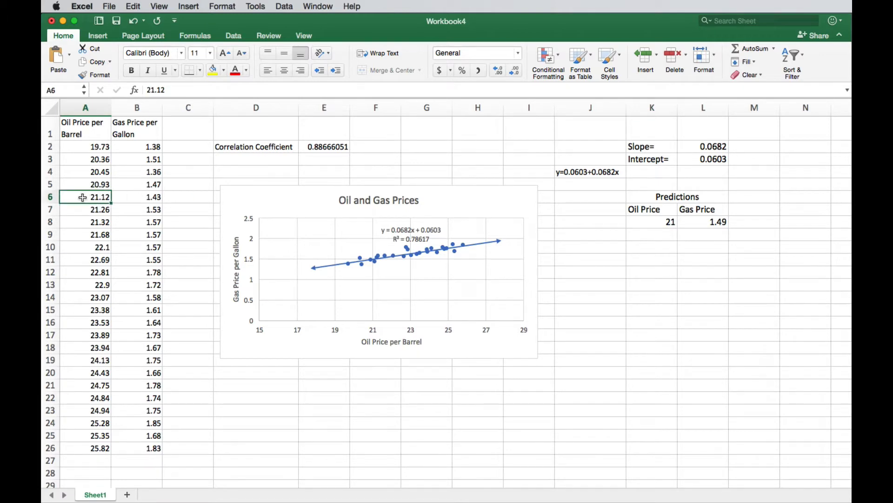
{"action": "left_click", "coordinate": [652, 234]}
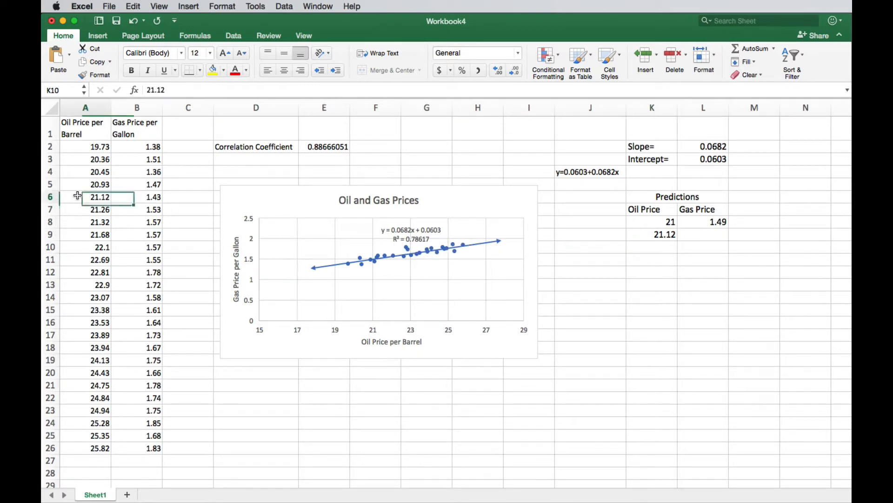
{"action": "left_click", "coordinate": [136, 197]}
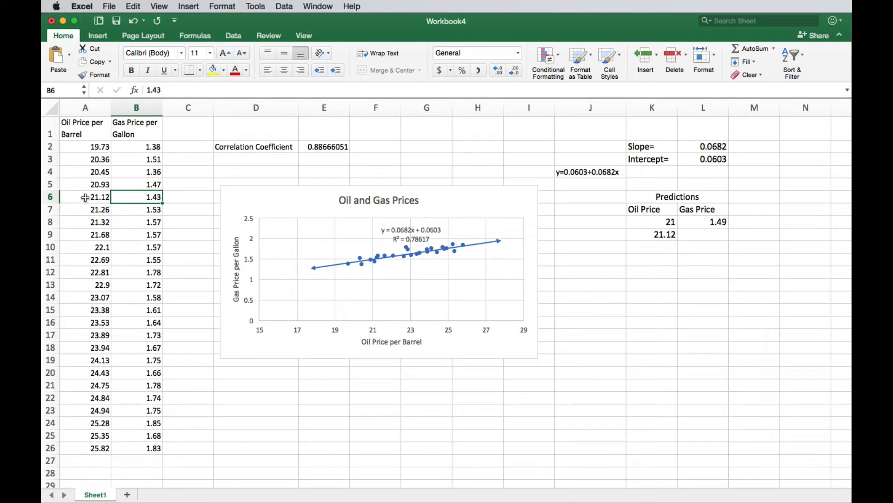
{"action": "left_click", "coordinate": [86, 196]}
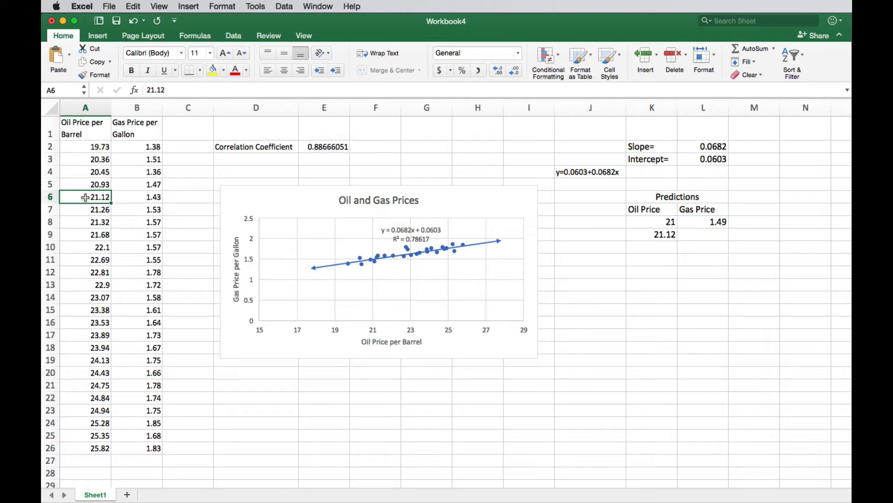
{"action": "left_click", "coordinate": [137, 196]}
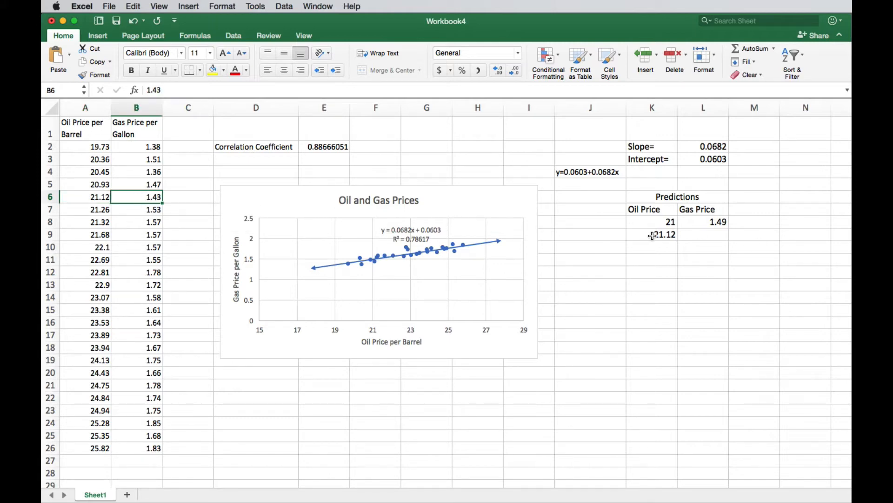
{"action": "left_click", "coordinate": [703, 222]}
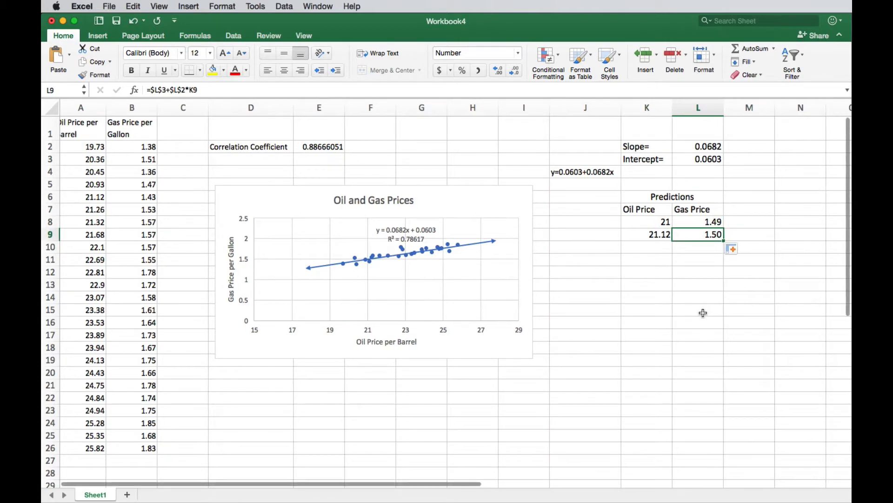
{"action": "mouse_move", "coordinate": [478, 268]}
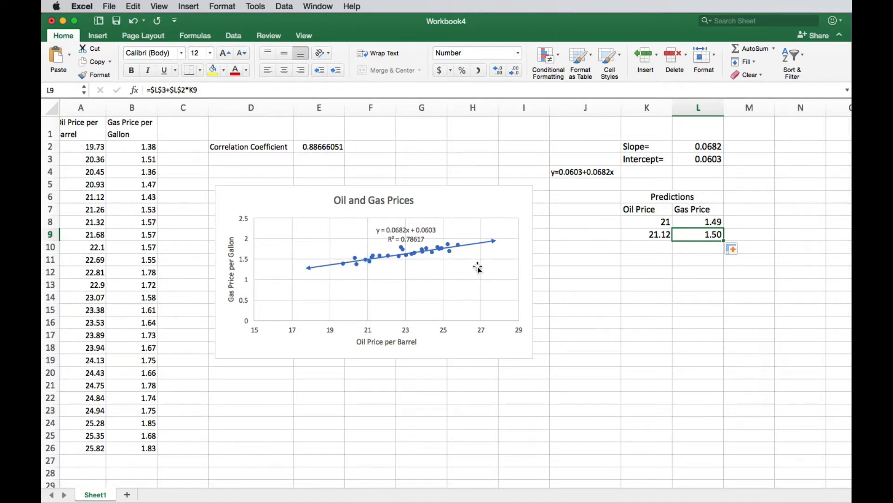
{"action": "left_click", "coordinate": [132, 196]}
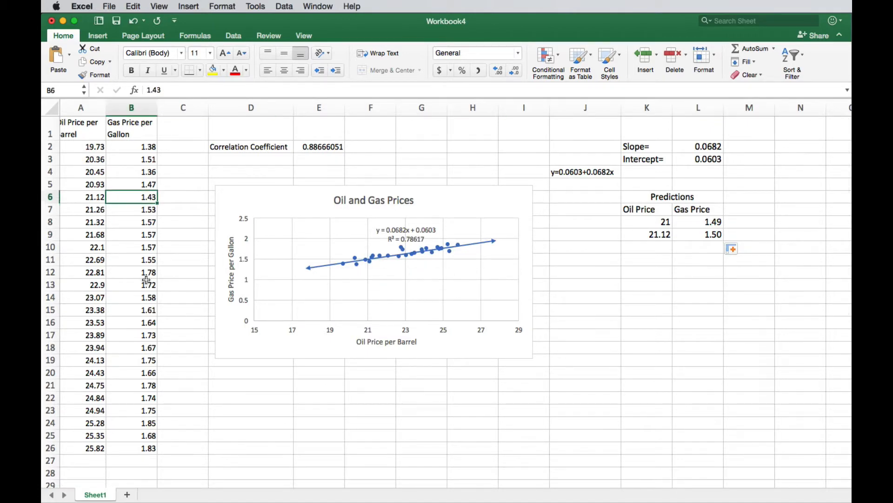
{"action": "mouse_move", "coordinate": [454, 238]}
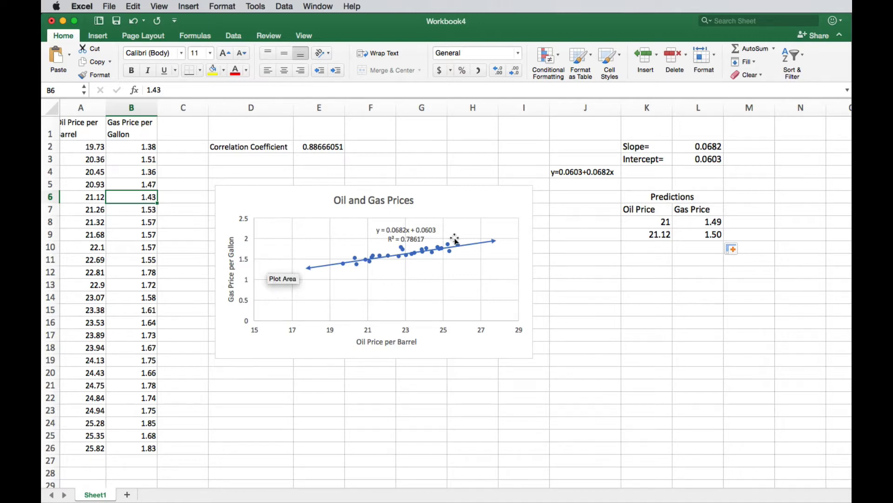
{"action": "mouse_move", "coordinate": [701, 234]}
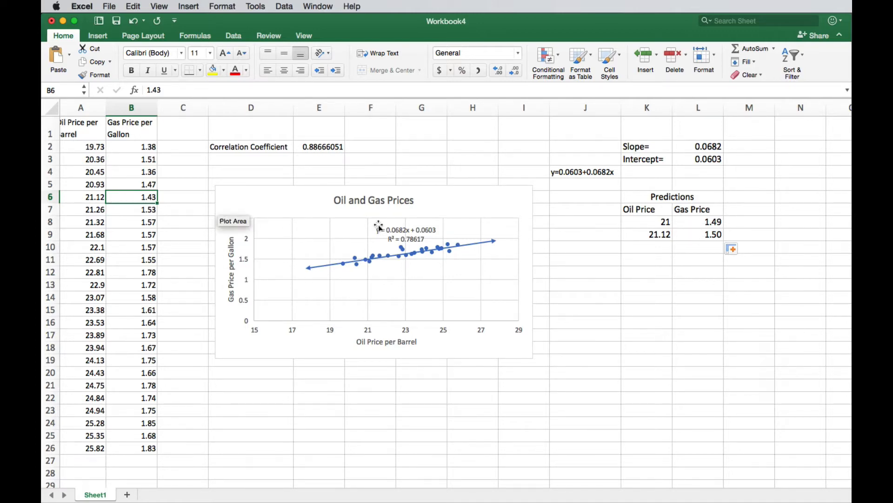
{"action": "left_click", "coordinate": [698, 234]}
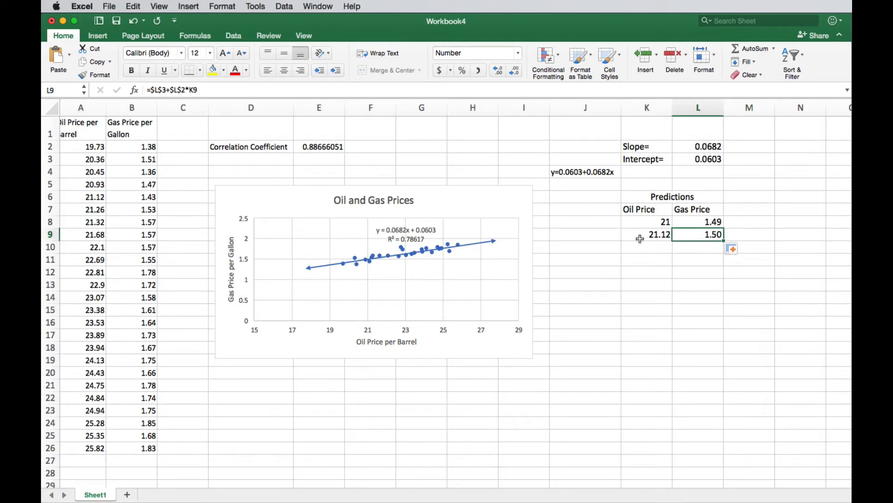
{"action": "left_click", "coordinate": [131, 196]}
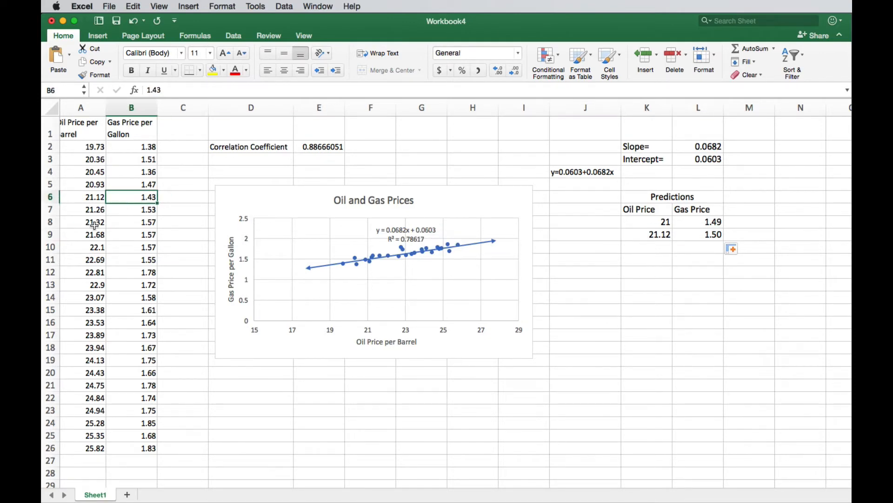
{"action": "mouse_move", "coordinate": [738, 191]}
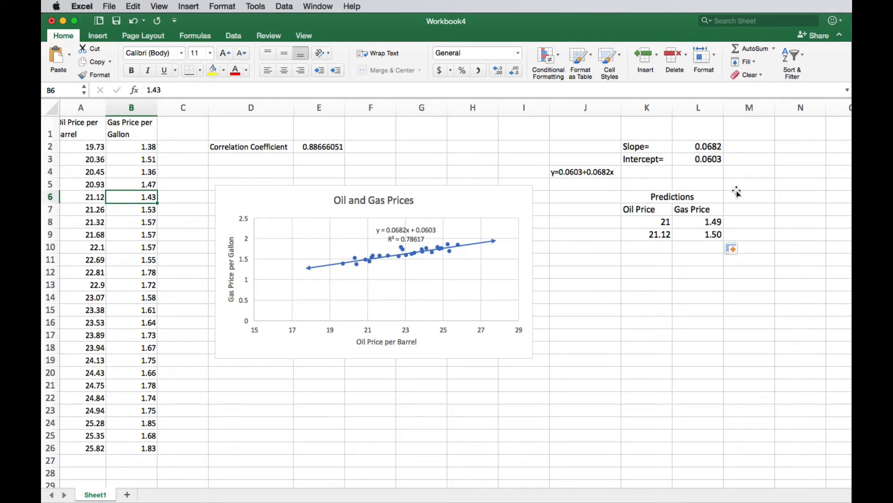
{"action": "left_click", "coordinate": [749, 234]}
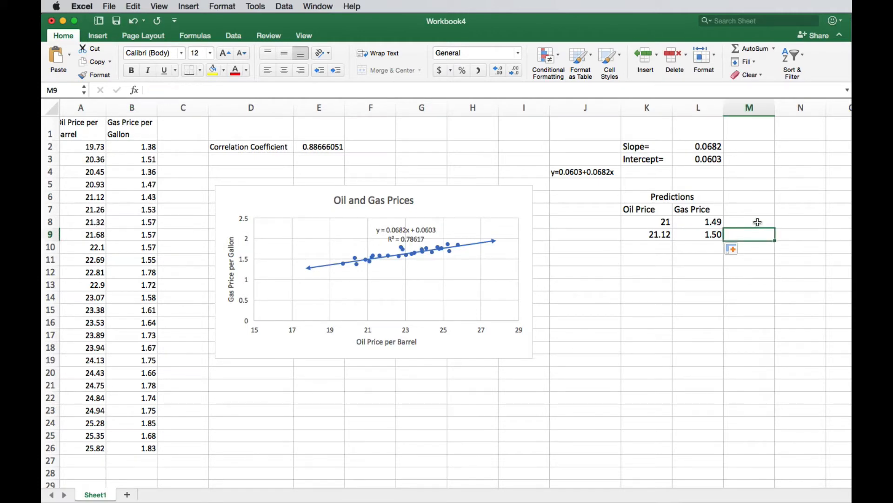
Add a Residual heading in M7 and compute -0.07 (1.43 minus 1.50) for 21.12
{"action": "left_click", "coordinate": [750, 209]}
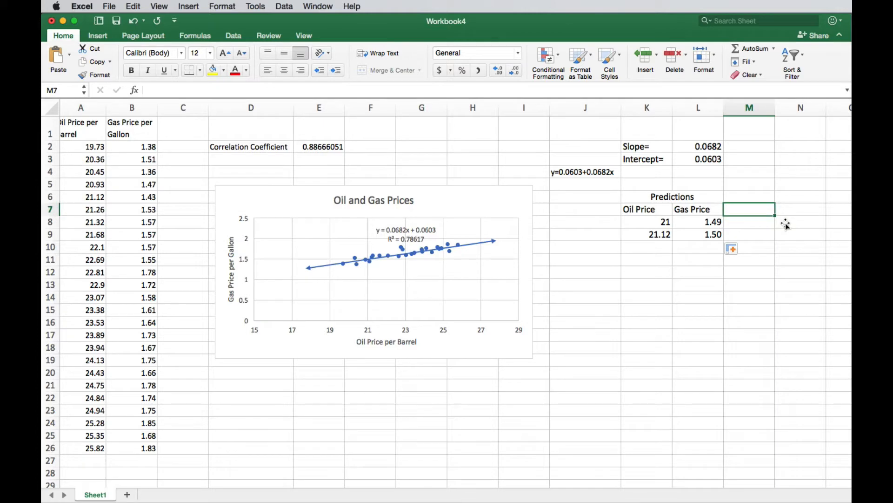
{"action": "type", "text": "Residual"}
{"action": "left_click", "coordinate": [749, 234]}
{"action": "type", "text": "="}
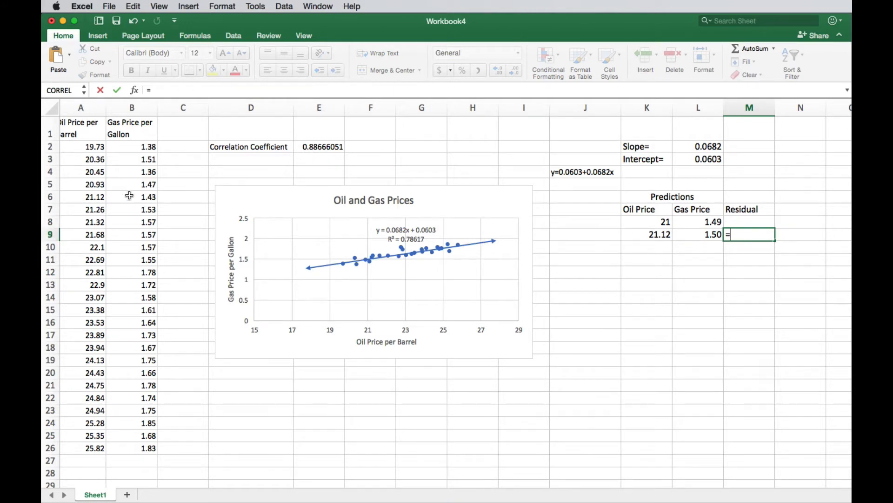
{"action": "left_click", "coordinate": [132, 197]}
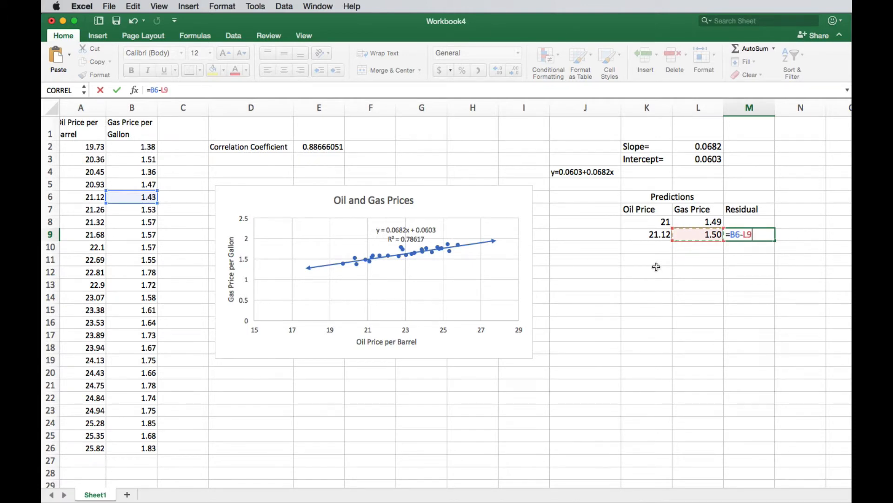
{"action": "key", "text": "Return"}
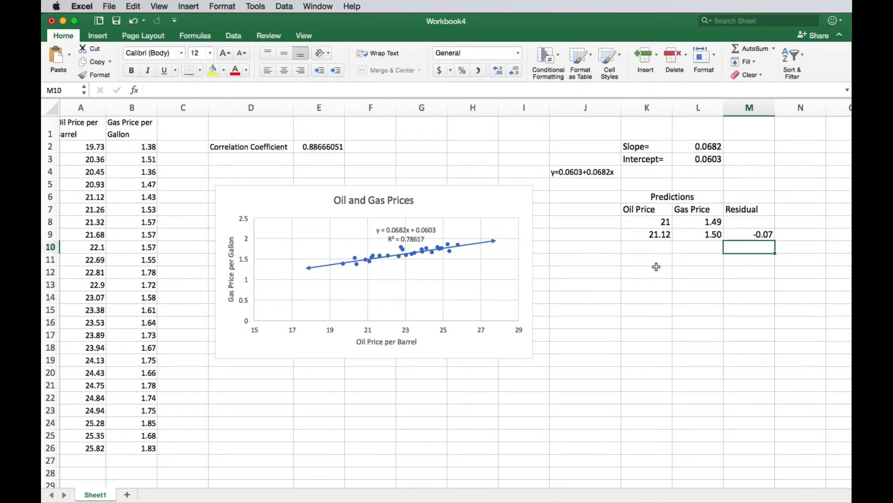
{"action": "left_click", "coordinate": [748, 234]}
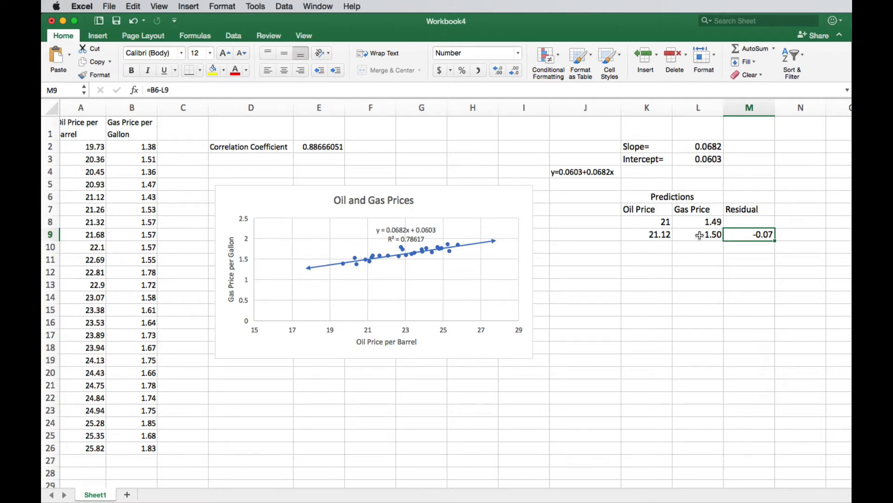
{"action": "mouse_move", "coordinate": [670, 253]}
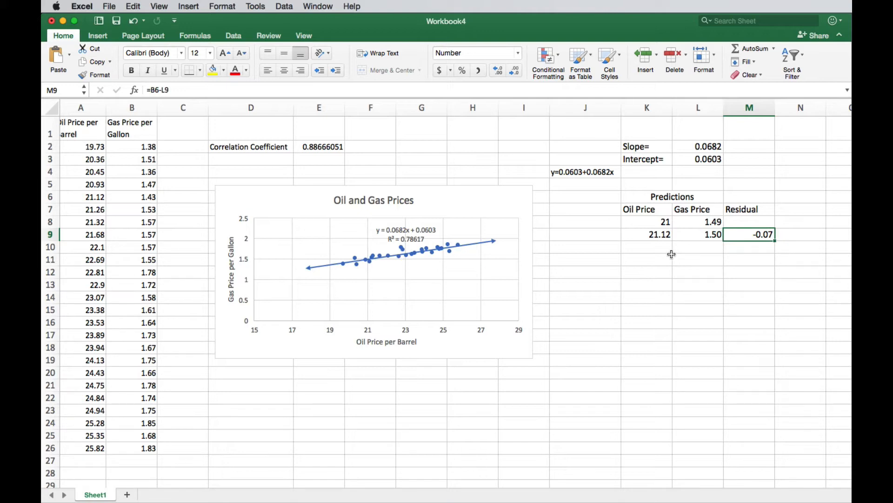
{"action": "left_click", "coordinate": [647, 247]}
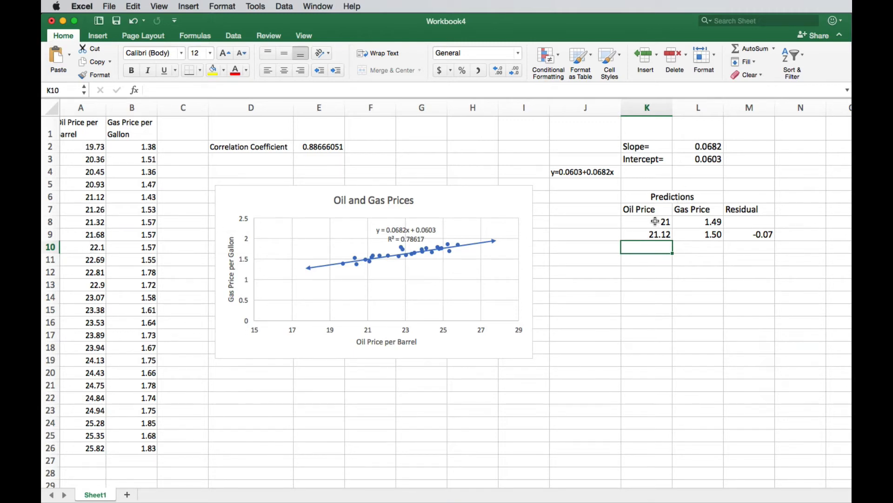
Enter oil price 25 in K10 and extend the prediction formula to L10, giving 1.77
{"action": "left_click", "coordinate": [647, 222]}
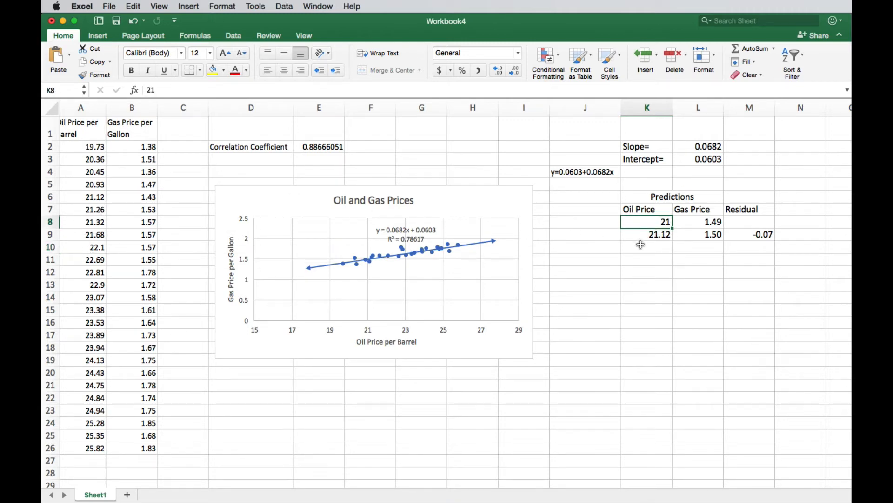
{"action": "left_click", "coordinate": [647, 246]}
{"action": "type", "text": "25"}
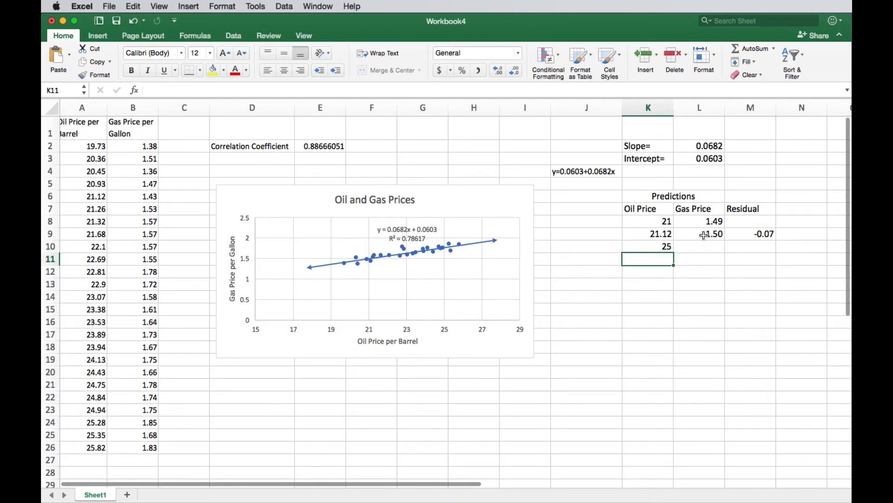
{"action": "left_click", "coordinate": [699, 233]}
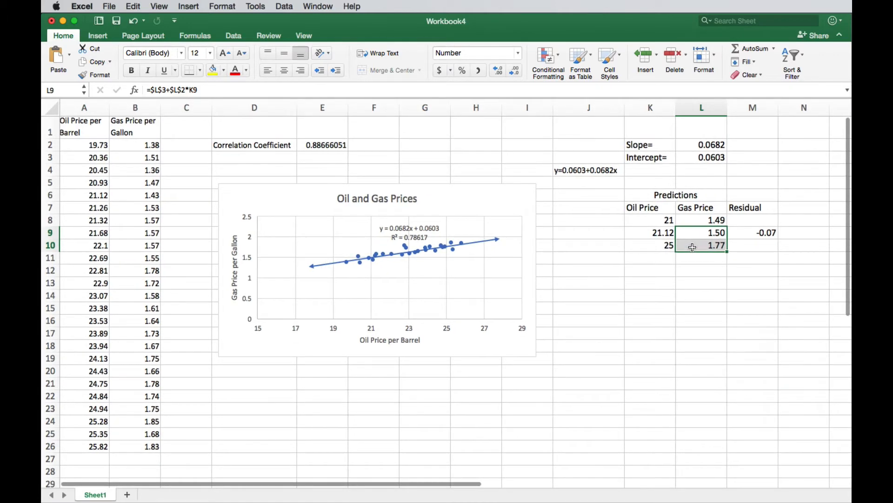
{"action": "mouse_move", "coordinate": [446, 252]}
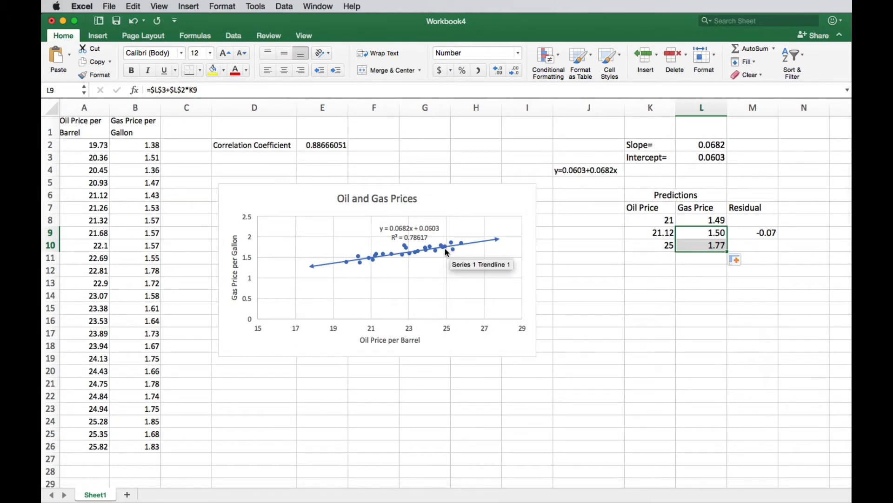
{"action": "mouse_move", "coordinate": [485, 252]}
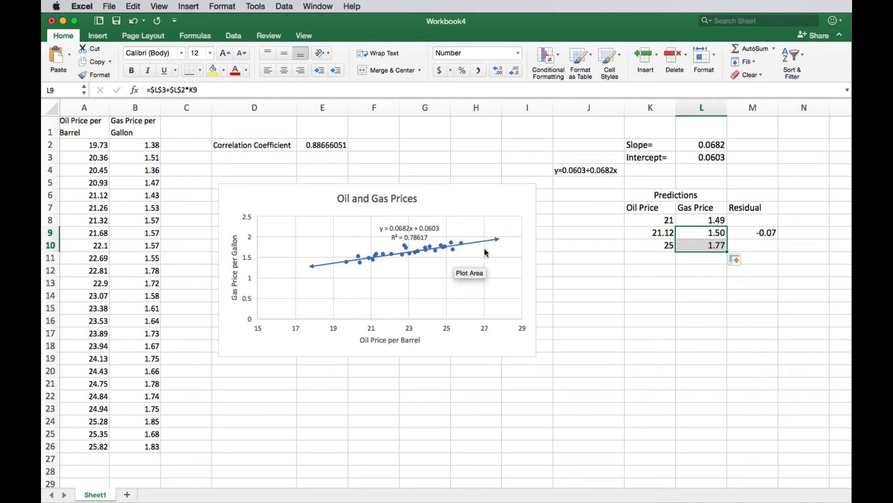
{"action": "mouse_move", "coordinate": [85, 402]}
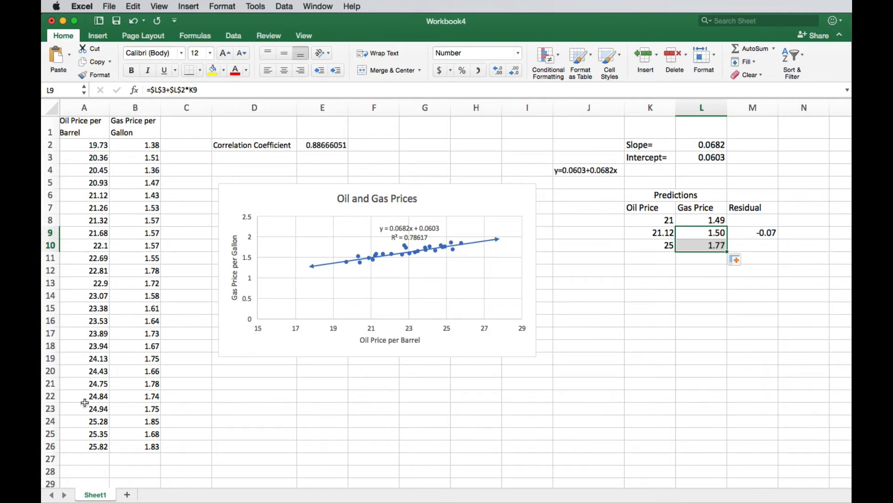
{"action": "left_click", "coordinate": [86, 408]}
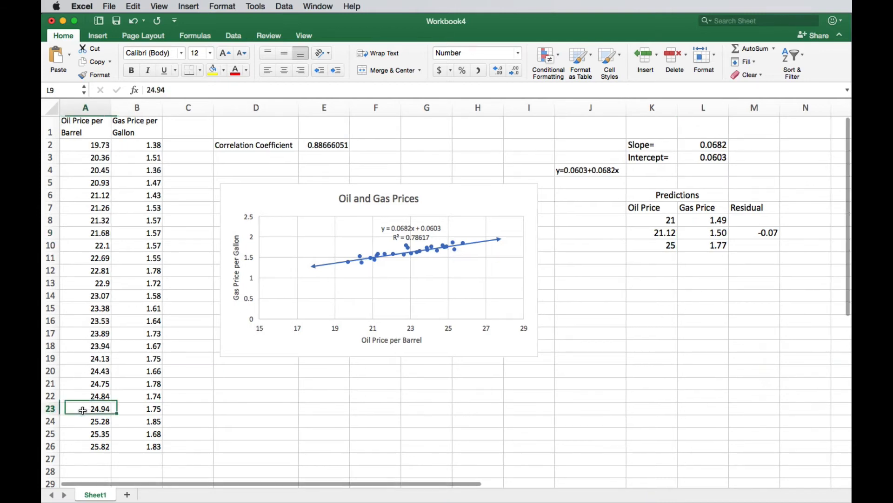
Add oil price 24.94, predicting 1.76, with residual =B23-L11 showing -0.01
{"action": "left_click", "coordinate": [85, 408]}
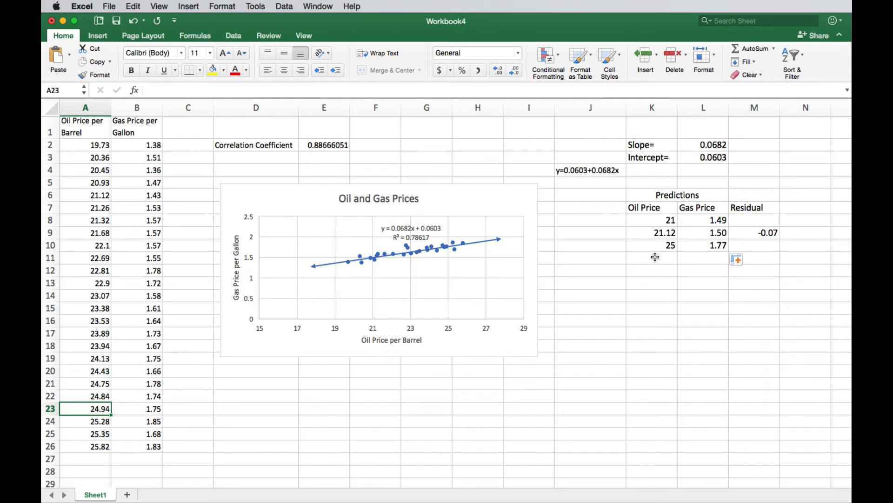
{"action": "type", "text": "24"}
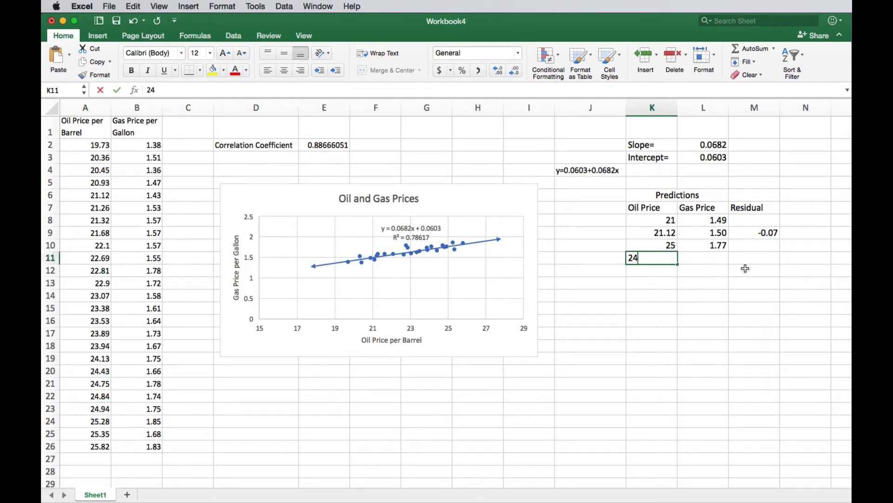
{"action": "type", "text": ".94"}
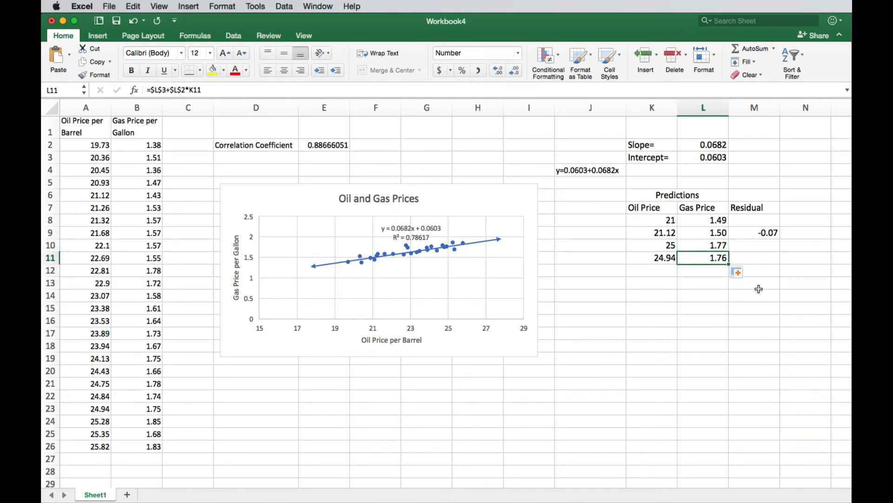
{"action": "left_click", "coordinate": [755, 257]}
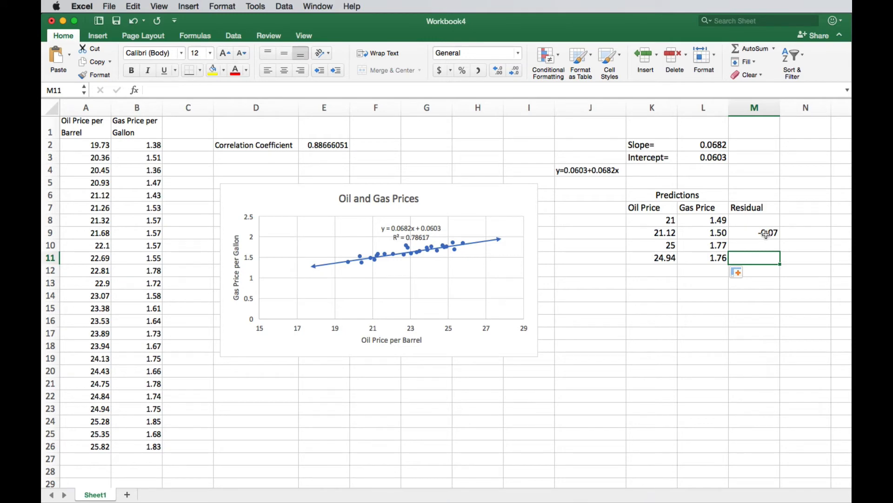
{"action": "type", "text": "="}
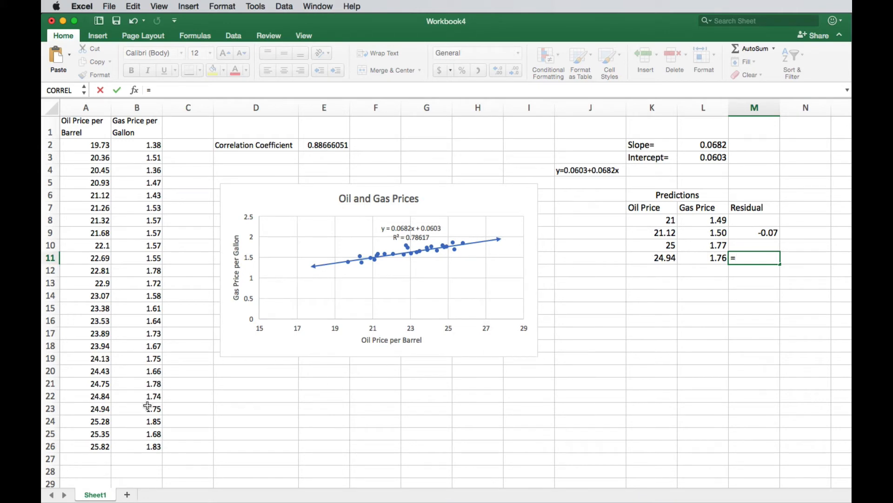
{"action": "left_click", "coordinate": [137, 409]}
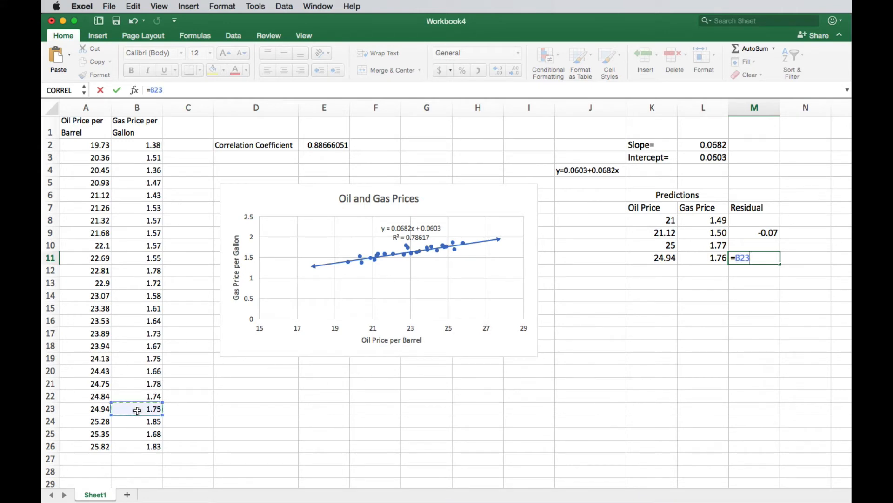
{"action": "type", "text": "-"}
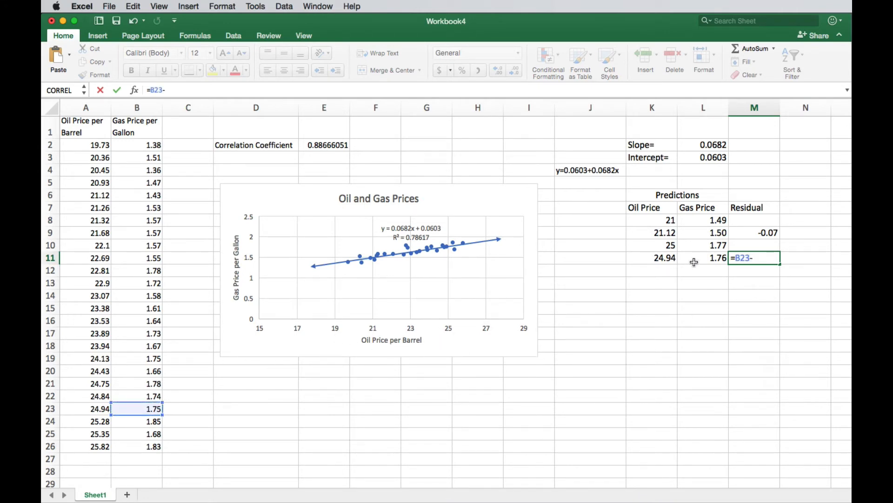
{"action": "key", "text": "Return"}
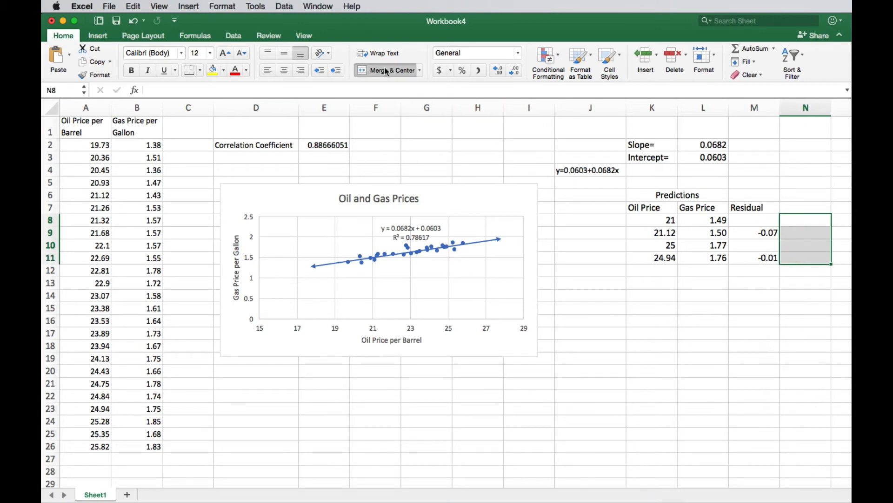
Enter 'Interpolation' in the merged cell spanning N8:N11
{"action": "type", "text": "Interpolat"}
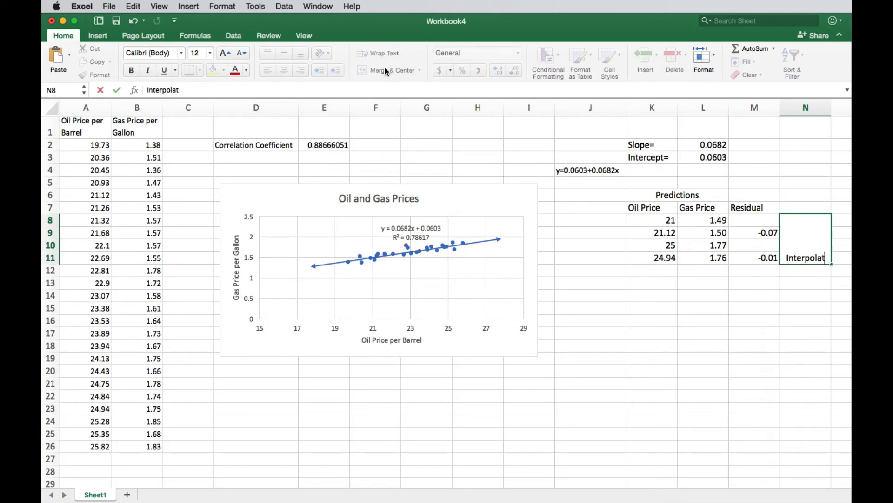
{"action": "key", "text": "Return"}
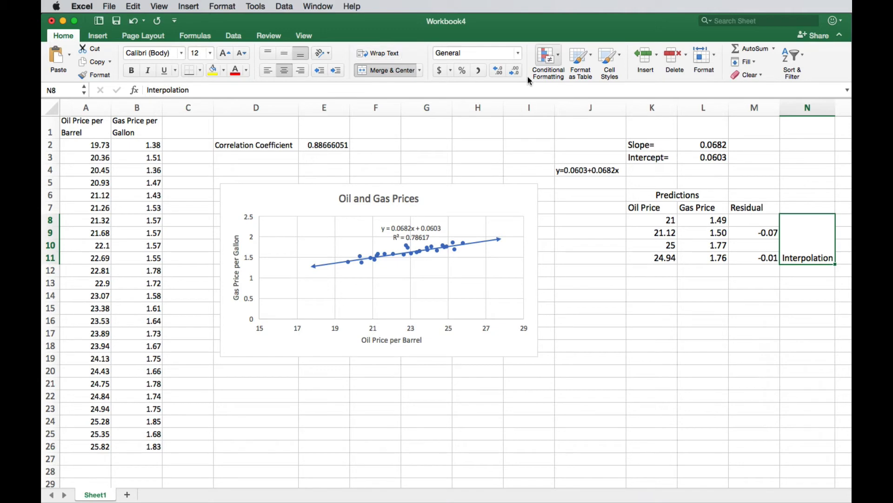
{"action": "left_click", "coordinate": [661, 268]}
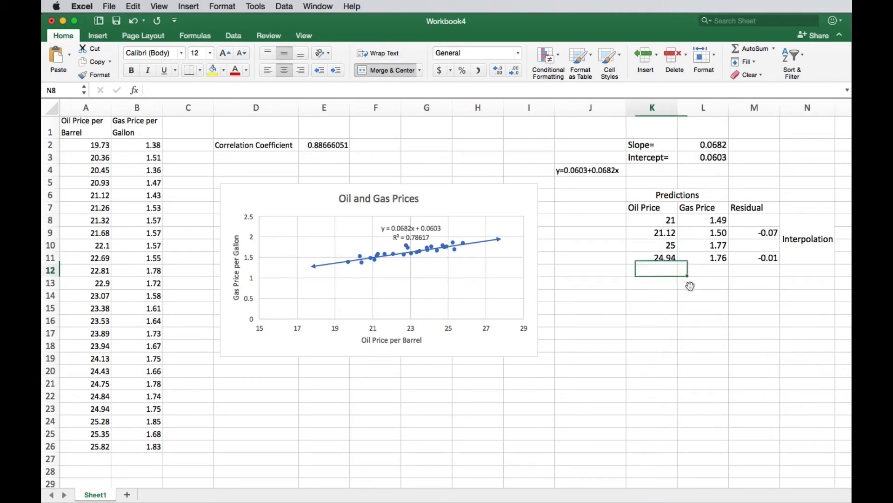
Enter oil price 10 in K13 and verify its predicted gas price formula gives 0.74
{"action": "left_click", "coordinate": [652, 269]}
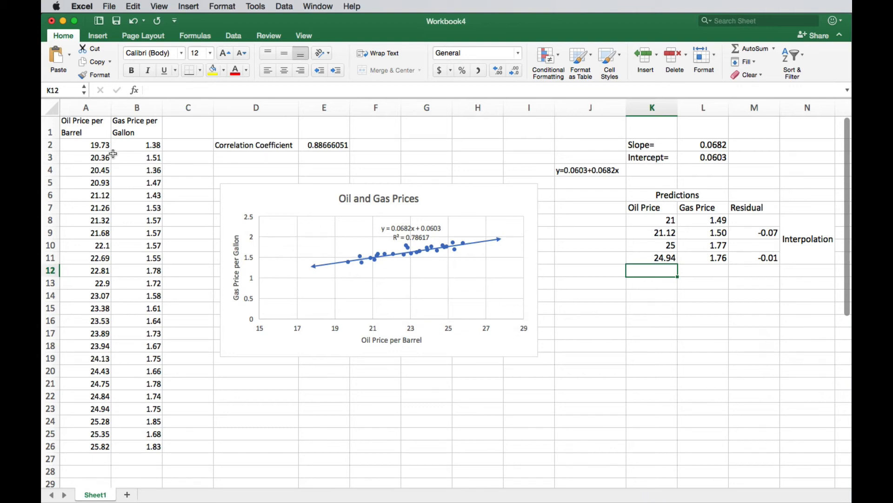
{"action": "mouse_move", "coordinate": [81, 146]}
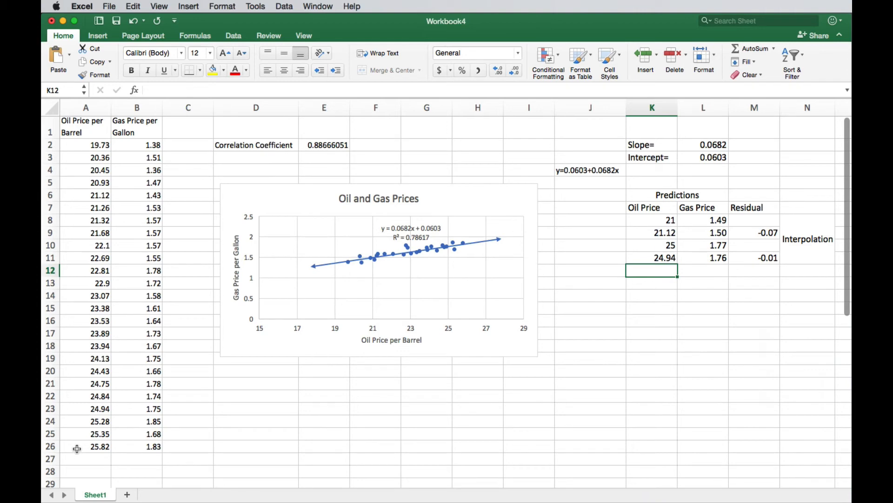
{"action": "mouse_move", "coordinate": [488, 404]}
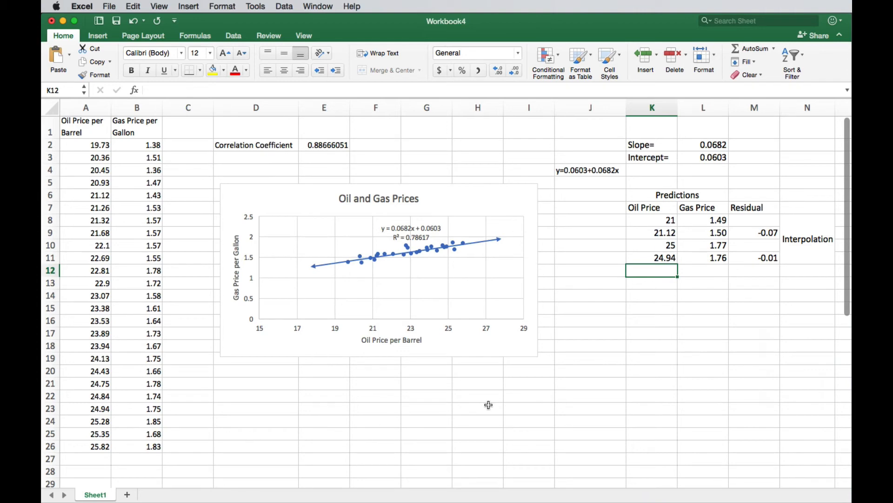
{"action": "mouse_move", "coordinate": [99, 154]}
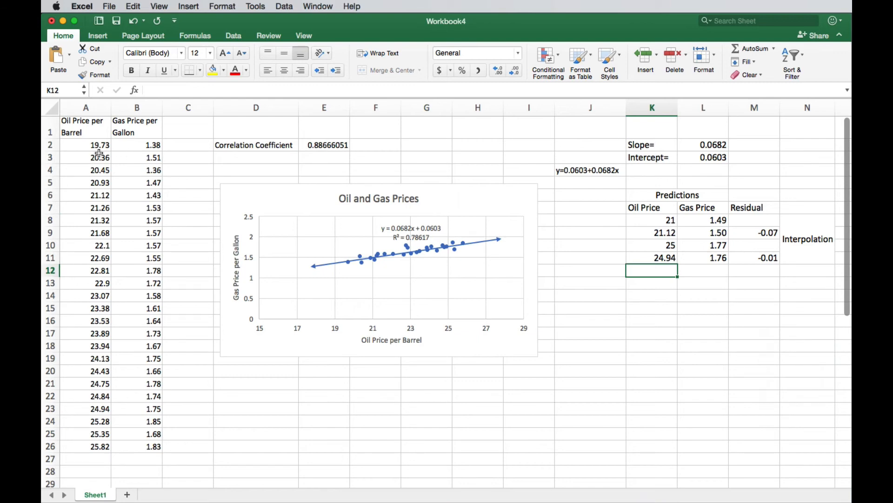
{"action": "mouse_move", "coordinate": [667, 273]}
{"action": "type", "text": "19"}
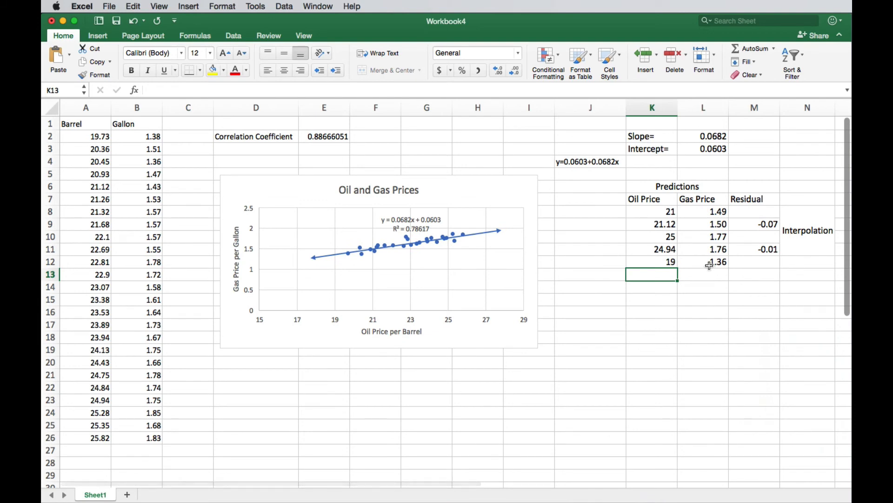
{"action": "mouse_move", "coordinate": [335, 315]}
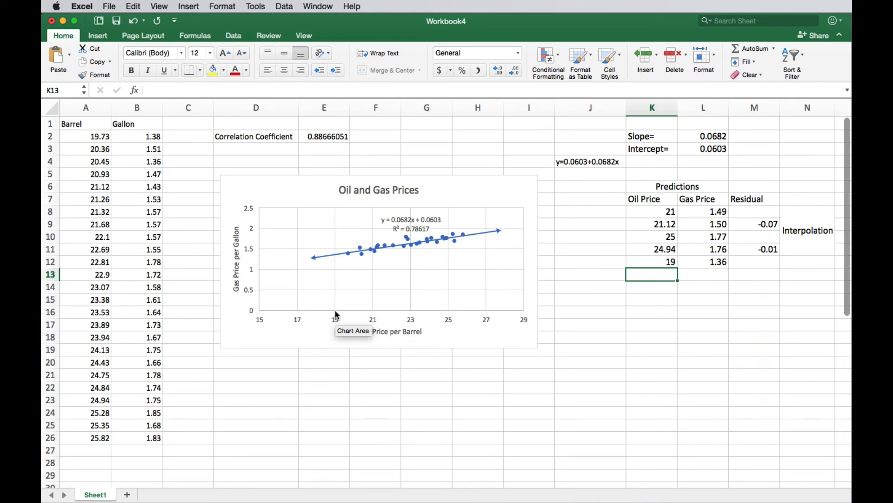
{"action": "mouse_move", "coordinate": [335, 257]}
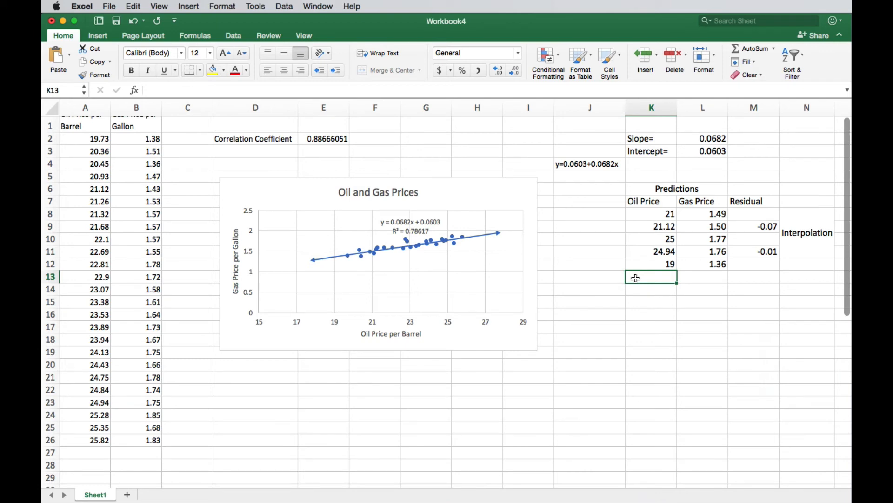
{"action": "type", "text": "10"}
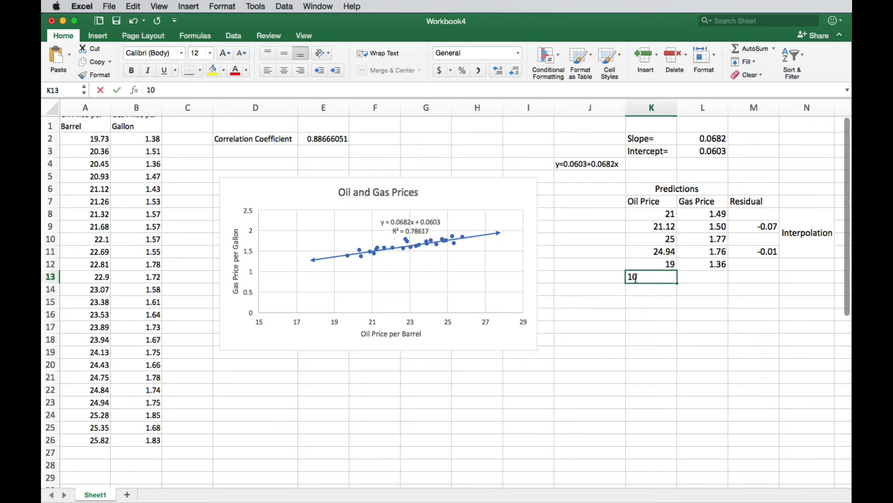
{"action": "key", "text": "Return"}
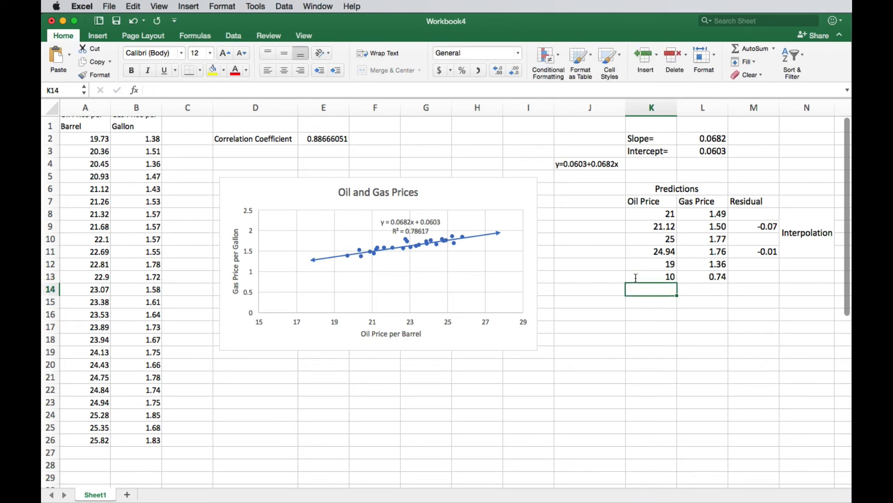
{"action": "left_click", "coordinate": [702, 276]}
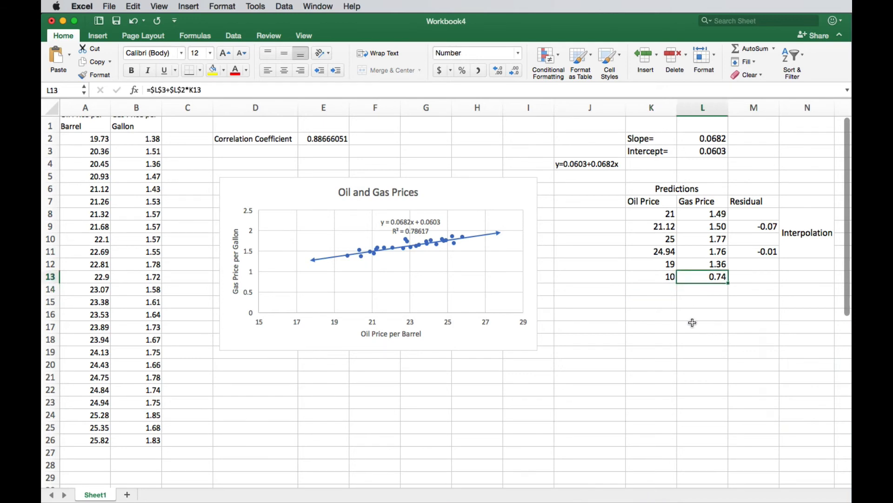
{"action": "left_click", "coordinate": [652, 276]}
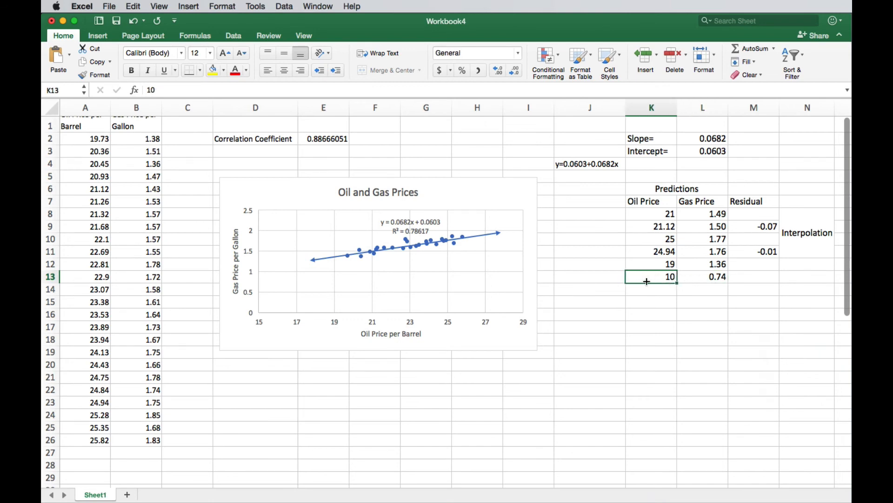
{"action": "mouse_move", "coordinate": [660, 277]}
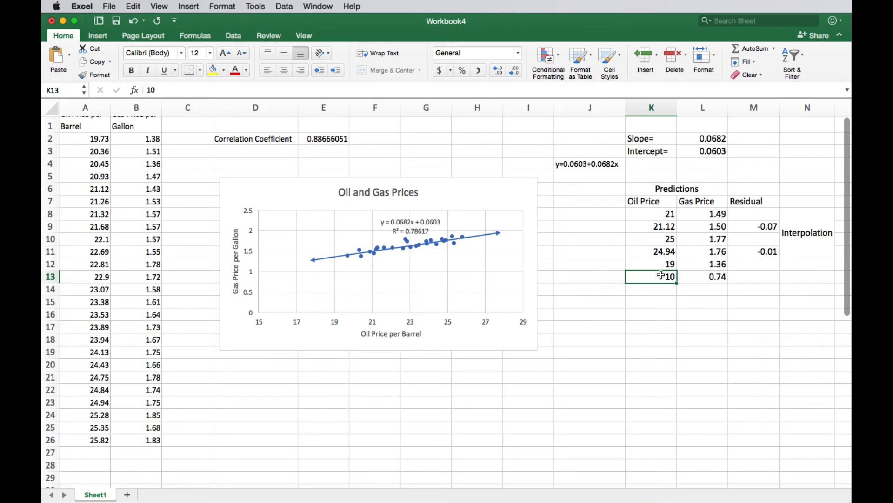
{"action": "mouse_move", "coordinate": [194, 254]}
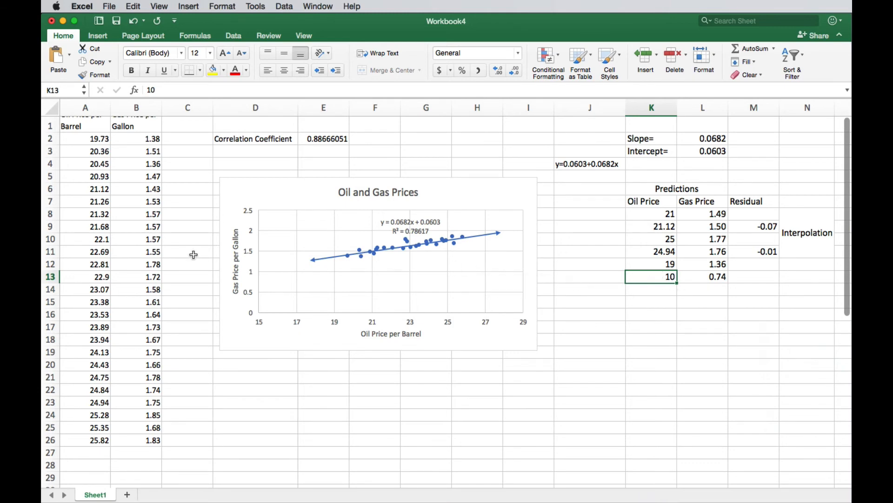
{"action": "mouse_move", "coordinate": [276, 325]}
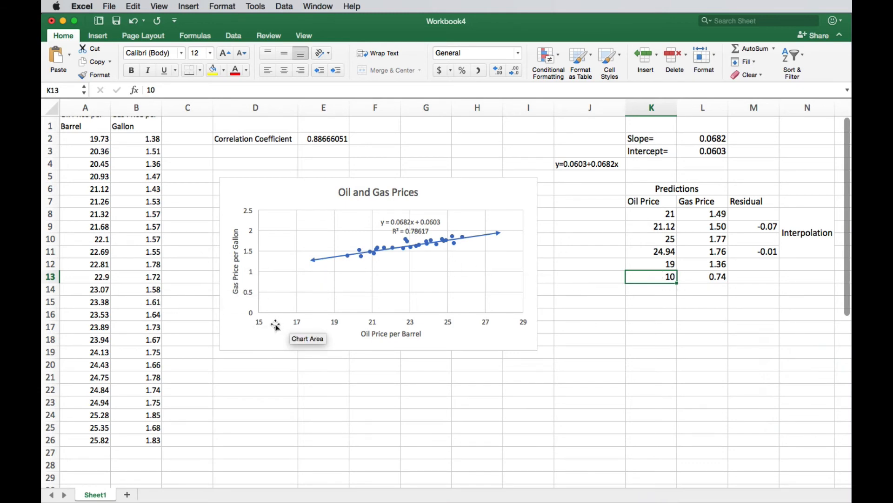
{"action": "mouse_move", "coordinate": [363, 333]}
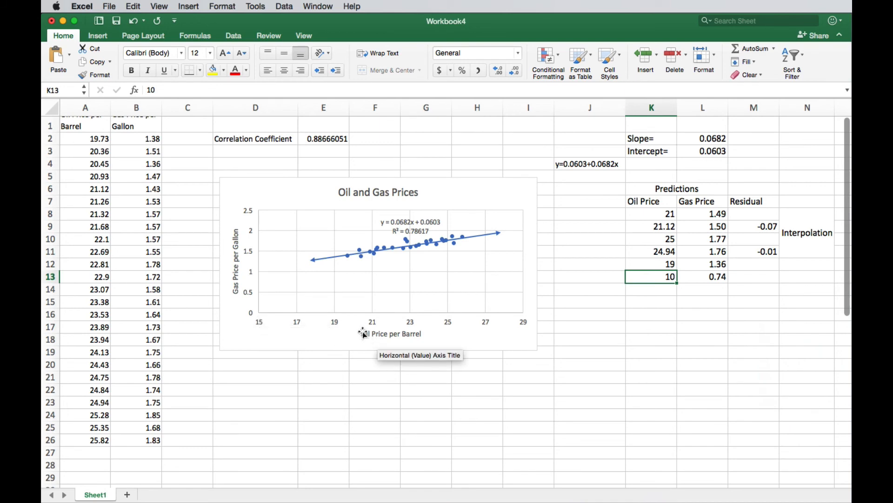
{"action": "mouse_move", "coordinate": [380, 333]}
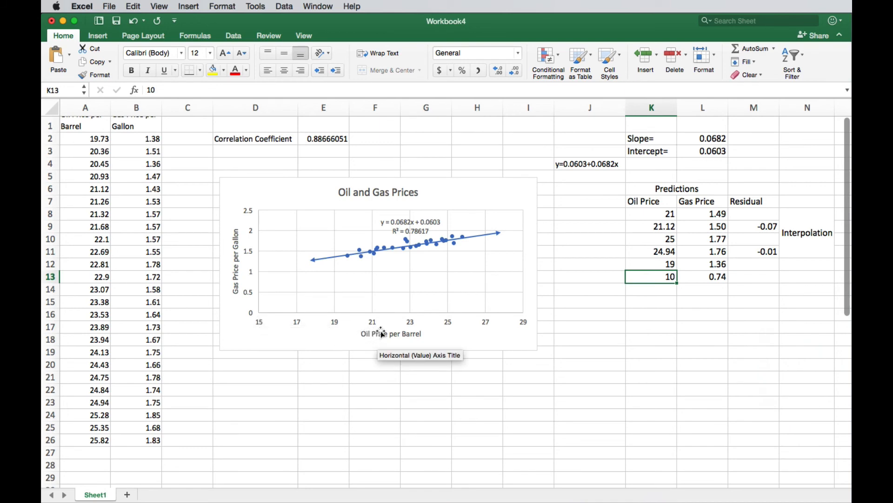
{"action": "mouse_move", "coordinate": [819, 274]}
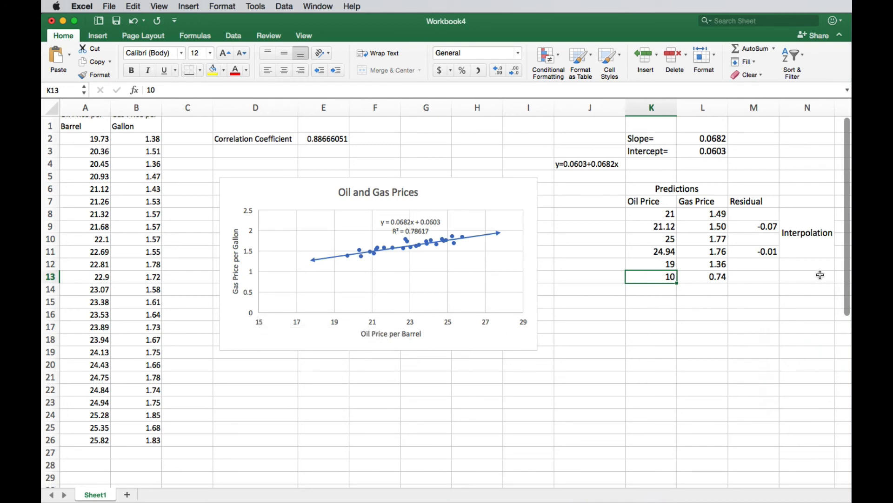
Enter oil price 27 in K14, yielding a predicted gas price of 1.90
{"action": "left_click", "coordinate": [652, 289]}
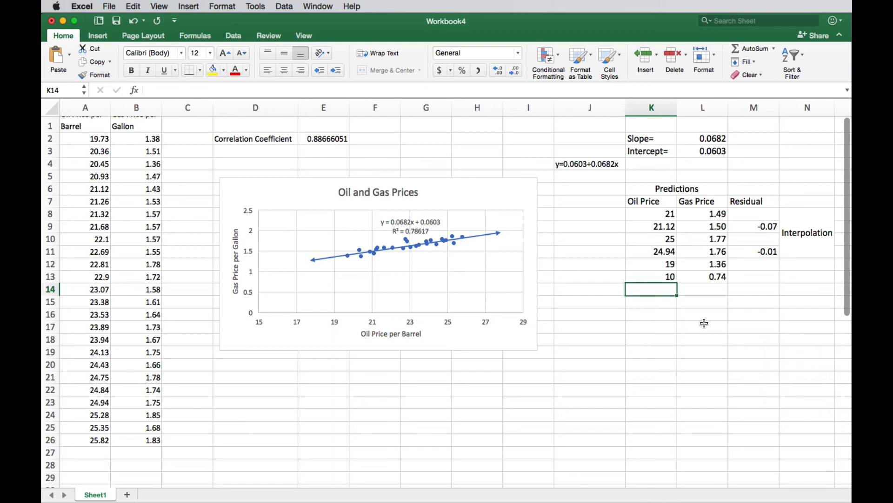
{"action": "type", "text": "27"}
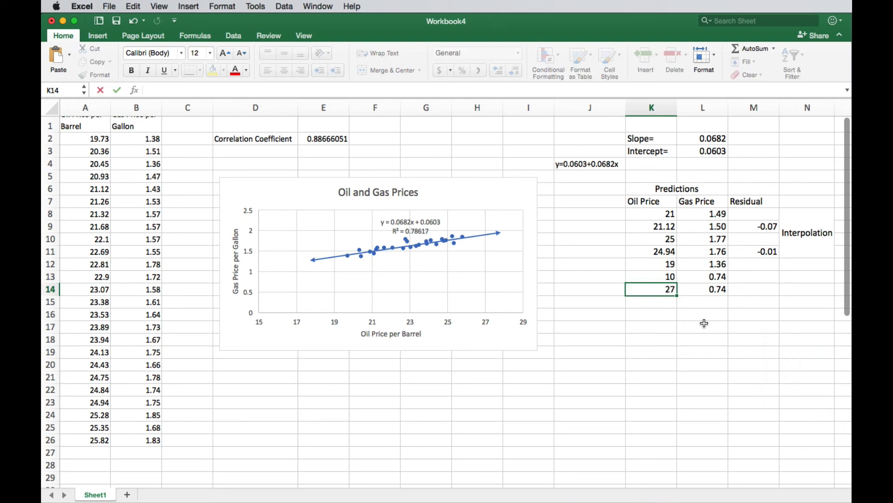
{"action": "key", "text": "Return"}
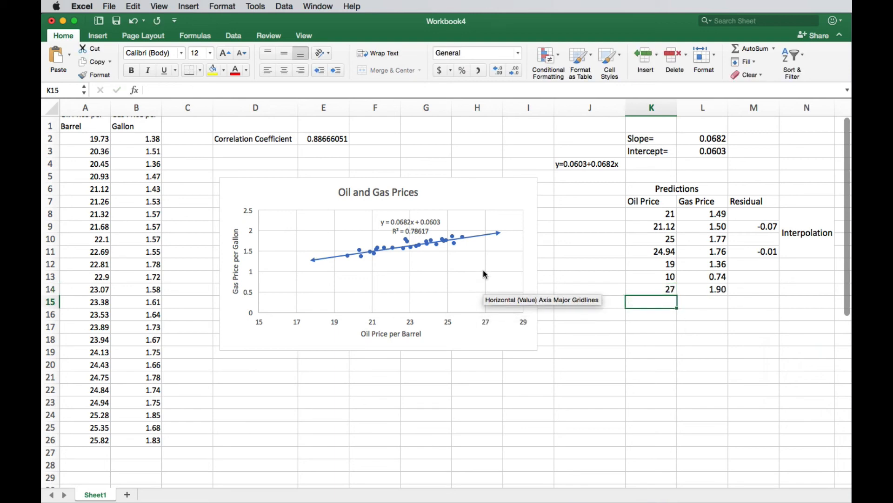
{"action": "mouse_move", "coordinate": [718, 287]}
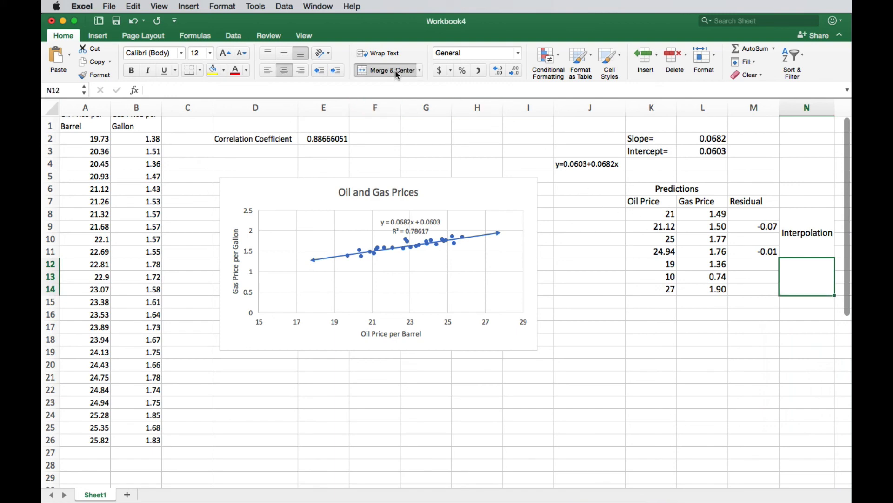
Type 'Extrapolation' and merge and center it across N12:N14
{"action": "type", "text": "Extrap"}
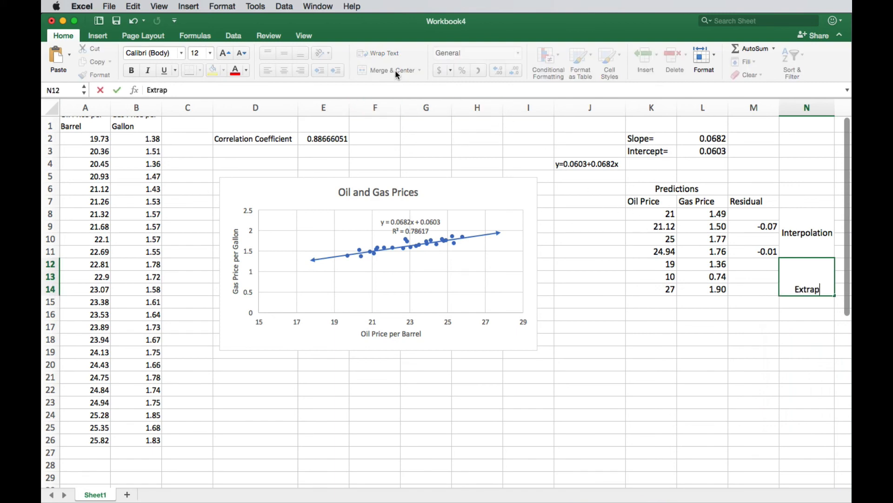
{"action": "key", "text": "Return"}
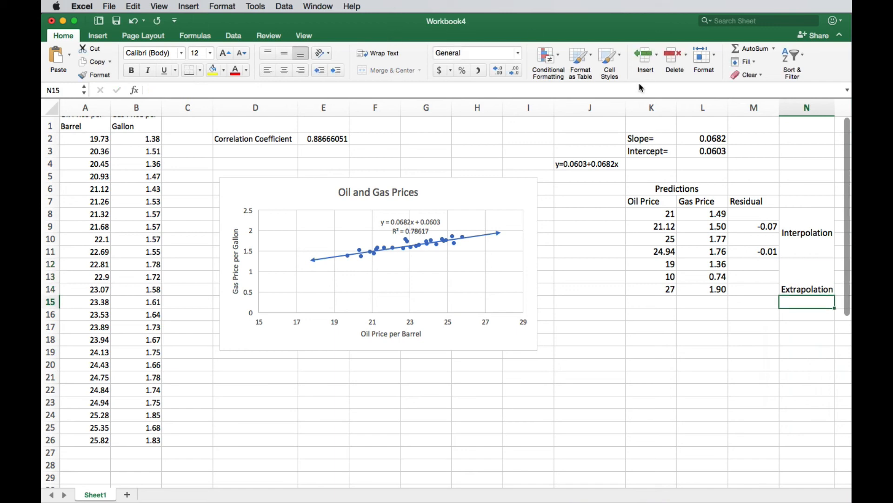
{"action": "left_click", "coordinate": [807, 276]}
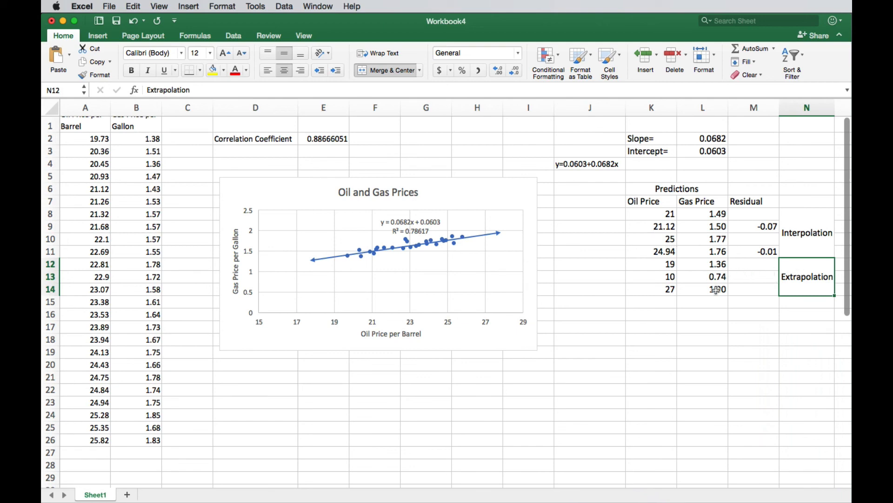
{"action": "scroll", "scroll_direction": "down", "scroll_amount": 3}
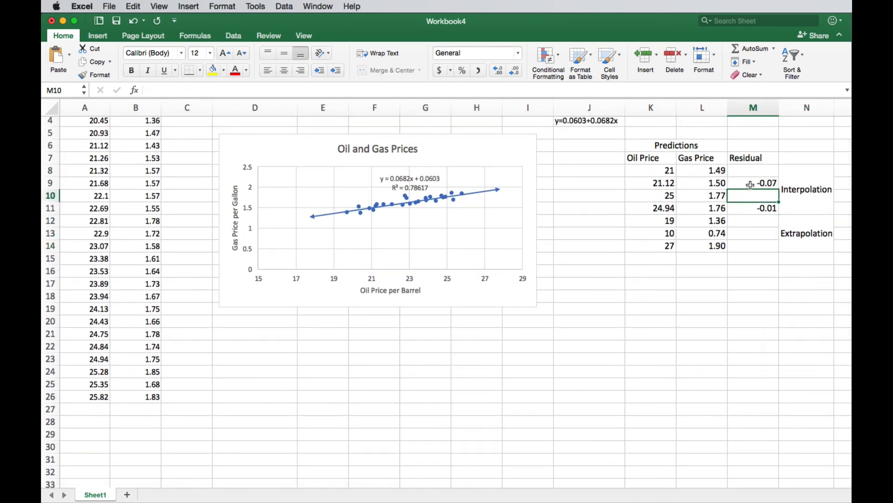
{"action": "left_click", "coordinate": [652, 195]}
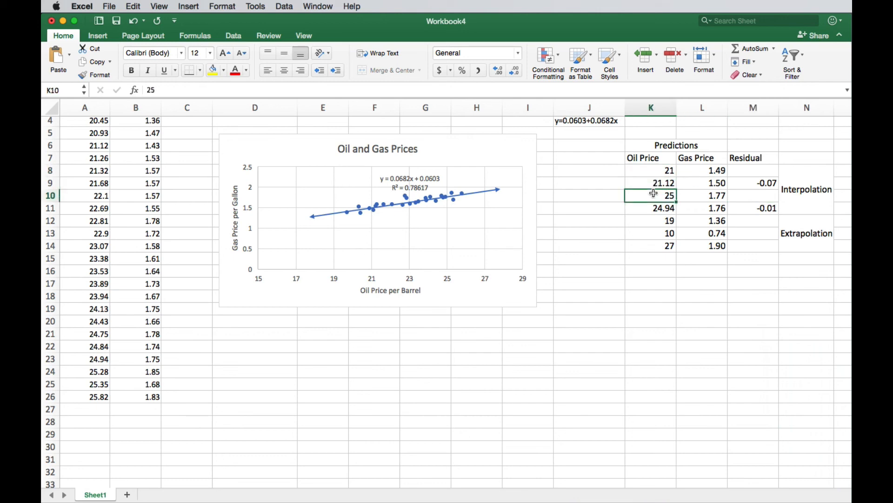
{"action": "mouse_move", "coordinate": [655, 168]}
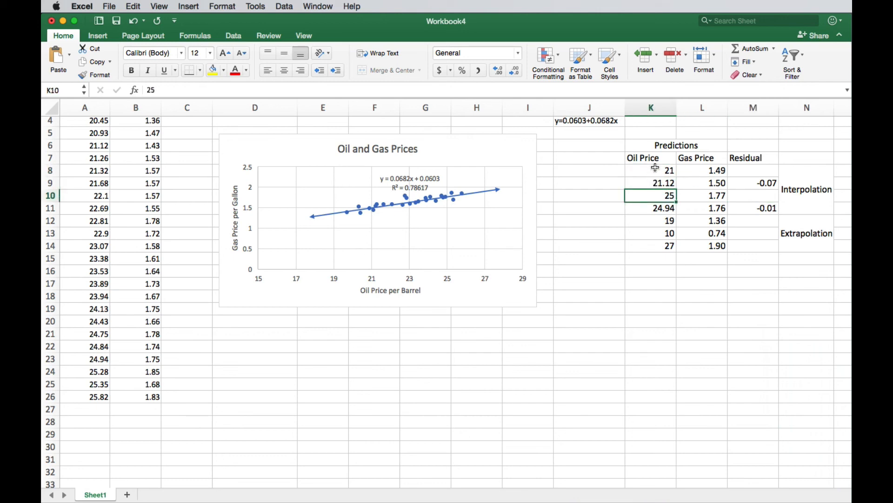
{"action": "scroll", "scroll_direction": "up", "scroll_amount": 3}
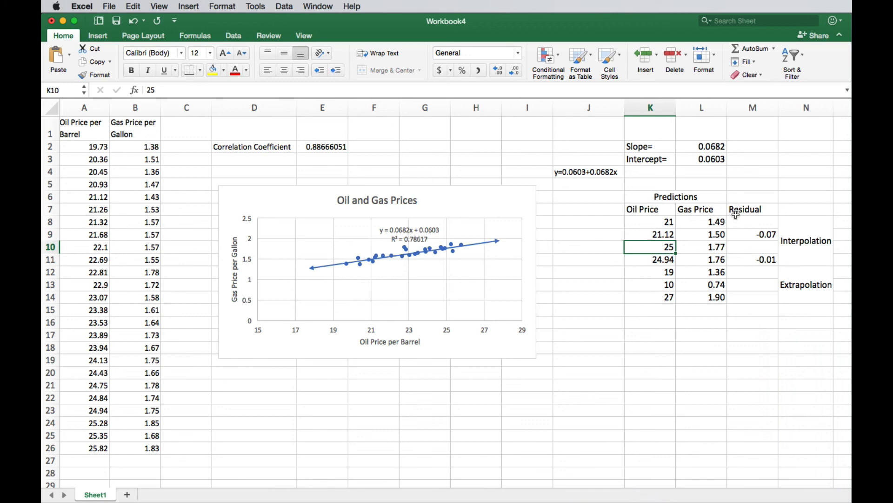
{"action": "mouse_move", "coordinate": [741, 284]}
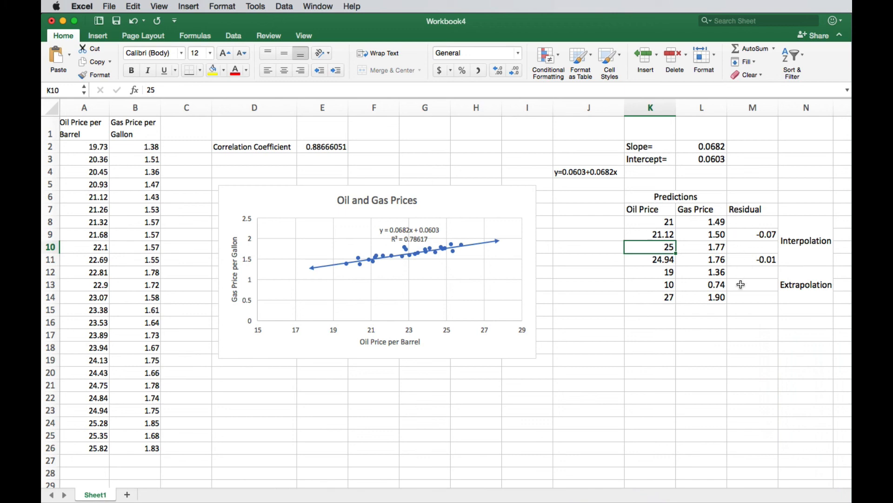
{"action": "mouse_move", "coordinate": [405, 248]}
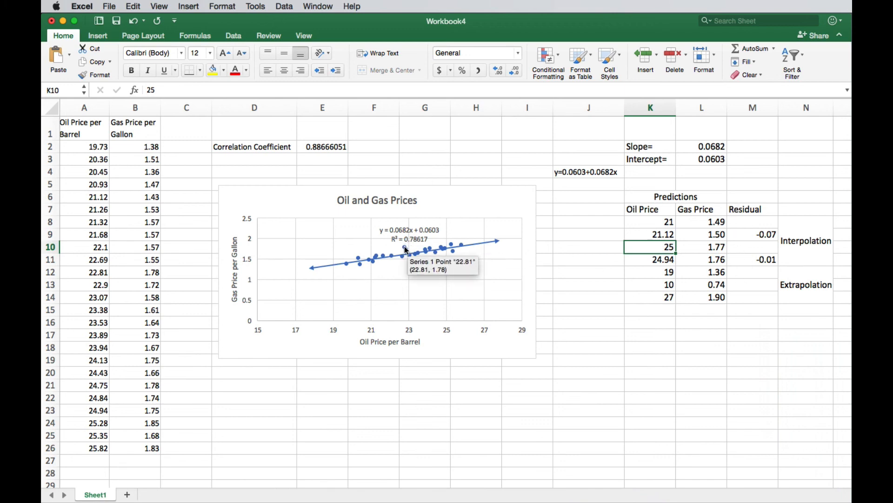
{"action": "mouse_move", "coordinate": [404, 251]}
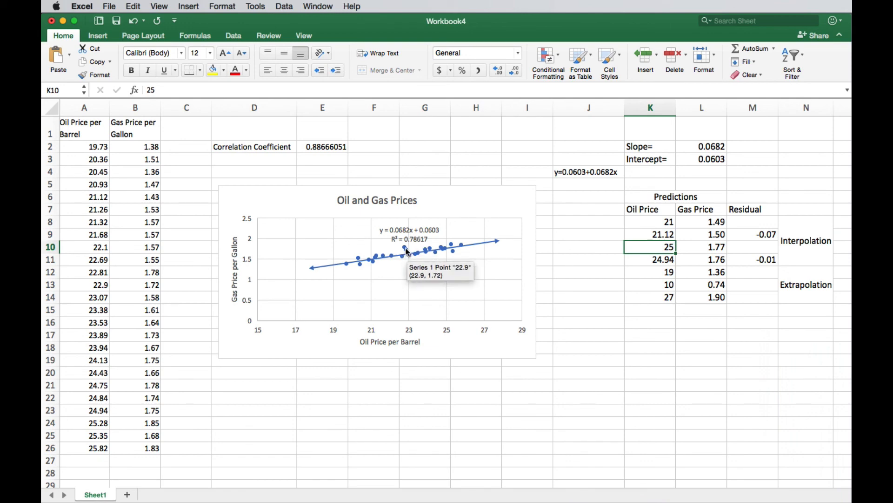
{"action": "mouse_move", "coordinate": [439, 261]}
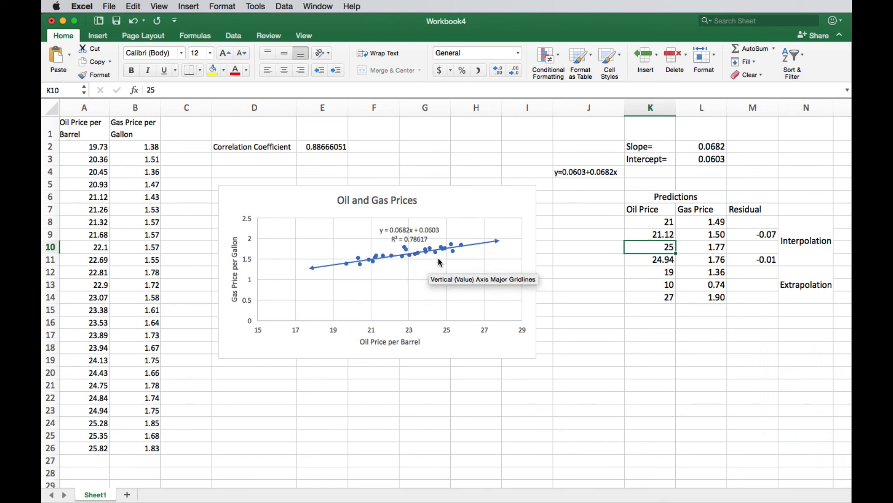
{"action": "mouse_move", "coordinate": [578, 299]}
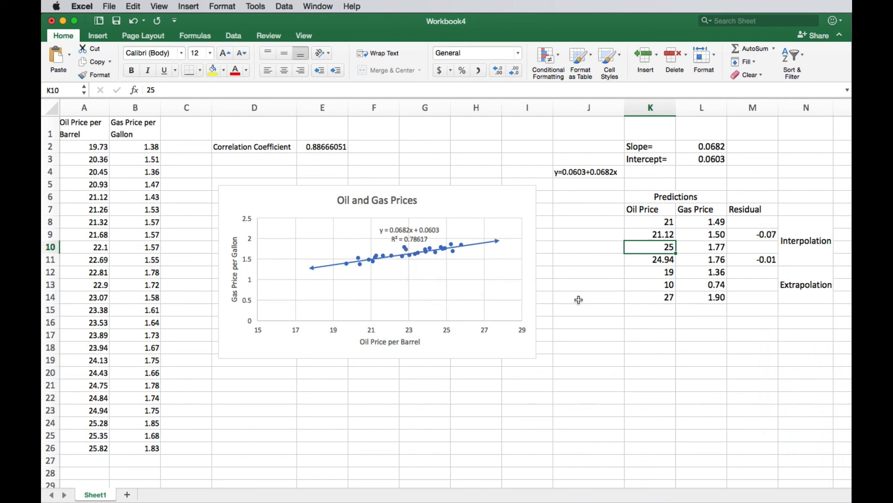